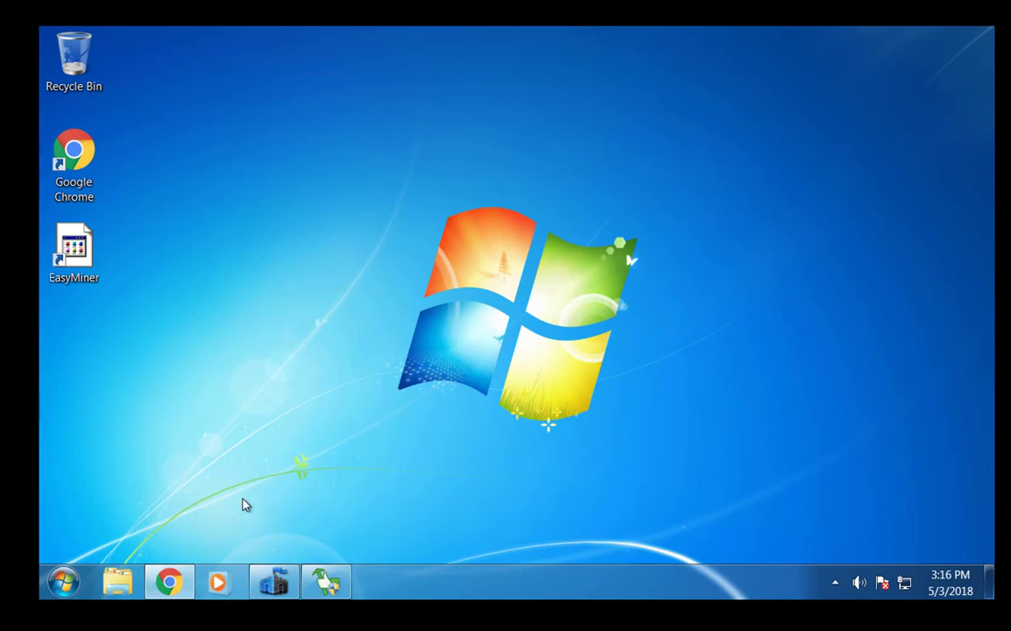
mouse_move(841, 494)
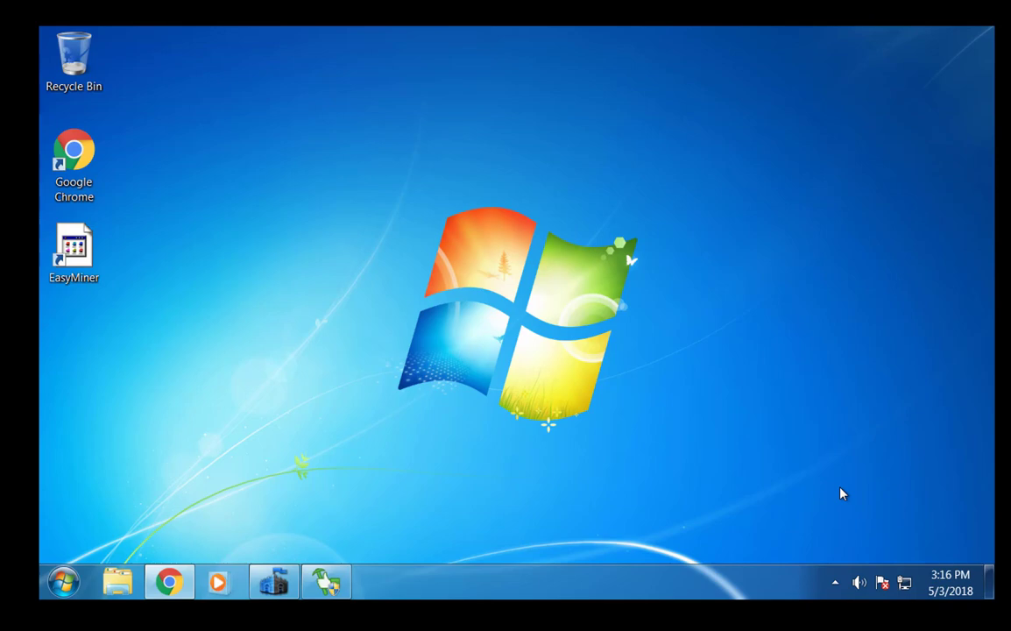
mouse_move(734, 527)
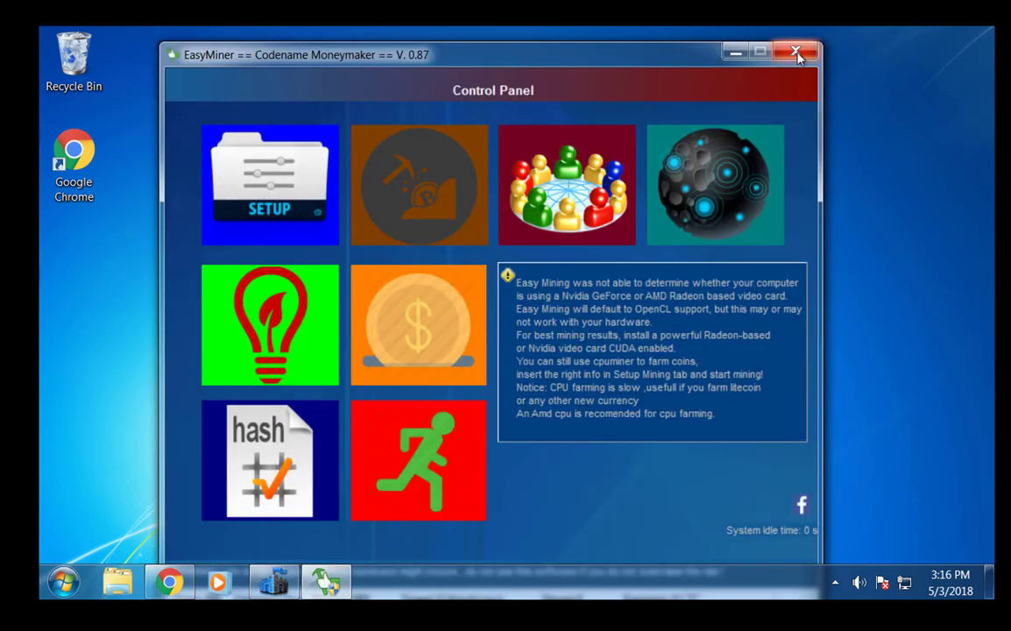
- Close the EasyMiner Control Panel, then hide it again so the miner runs in the background
click(796, 53)
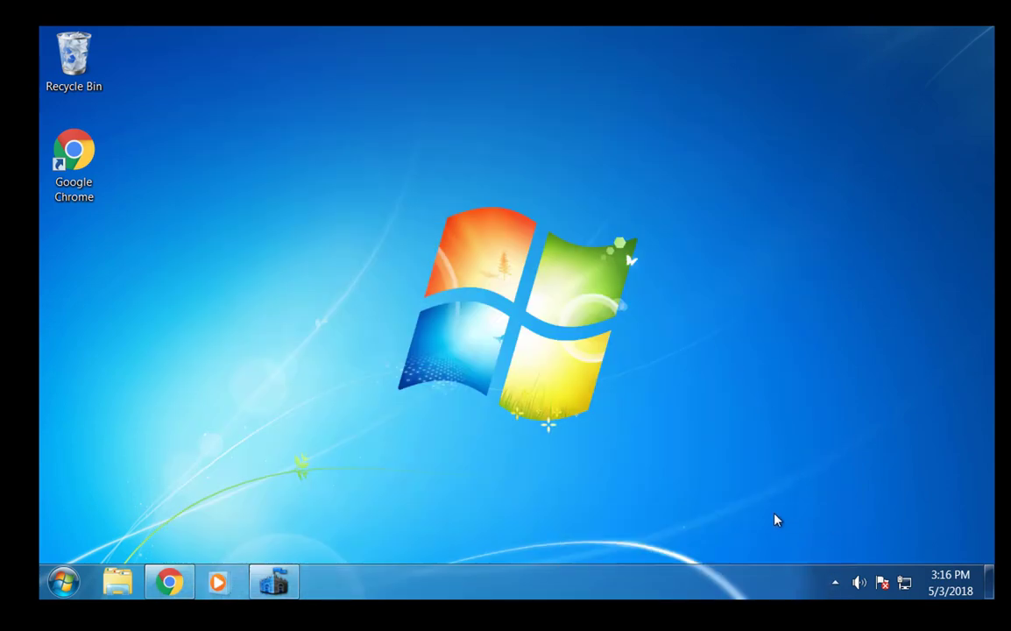
mouse_move(182, 105)
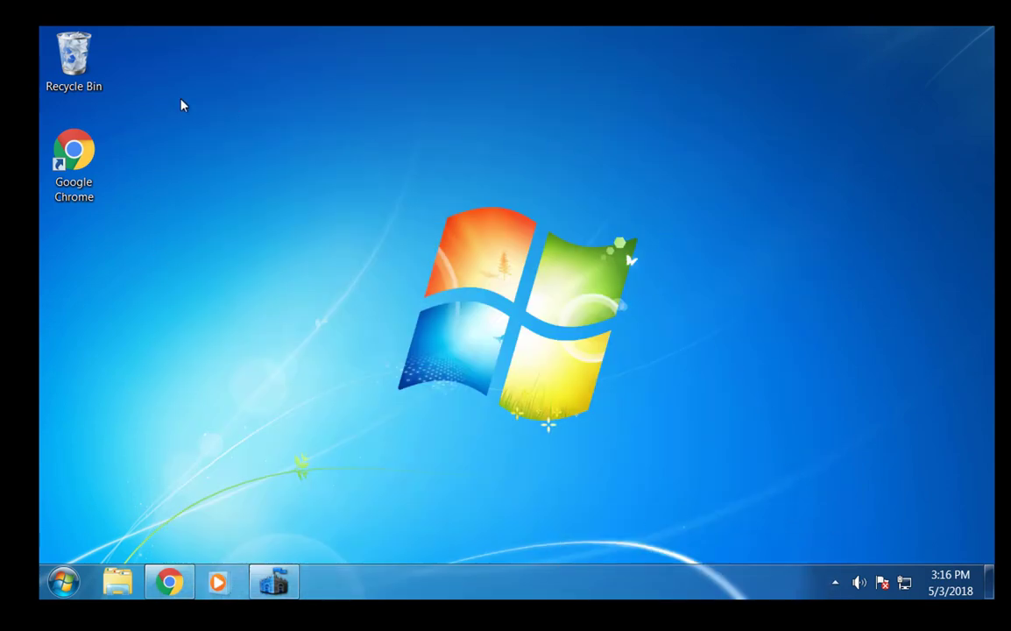
mouse_move(587, 431)
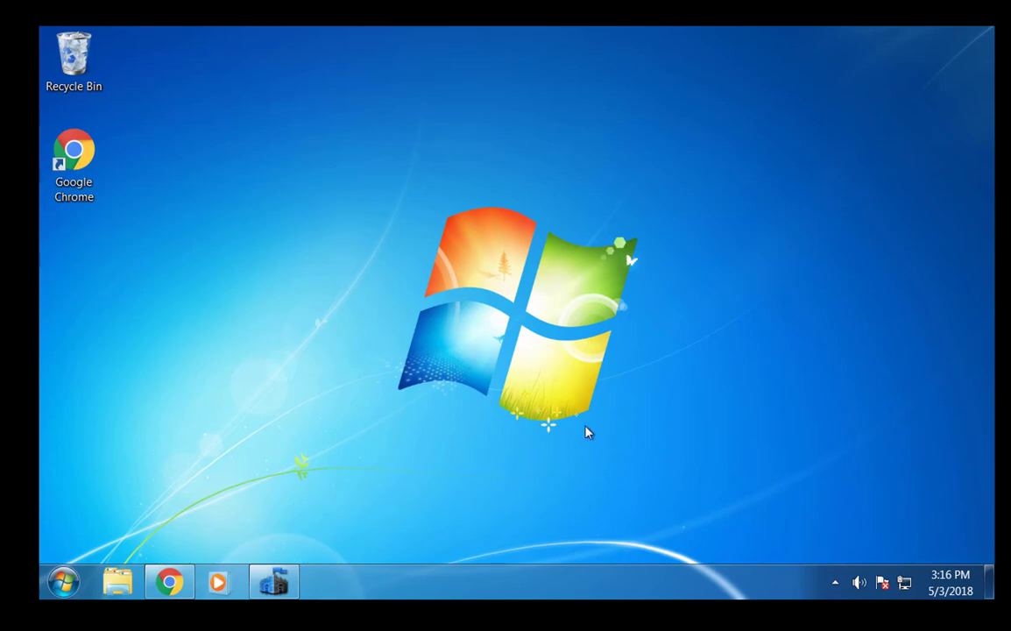
mouse_move(710, 447)
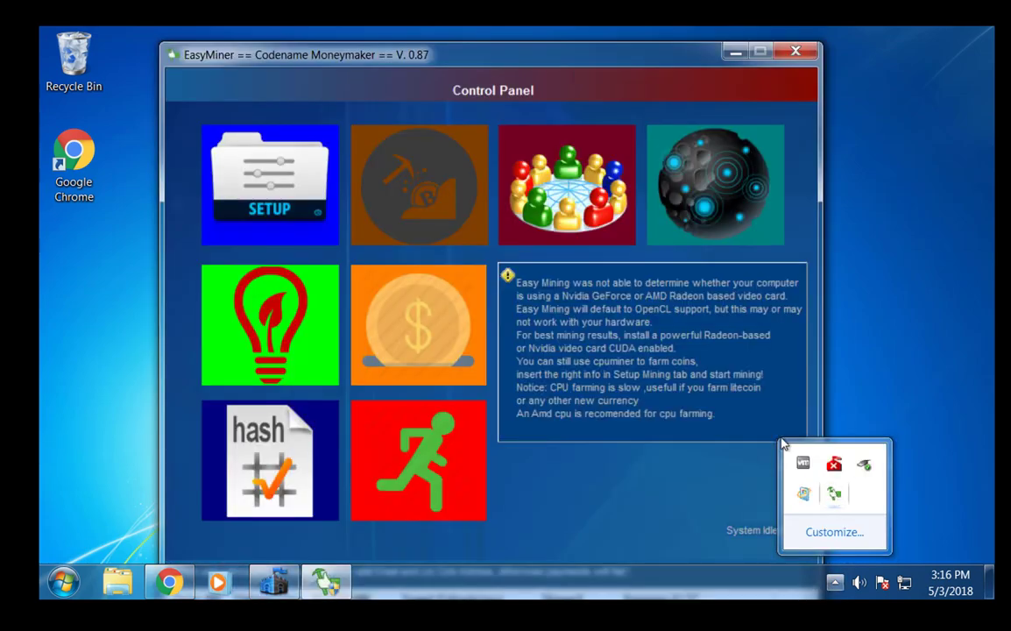
mouse_move(419, 184)
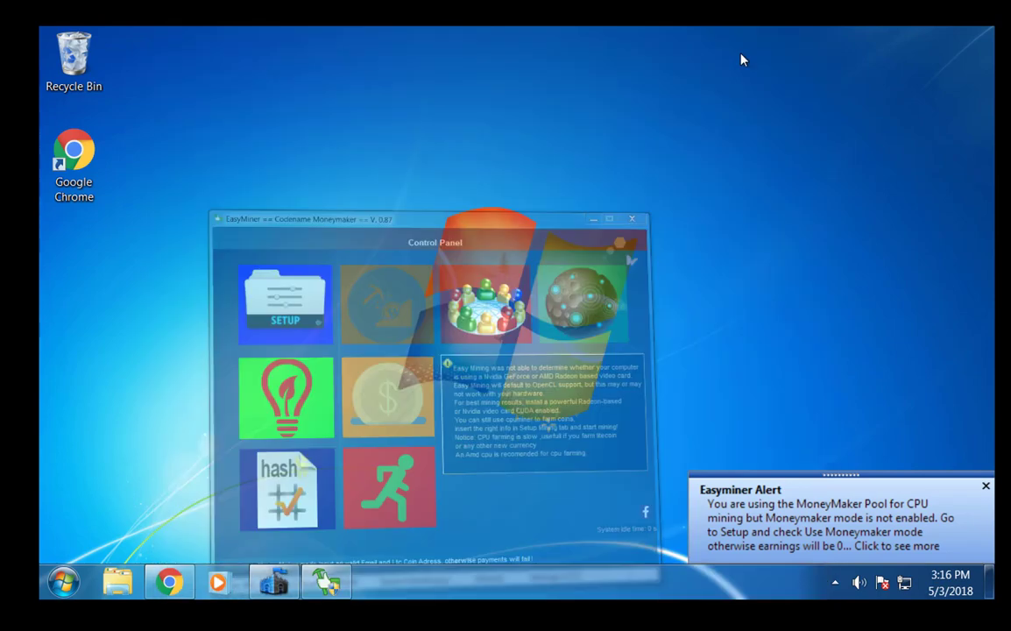
click(631, 219)
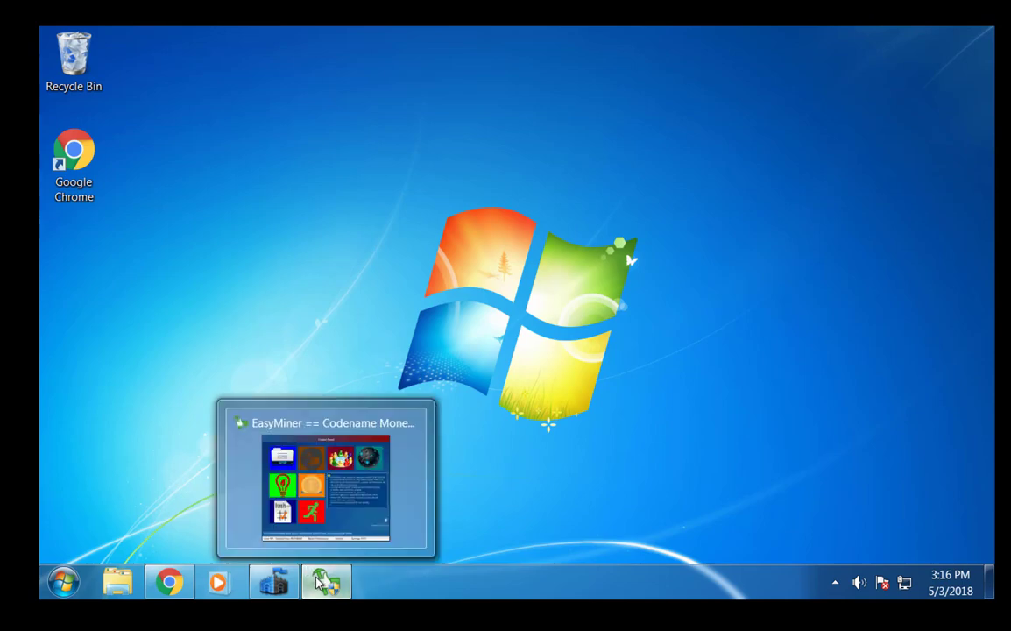
mouse_move(326, 582)
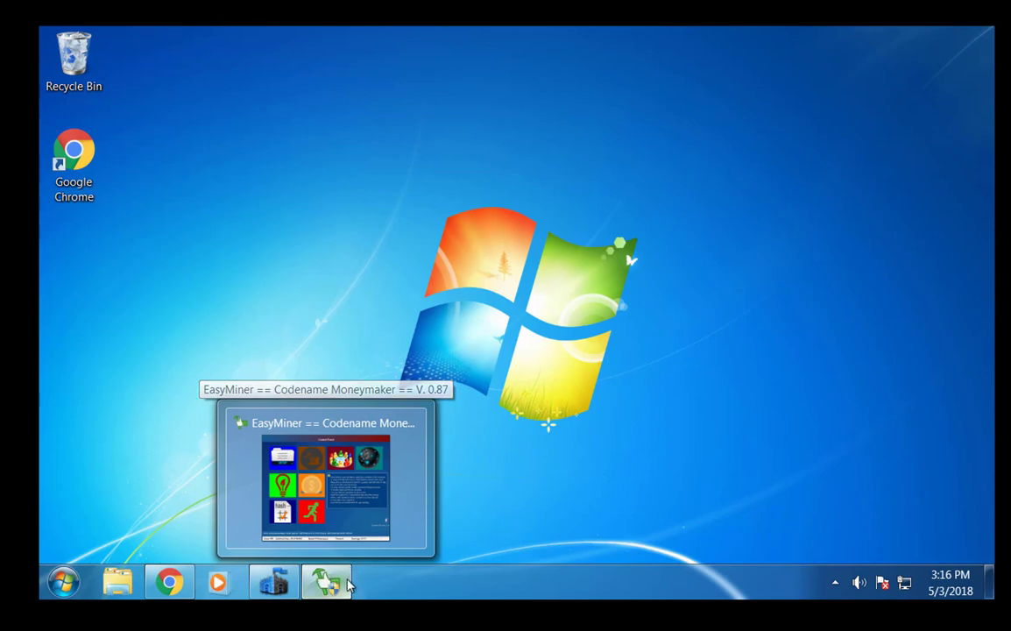
mouse_move(525, 471)
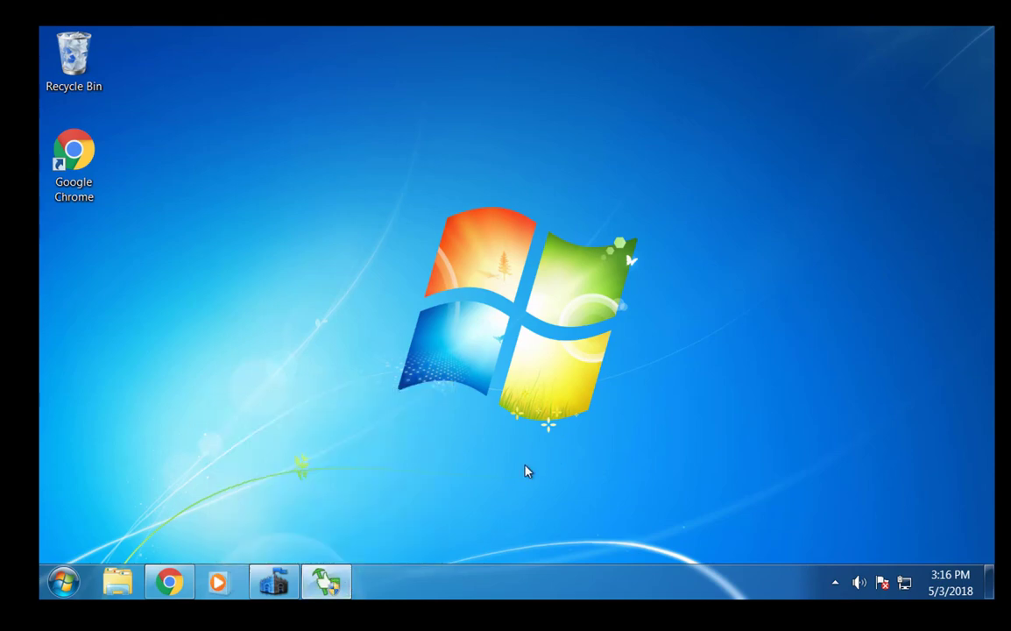
mouse_move(472, 471)
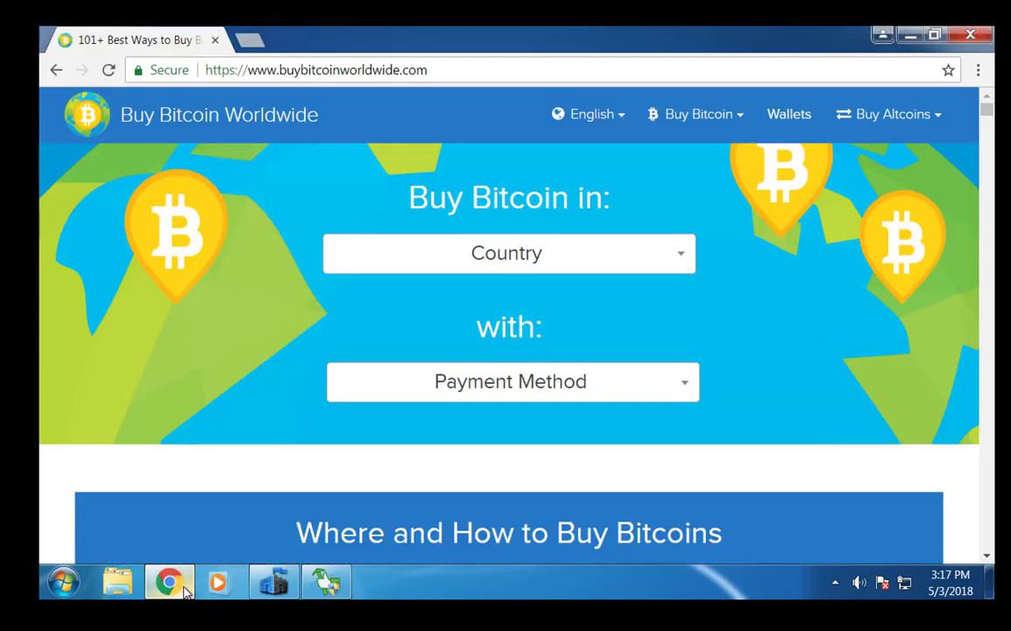
mouse_move(332, 88)
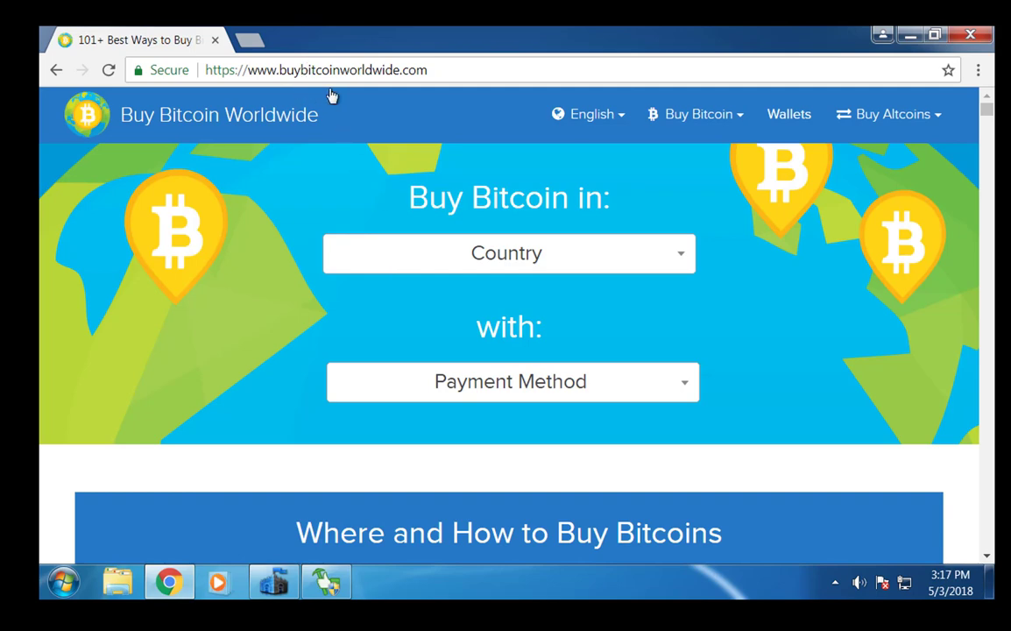
mouse_move(512, 190)
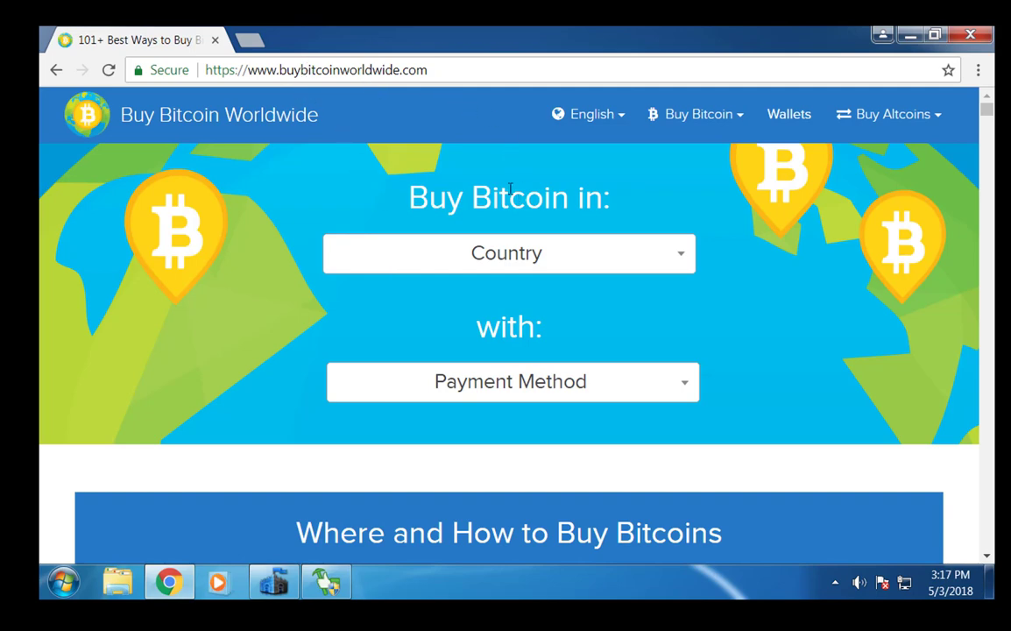
mouse_move(490, 390)
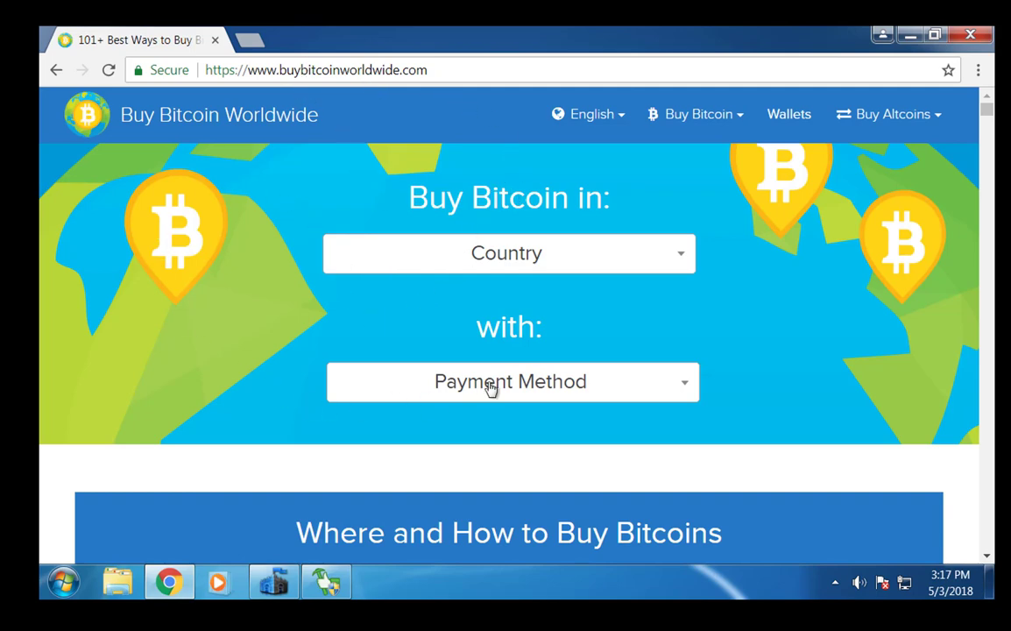
mouse_move(605, 347)
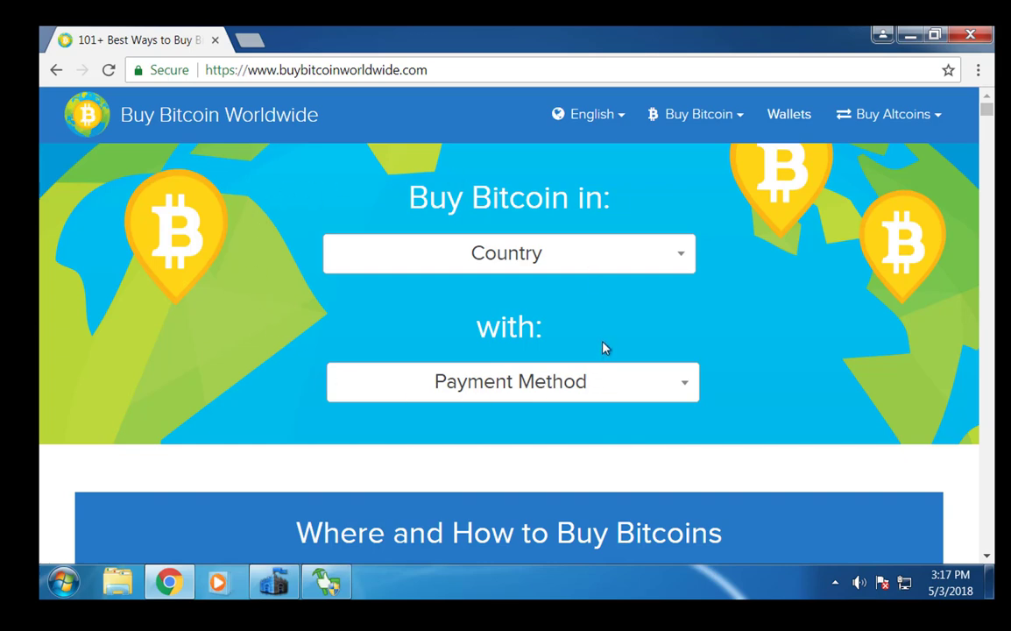
mouse_move(536, 260)
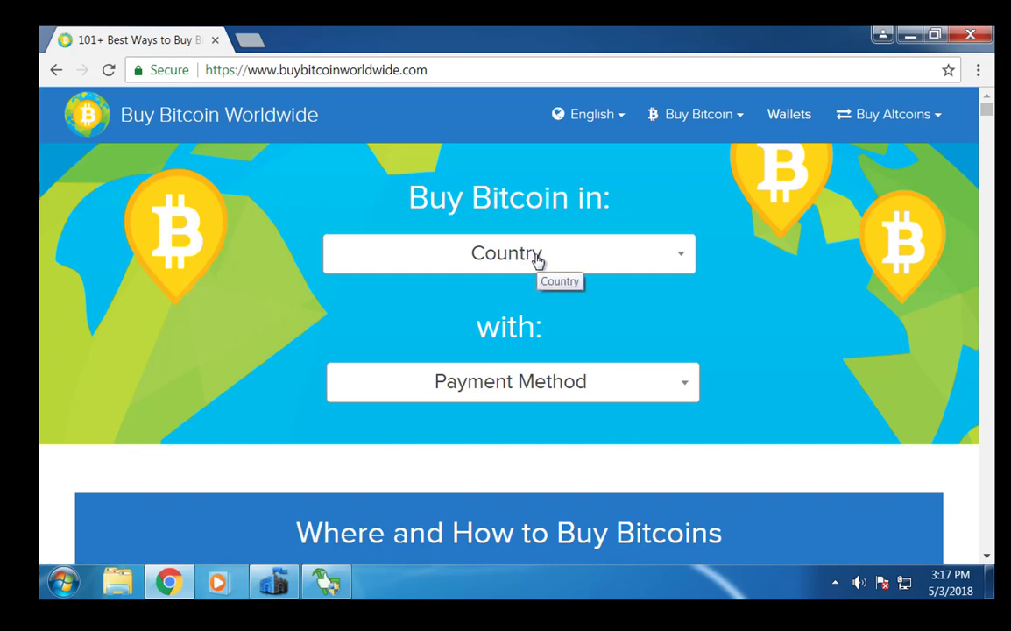
mouse_move(524, 270)
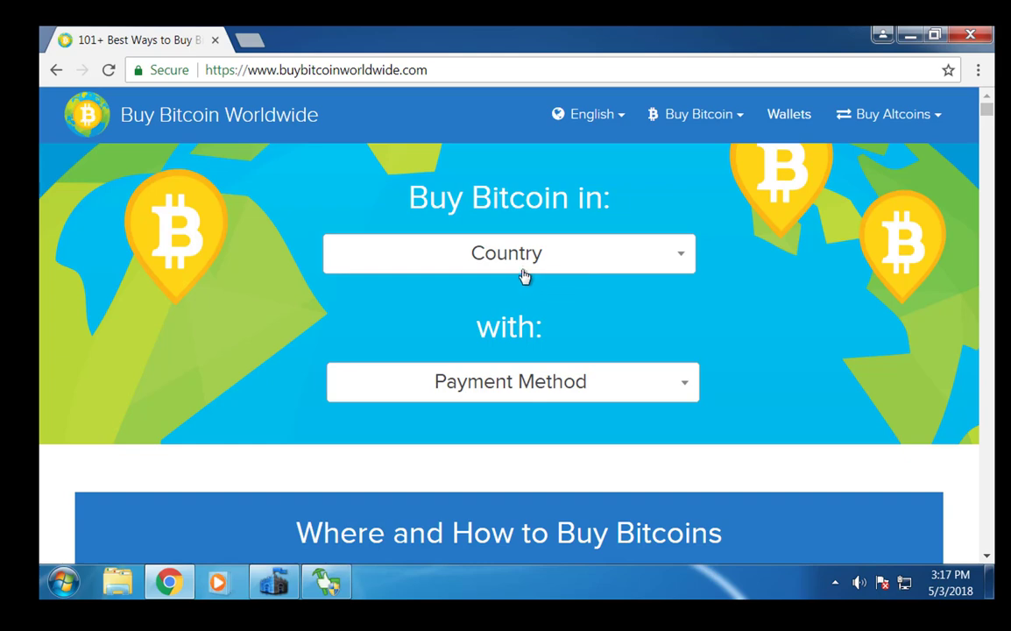
mouse_move(308, 333)
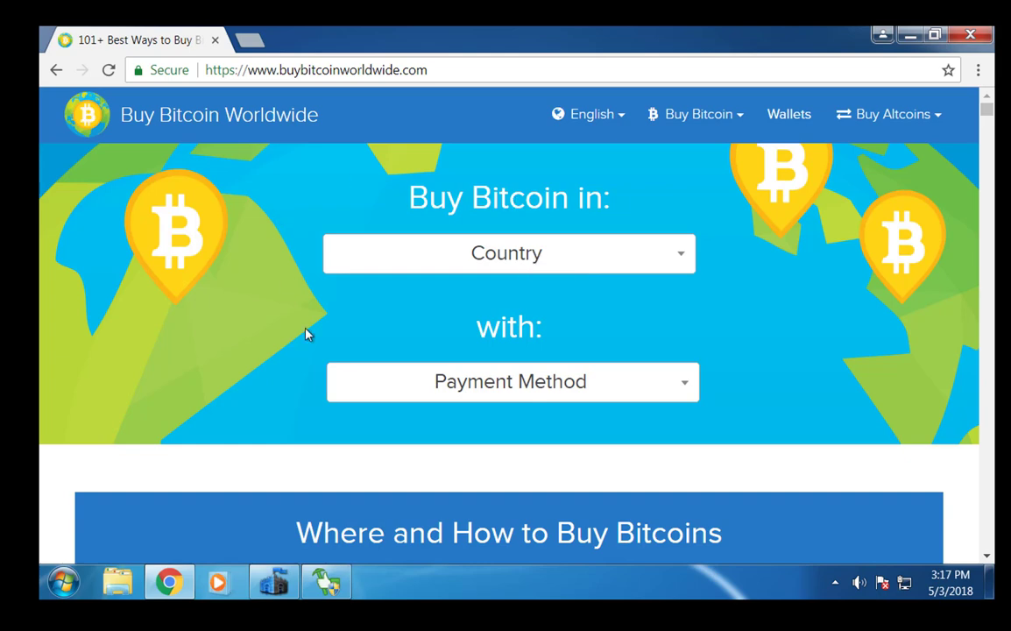
mouse_move(335, 312)
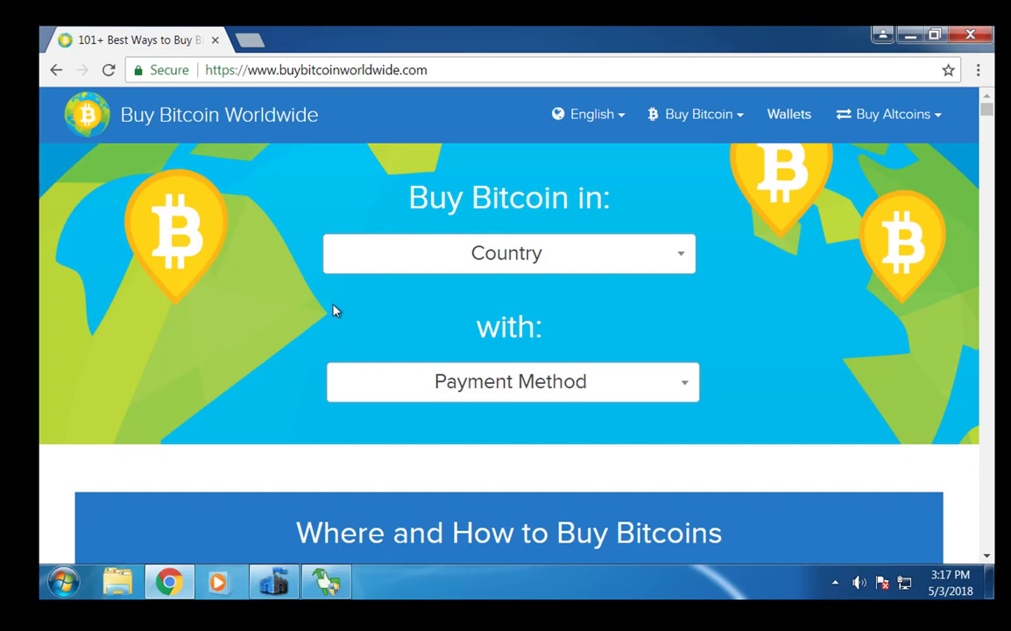
mouse_move(873, 73)
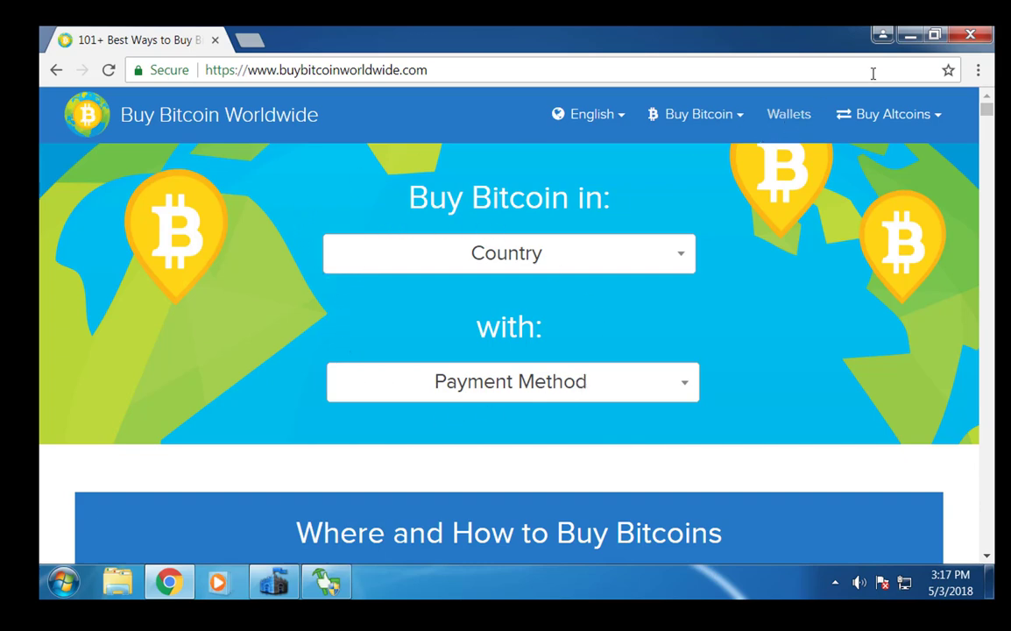
mouse_move(443, 337)
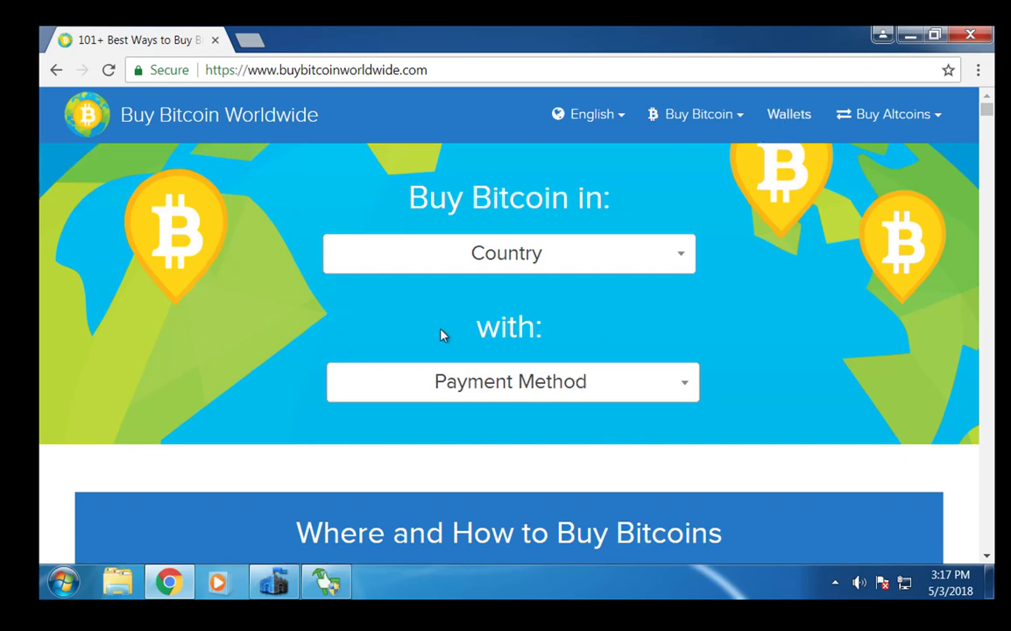
mouse_move(429, 224)
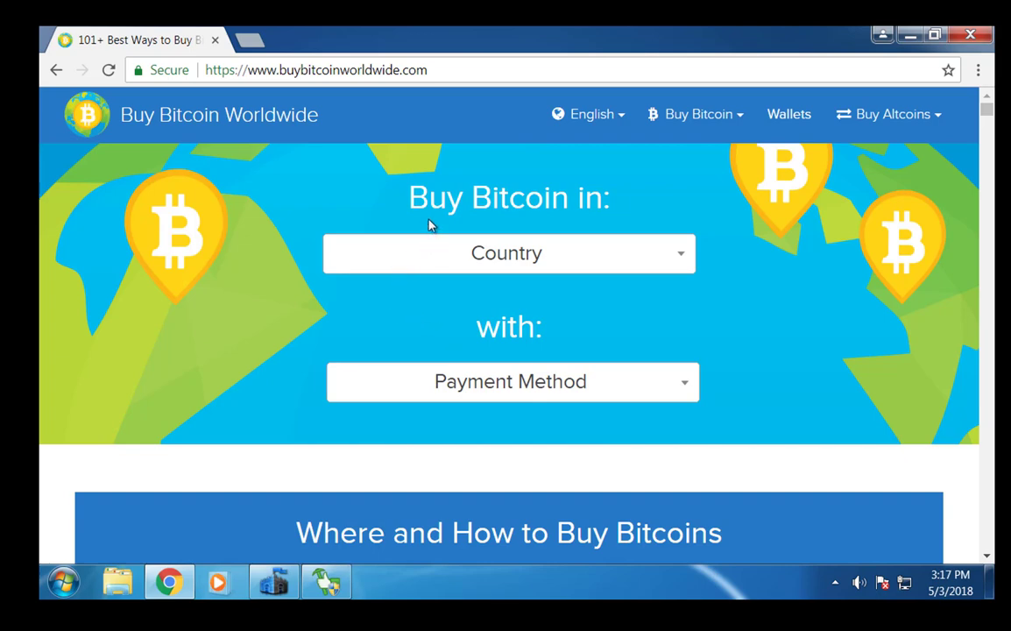
mouse_move(648, 394)
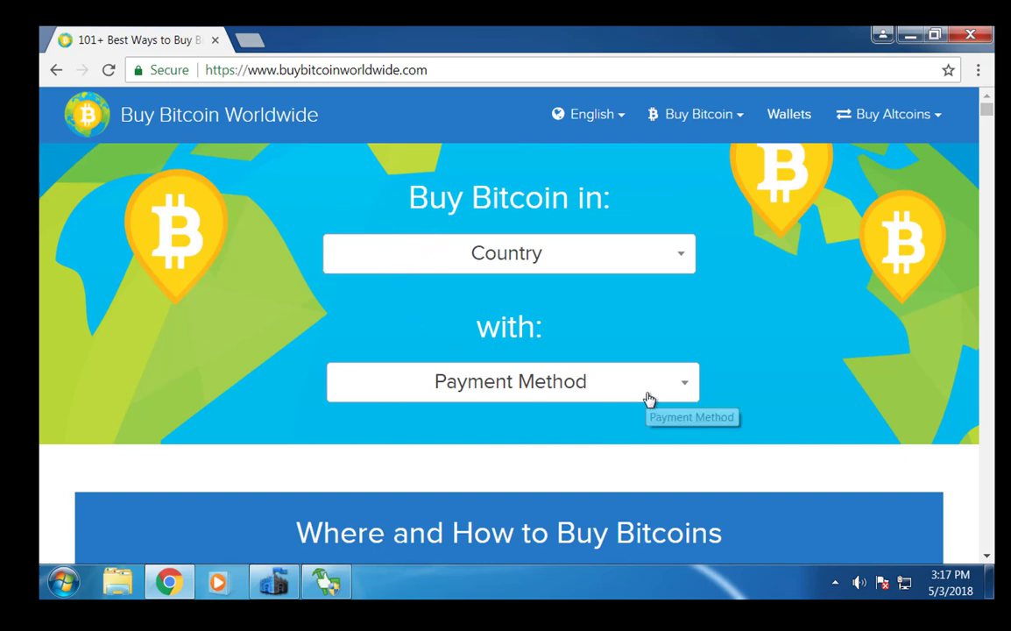
mouse_move(589, 377)
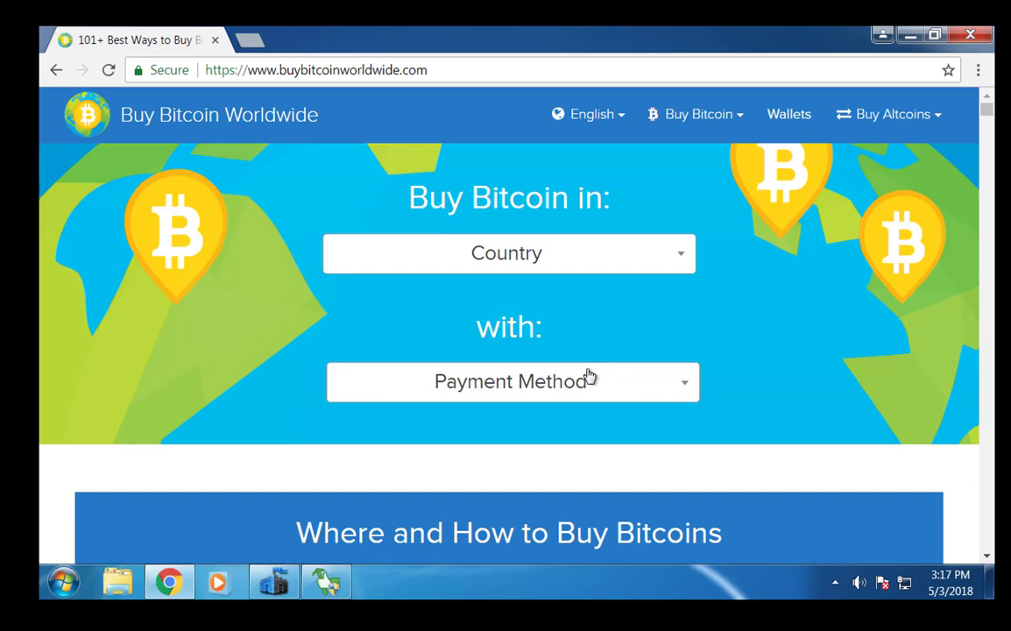
mouse_move(530, 382)
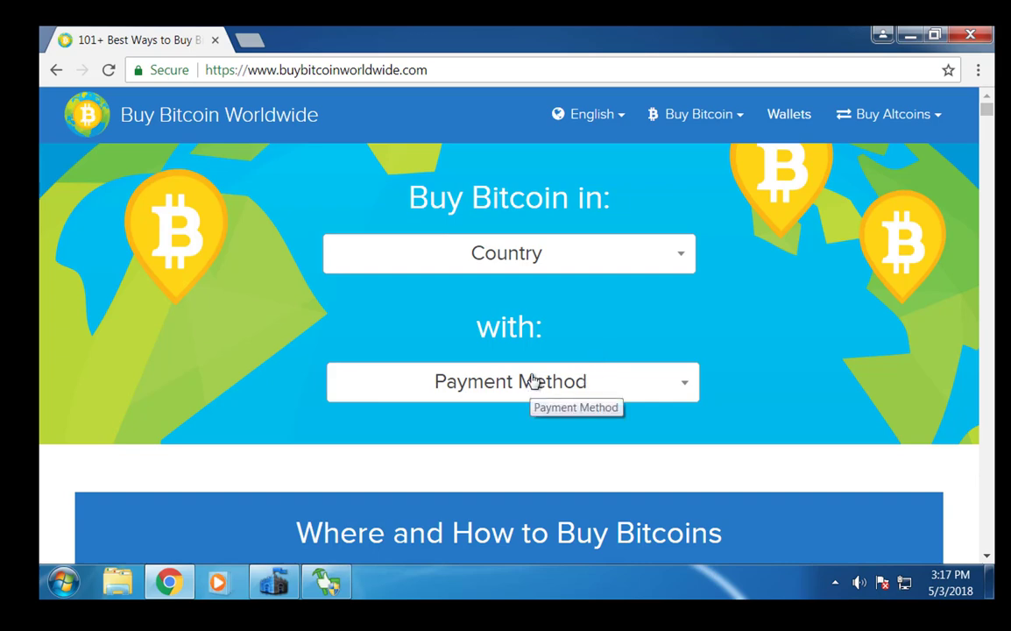
mouse_move(444, 347)
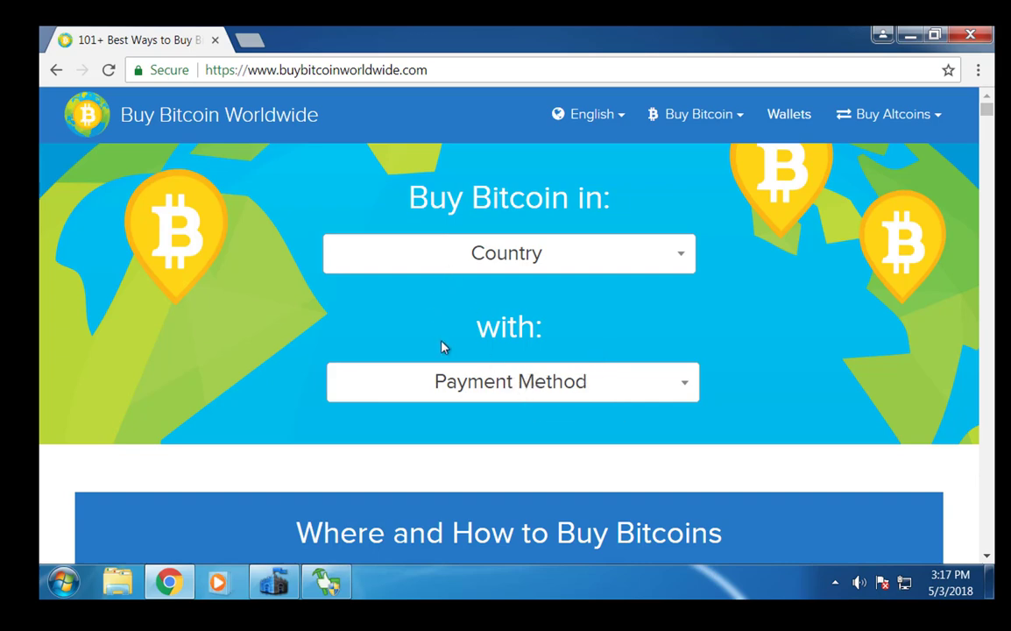
mouse_move(465, 331)
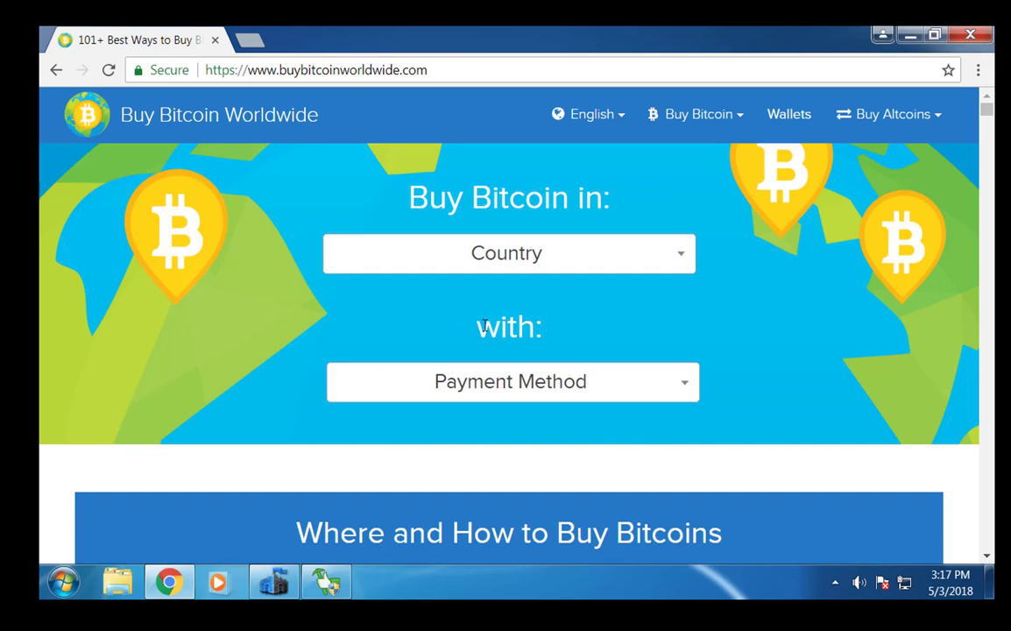
mouse_move(543, 447)
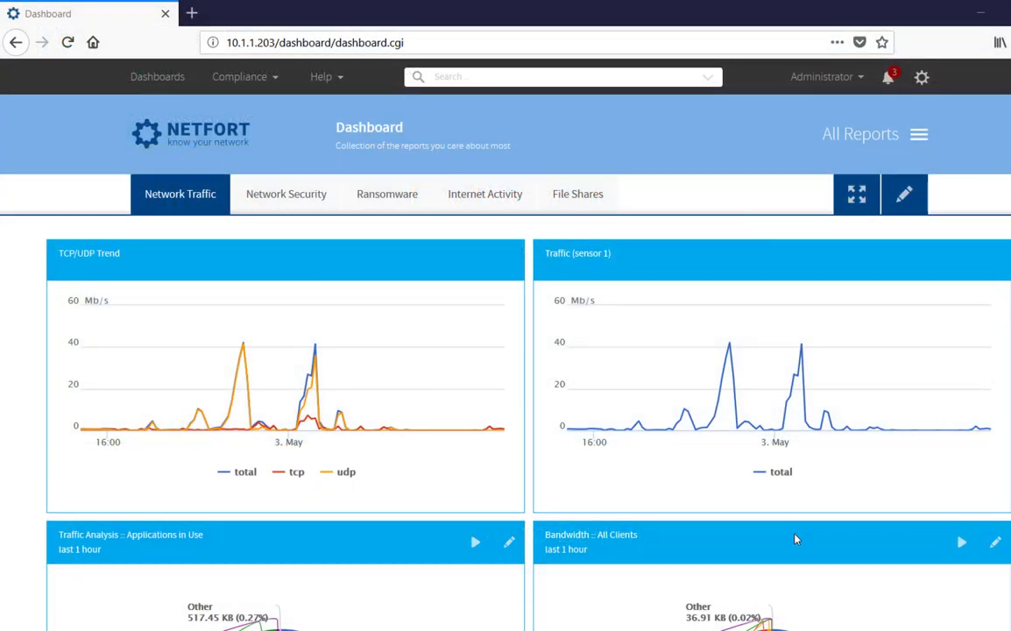
mouse_move(502, 253)
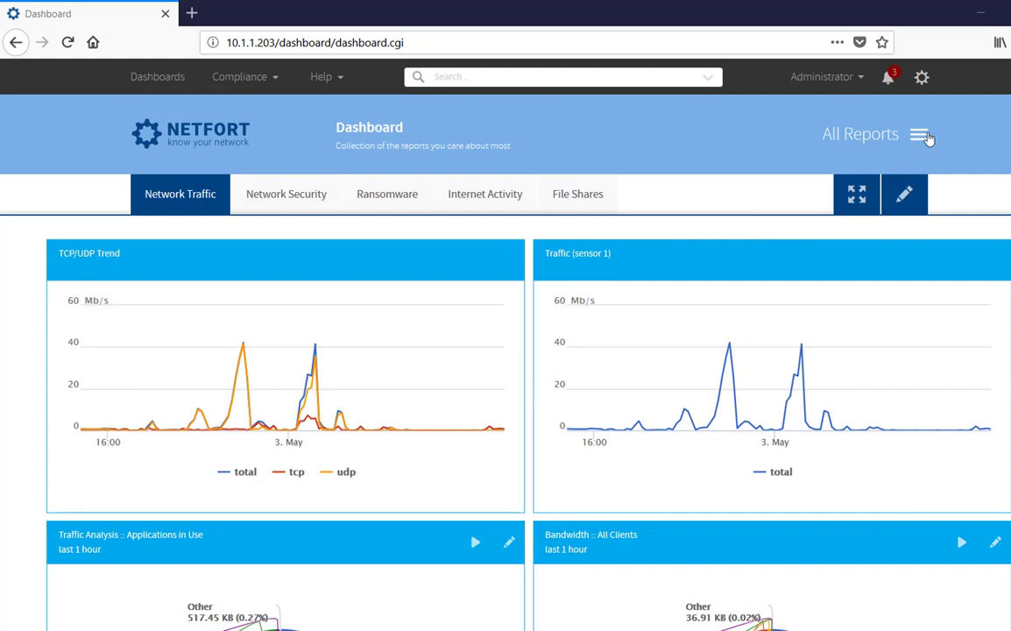
mouse_move(918, 140)
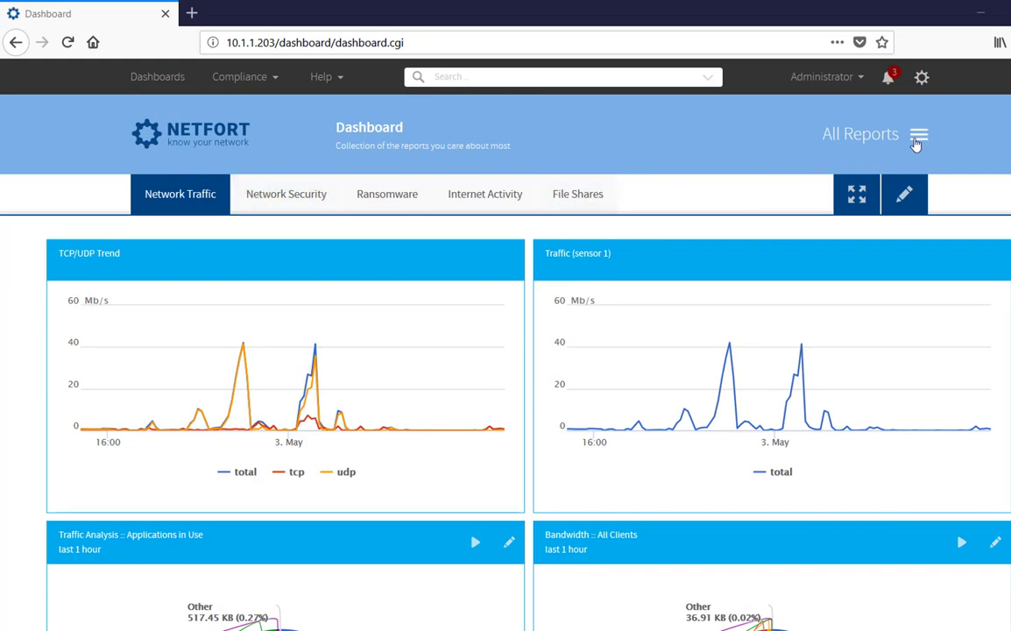
- Choose Security > Top Network Events from the All Reports menu
click(919, 133)
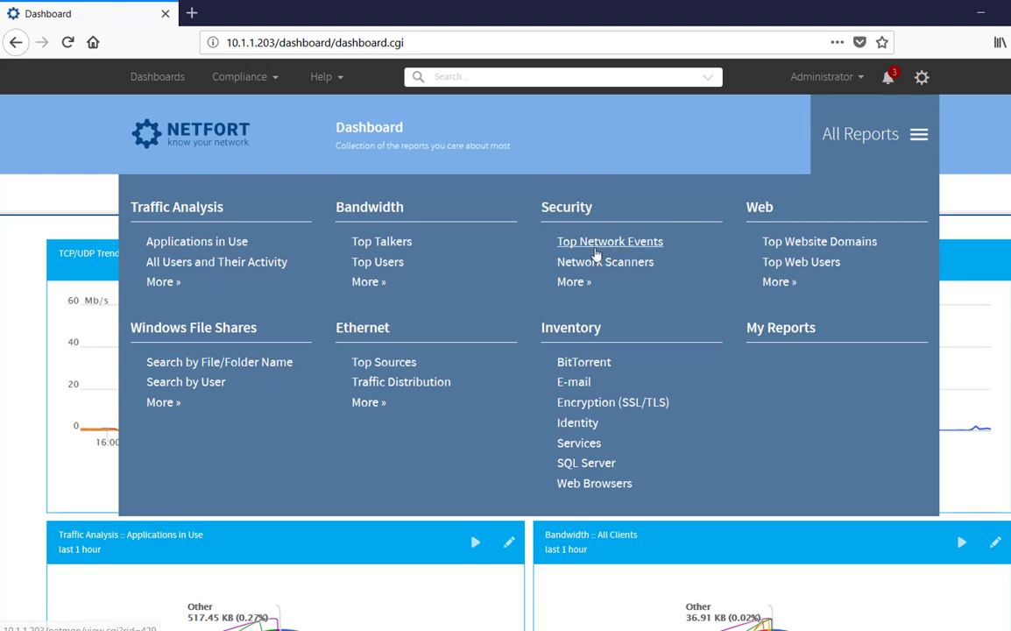
click(610, 242)
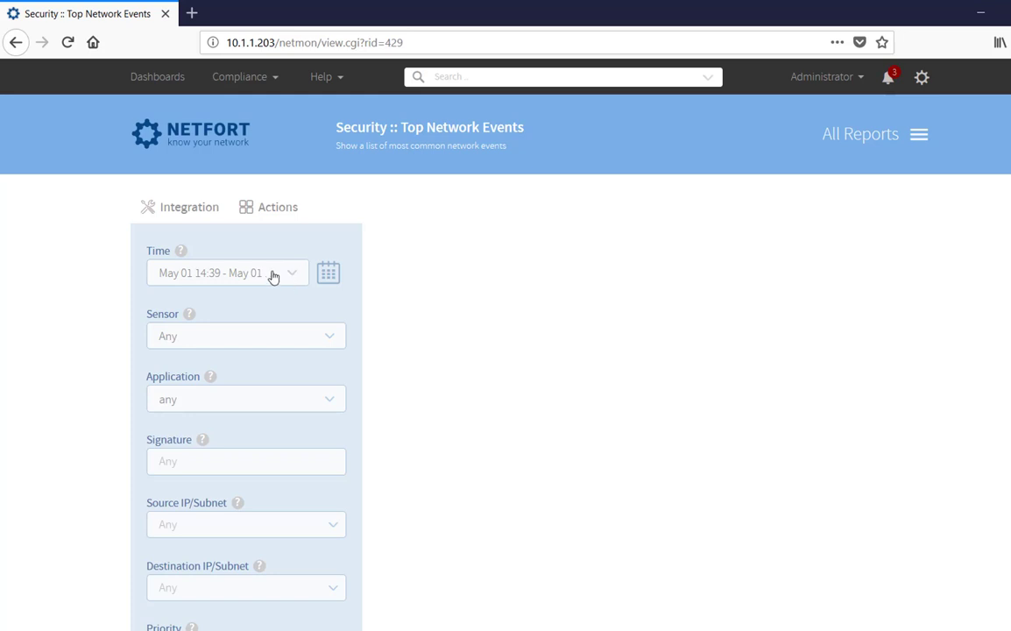
mouse_move(237, 279)
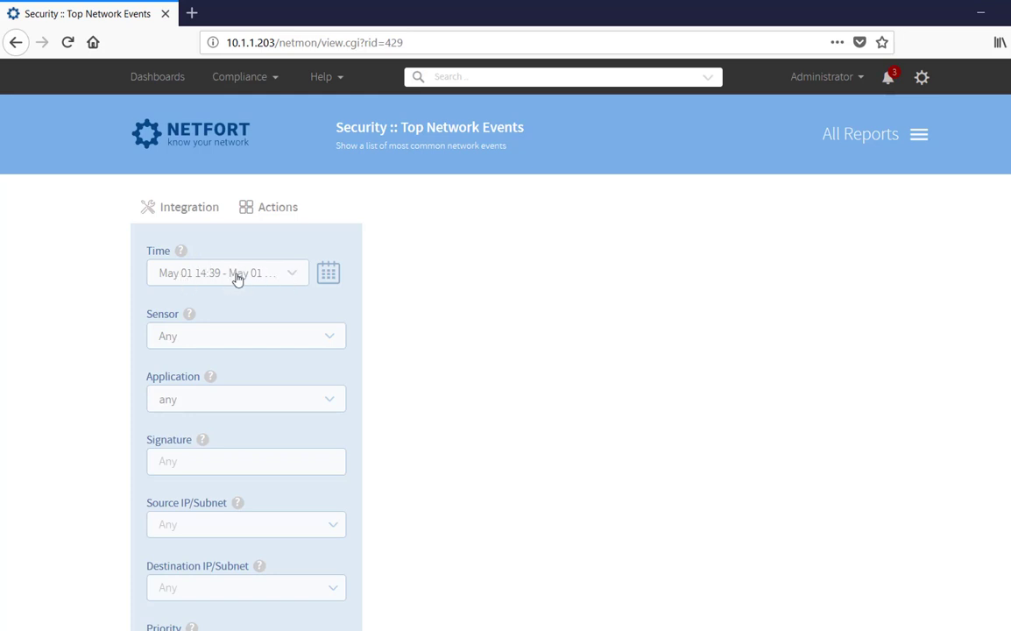
mouse_move(249, 274)
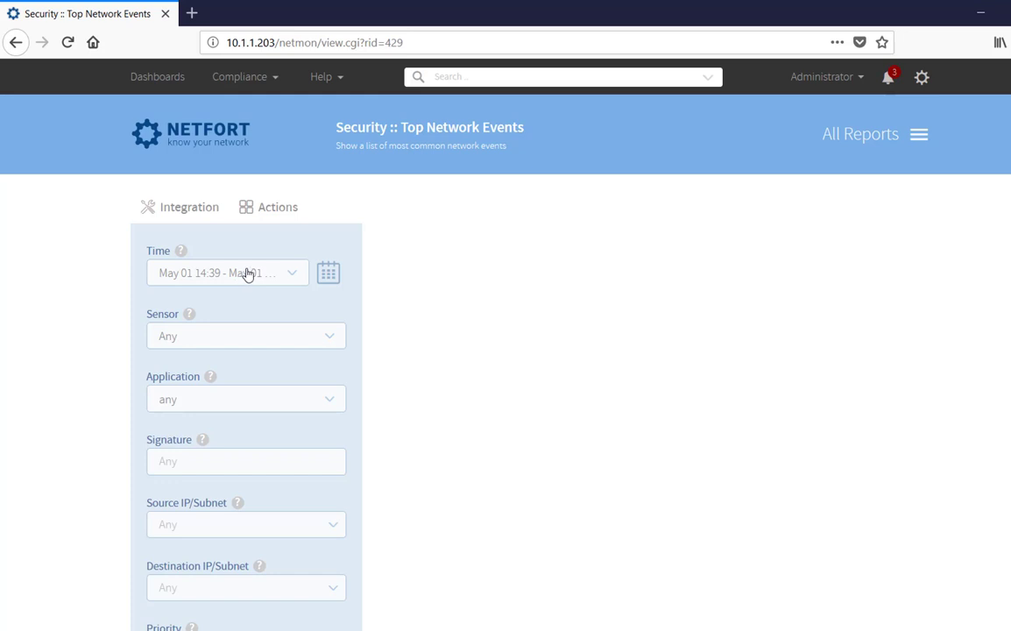
- Run Top Network Events with default filters, listing the four crypto-mining signatures
scroll(down, 3)
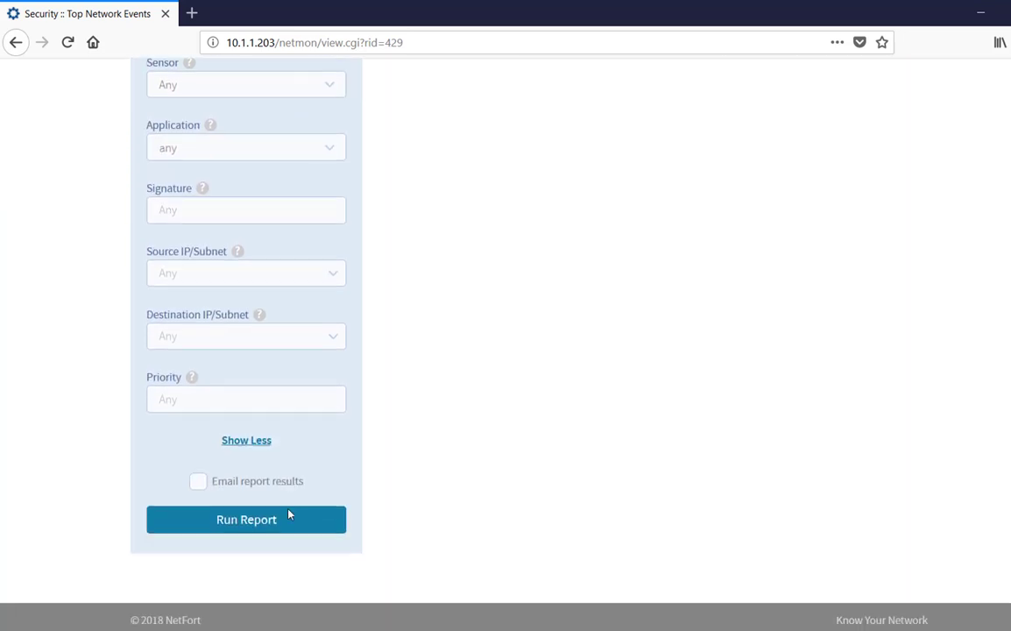
click(246, 519)
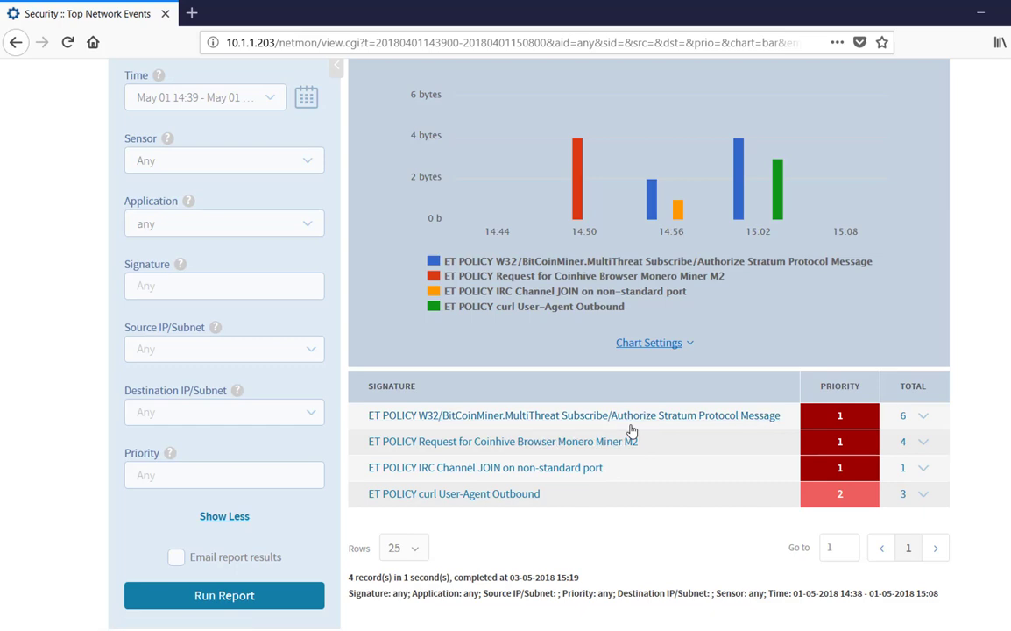
scroll(down, 3)
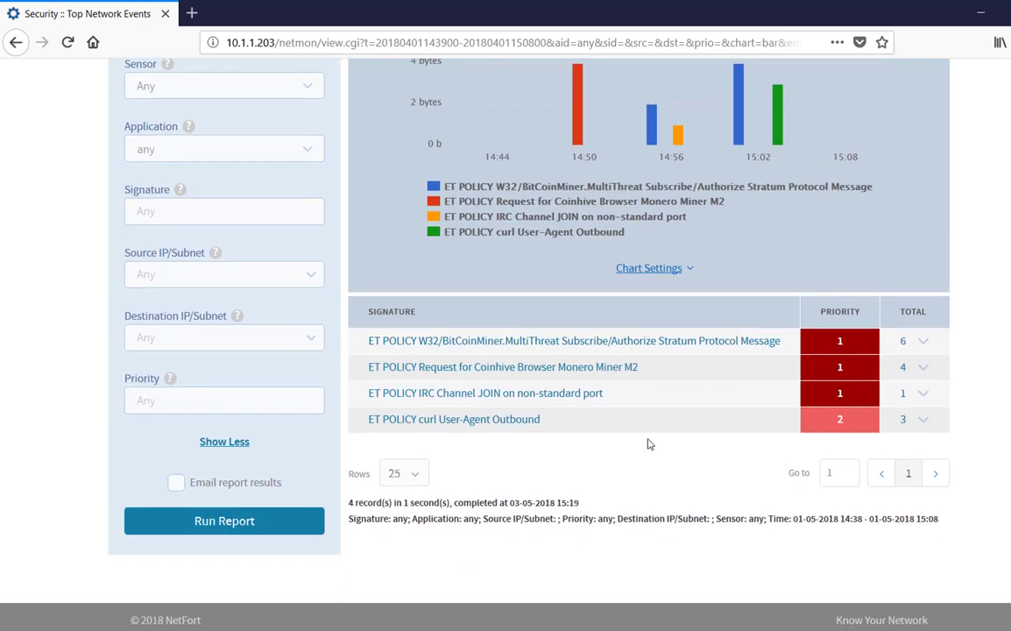
mouse_move(472, 361)
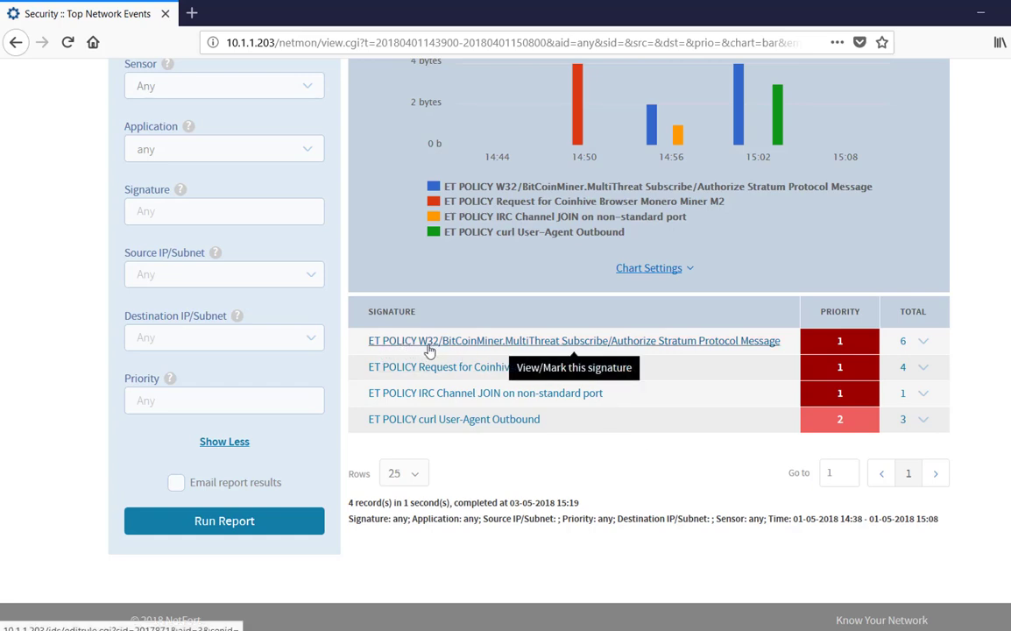
mouse_move(487, 349)
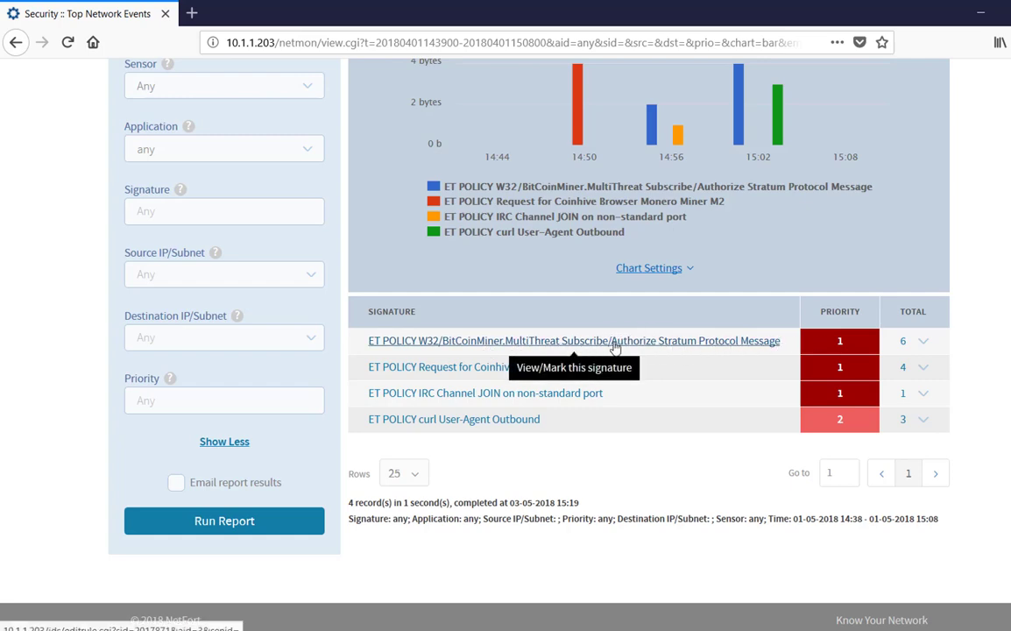
mouse_move(607, 349)
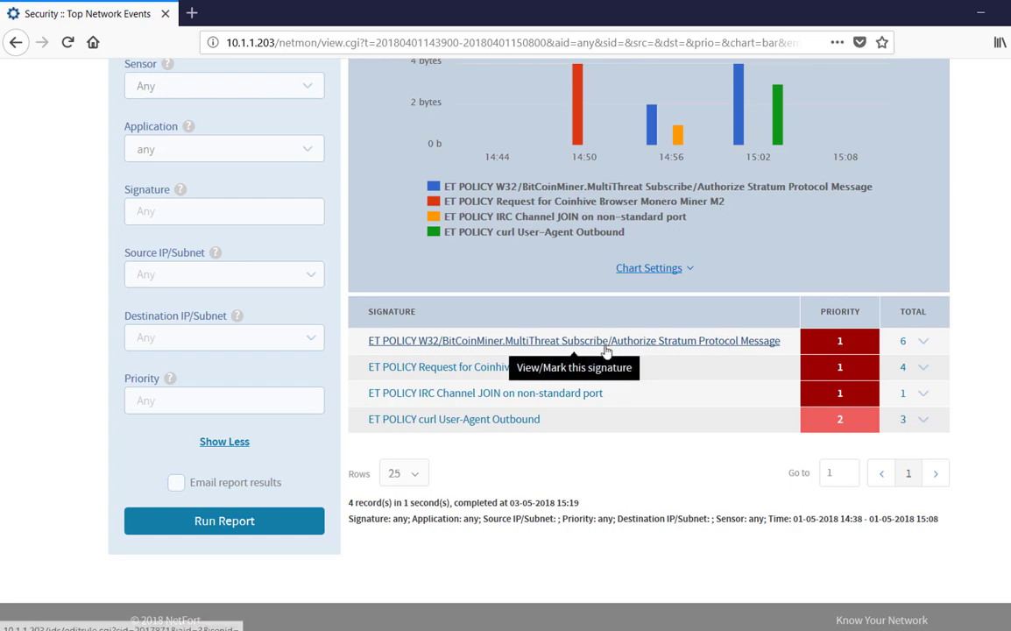
mouse_move(854, 340)
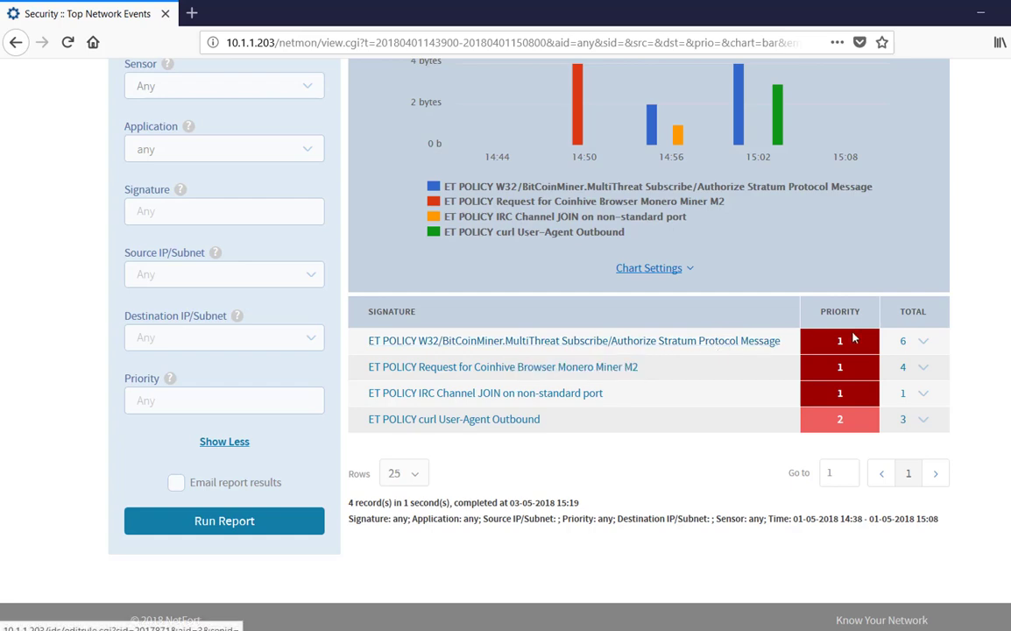
mouse_move(905, 340)
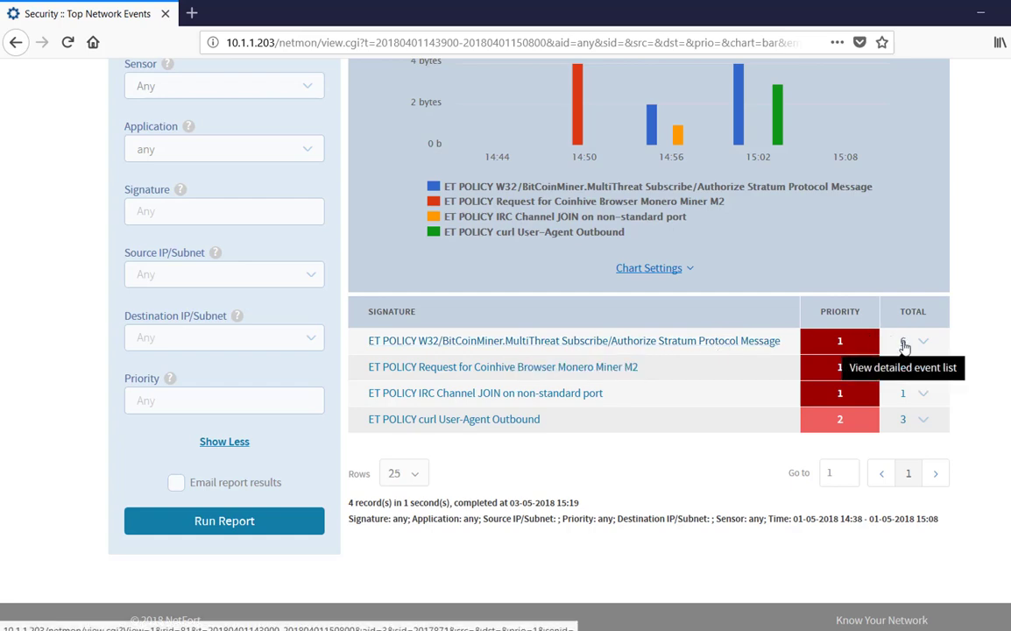
- Drill into the six BitCoinMiner events and select source IP 10.1.1.187
click(905, 340)
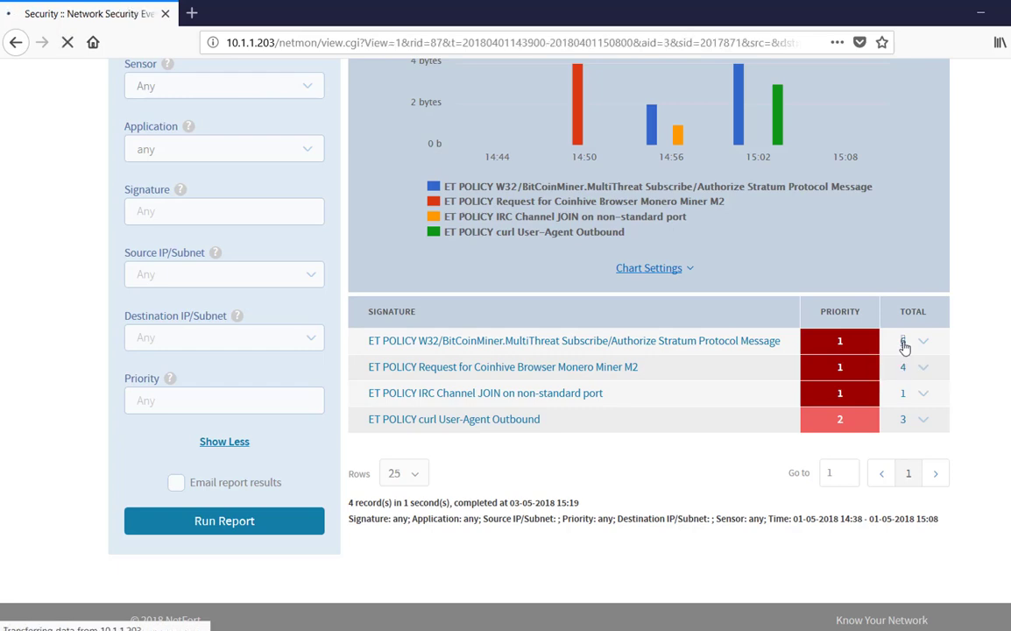
click(905, 340)
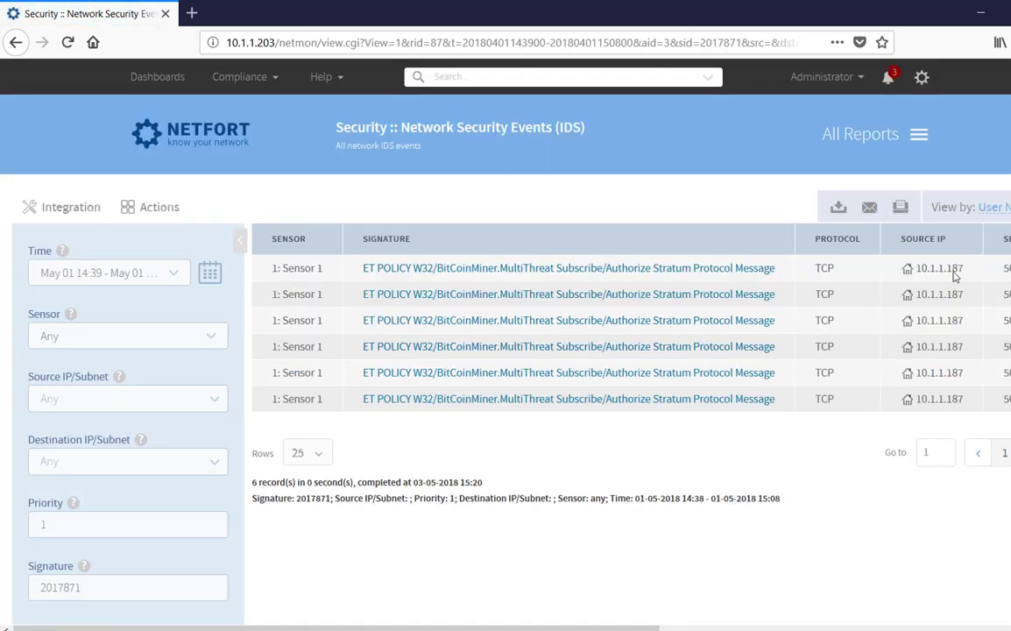
double_click(946, 268)
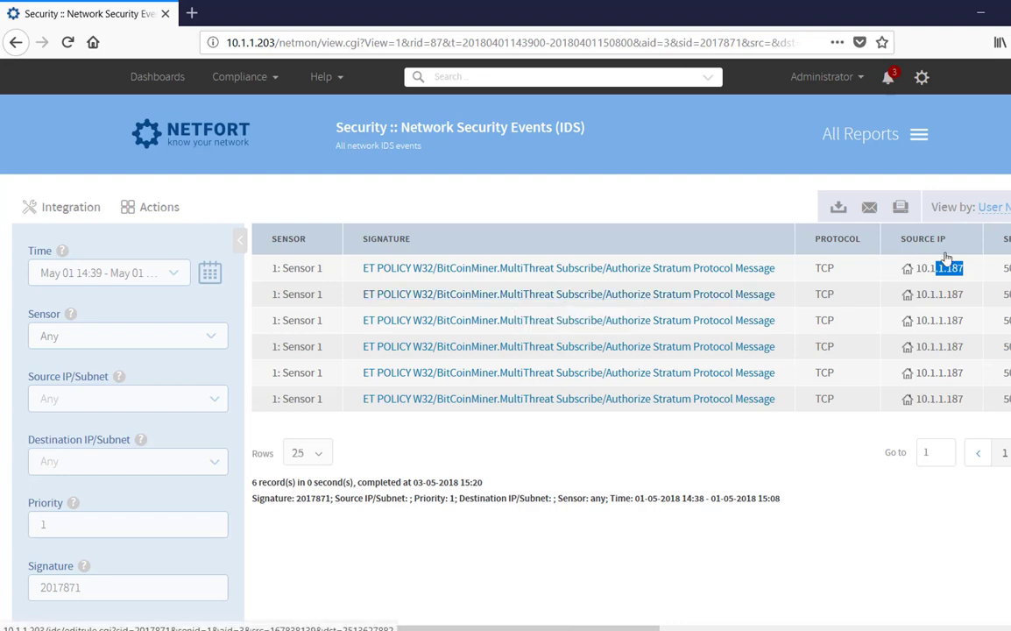
double_click(940, 269)
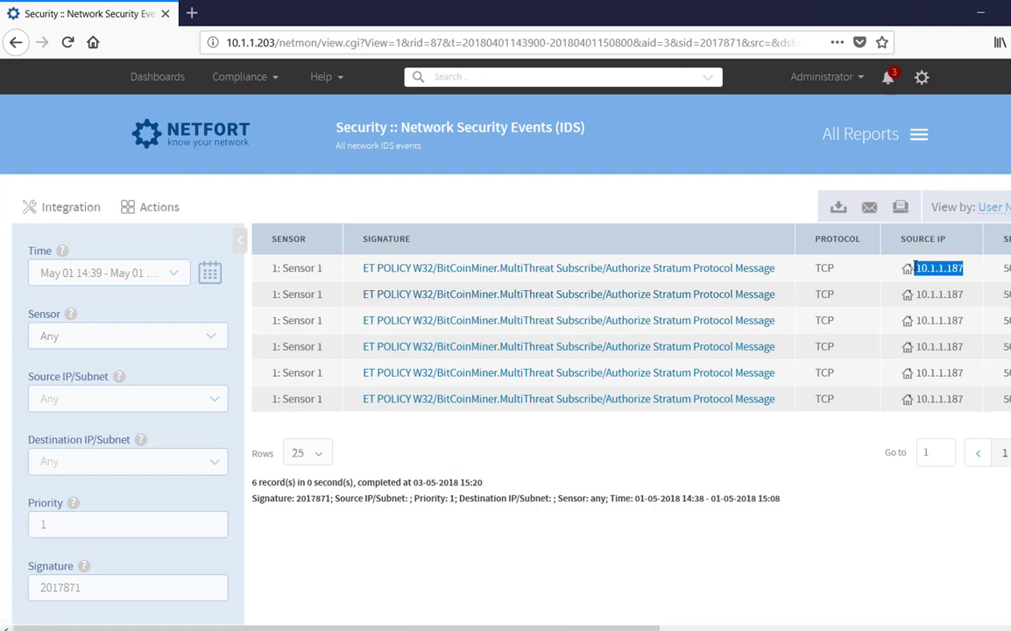
mouse_move(91, 91)
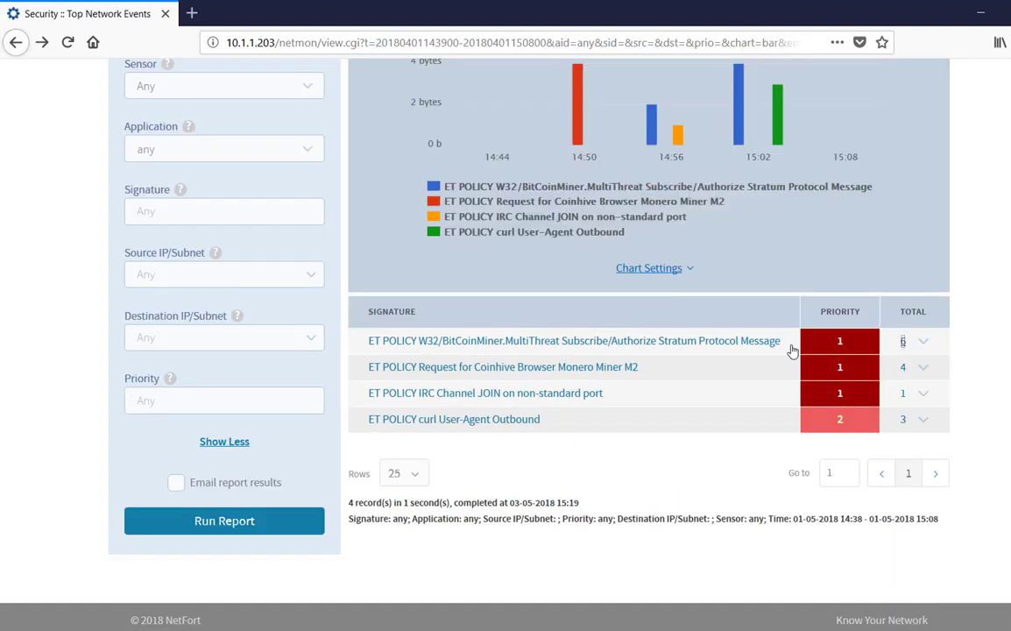
mouse_move(424, 396)
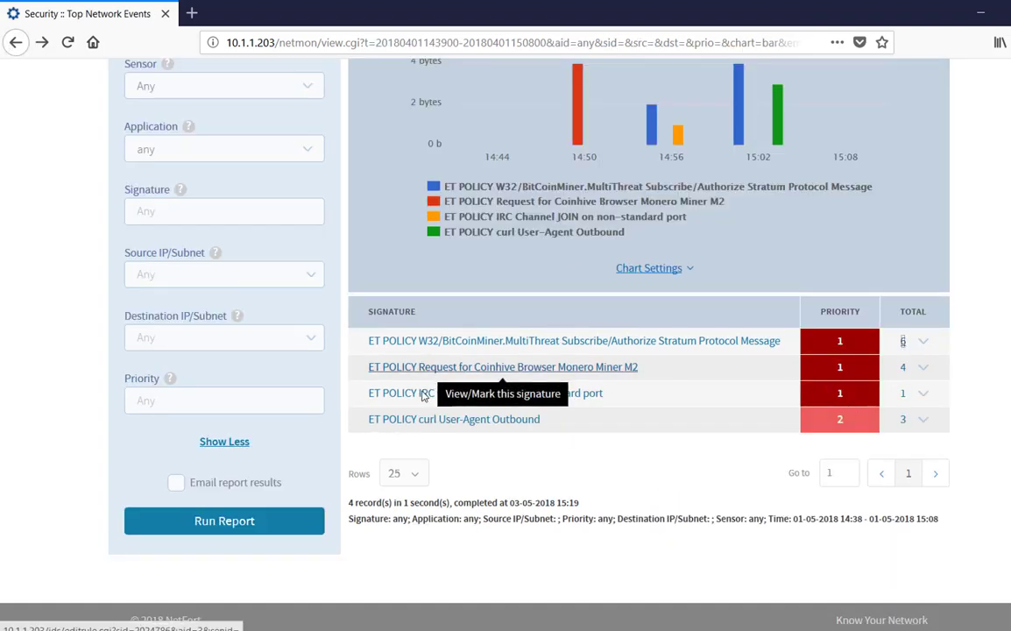
mouse_move(412, 386)
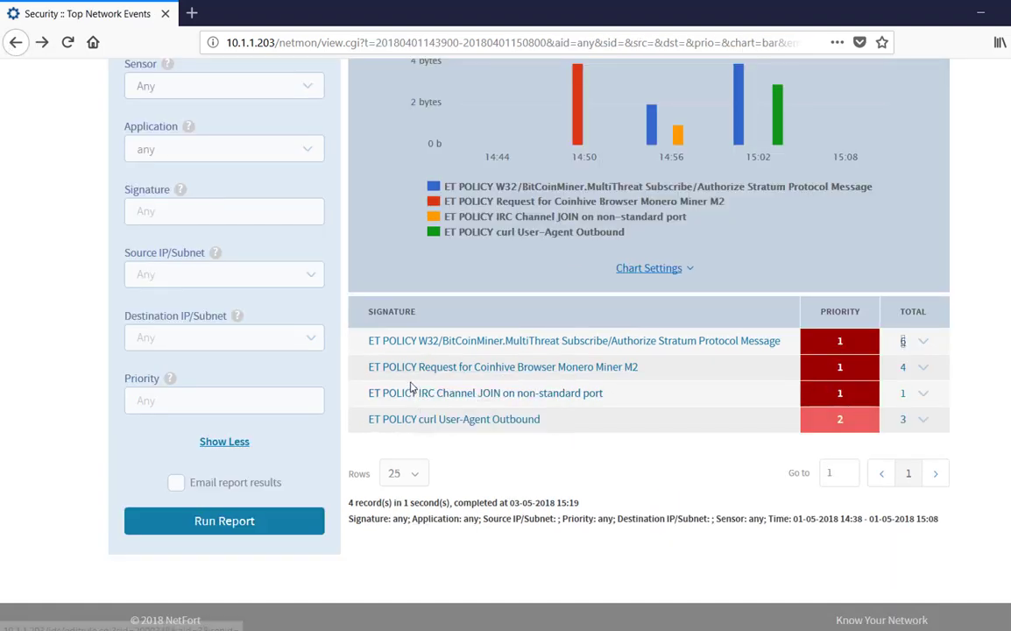
mouse_move(539, 376)
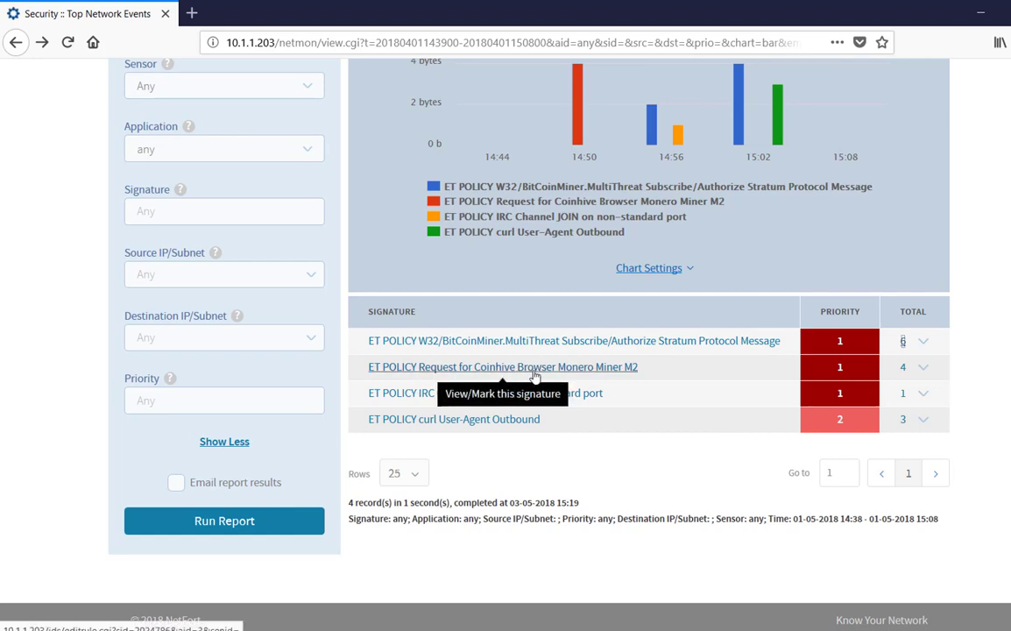
mouse_move(535, 375)
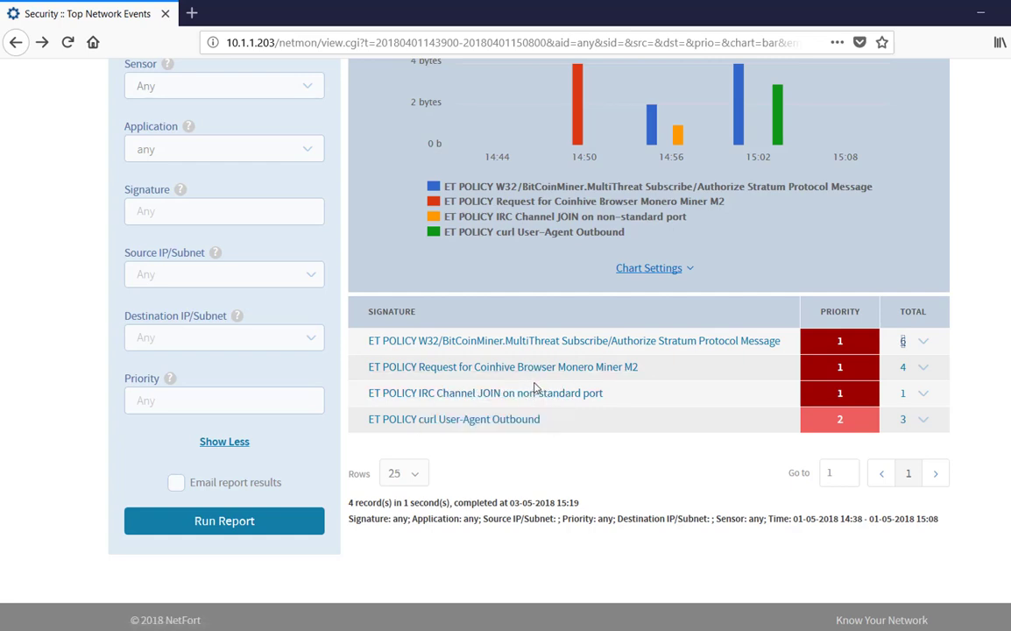
mouse_move(884, 378)
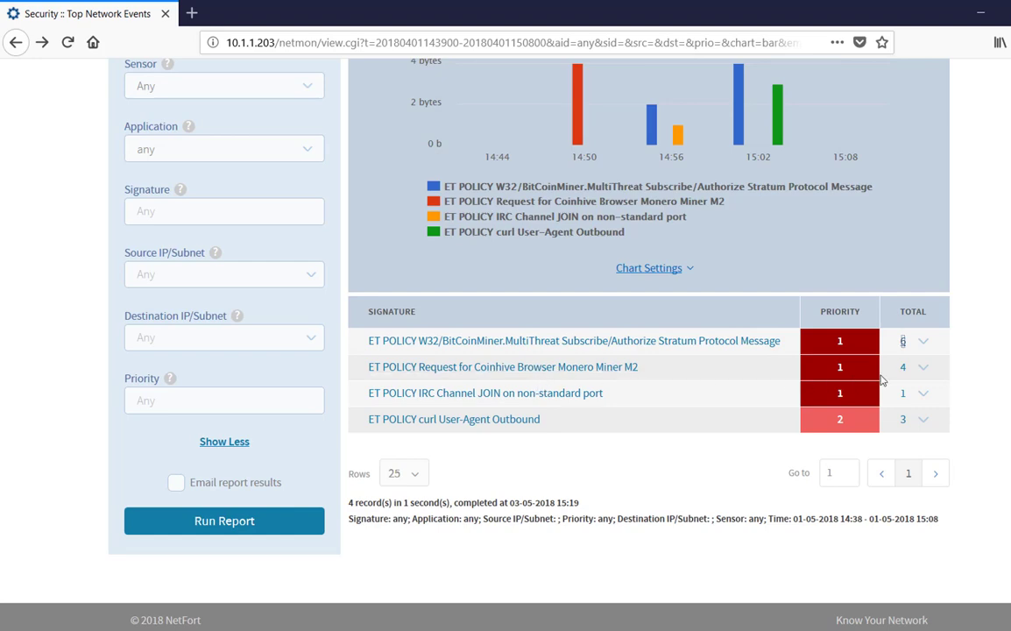
- Drill into the four Coinhive miner events and reveal the destination column showing 10.1.1.187
click(903, 367)
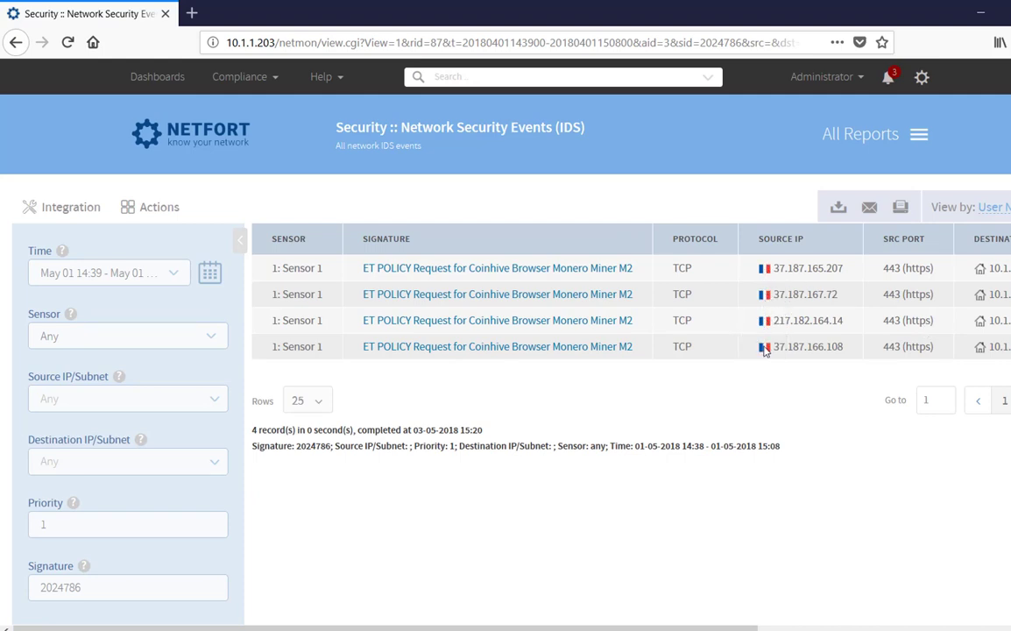
mouse_move(775, 328)
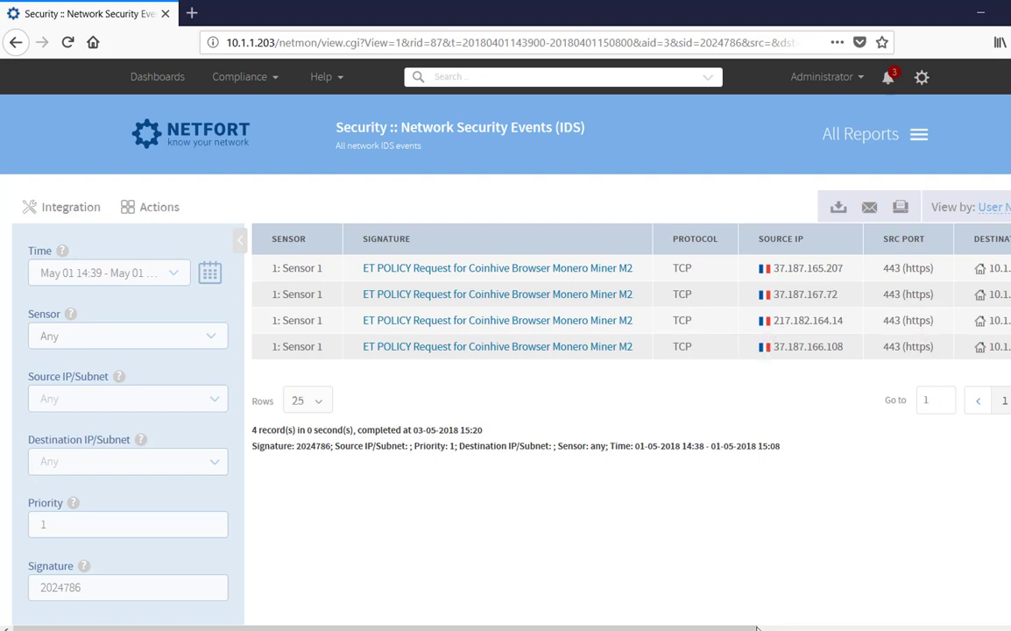
scroll(right, 3)
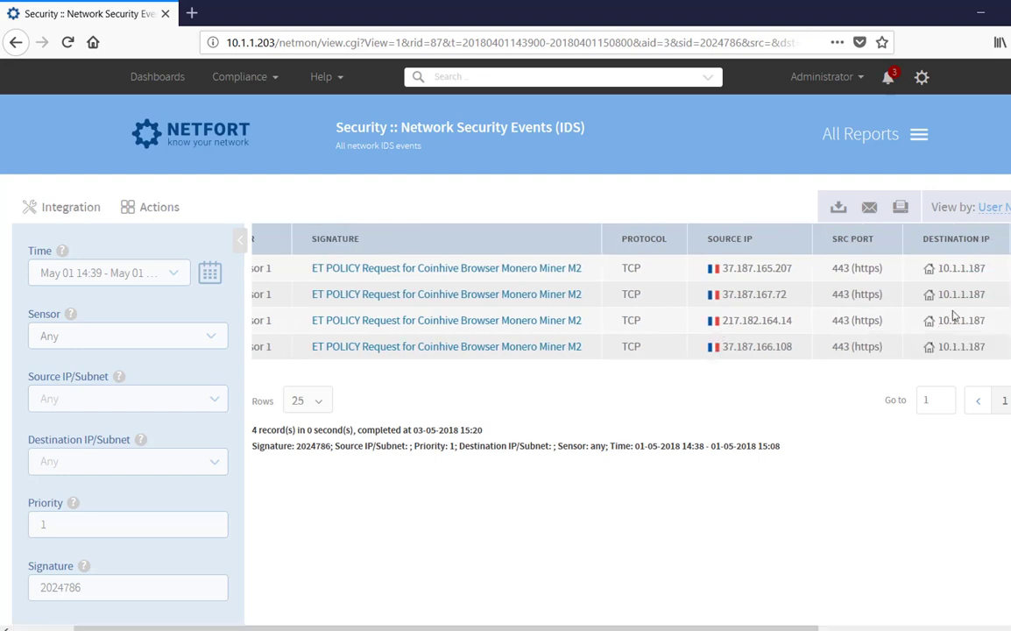
mouse_move(955, 309)
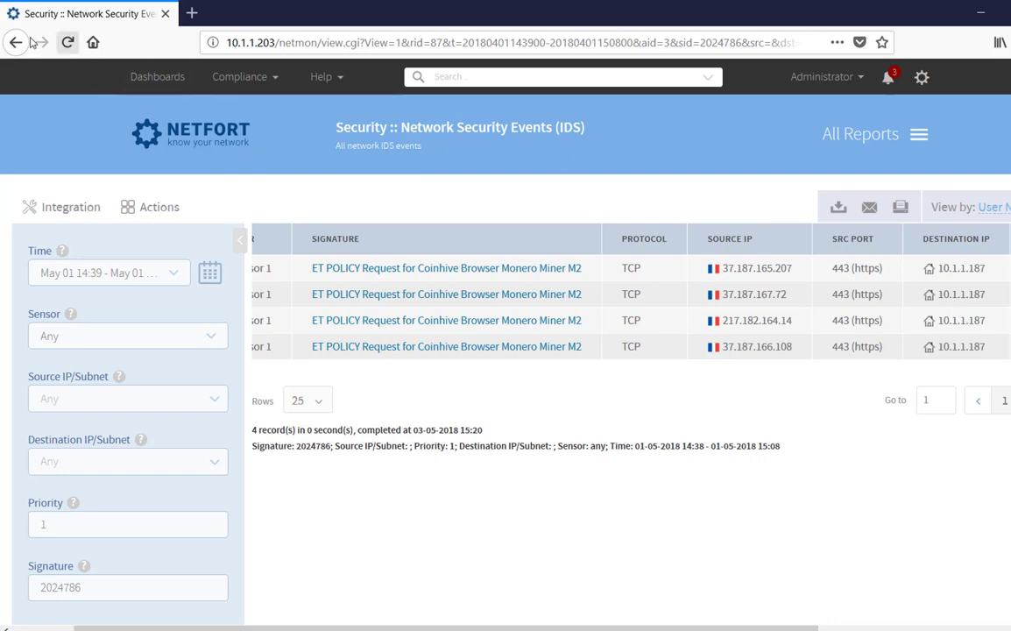
click(14, 42)
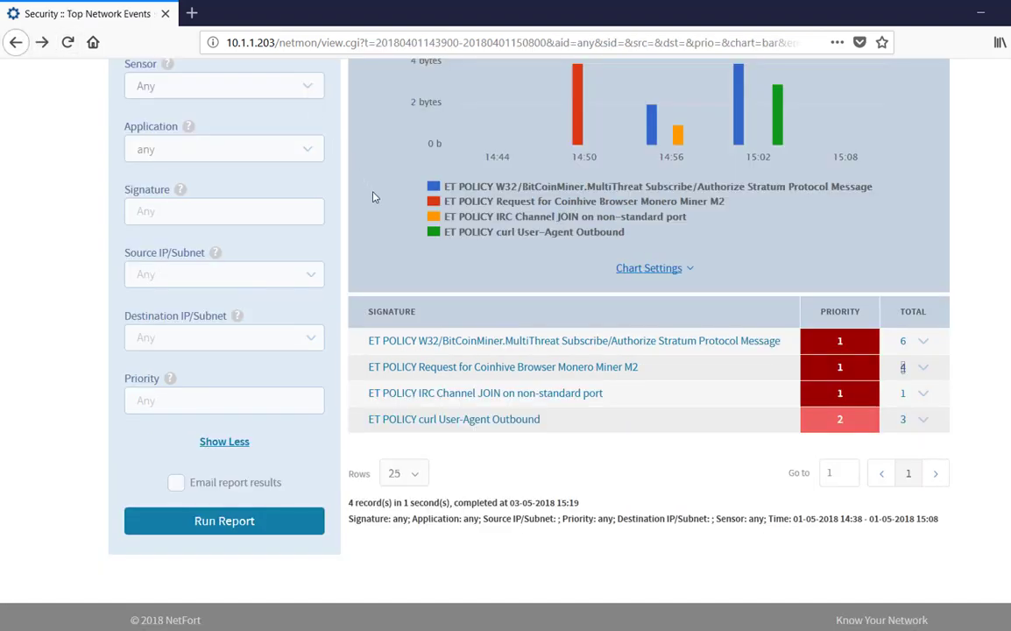
mouse_move(417, 379)
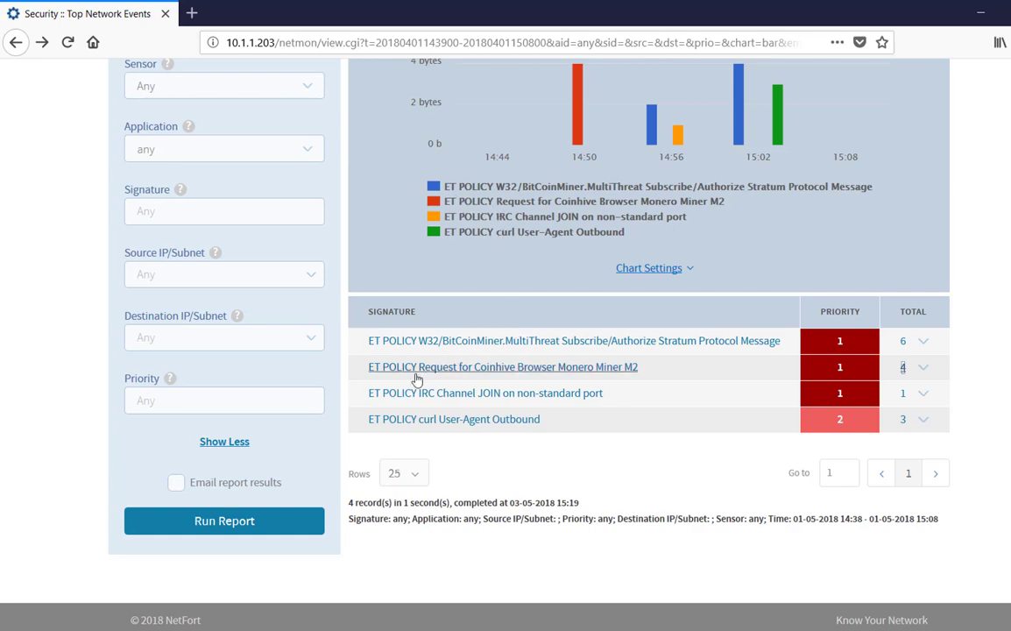
mouse_move(428, 403)
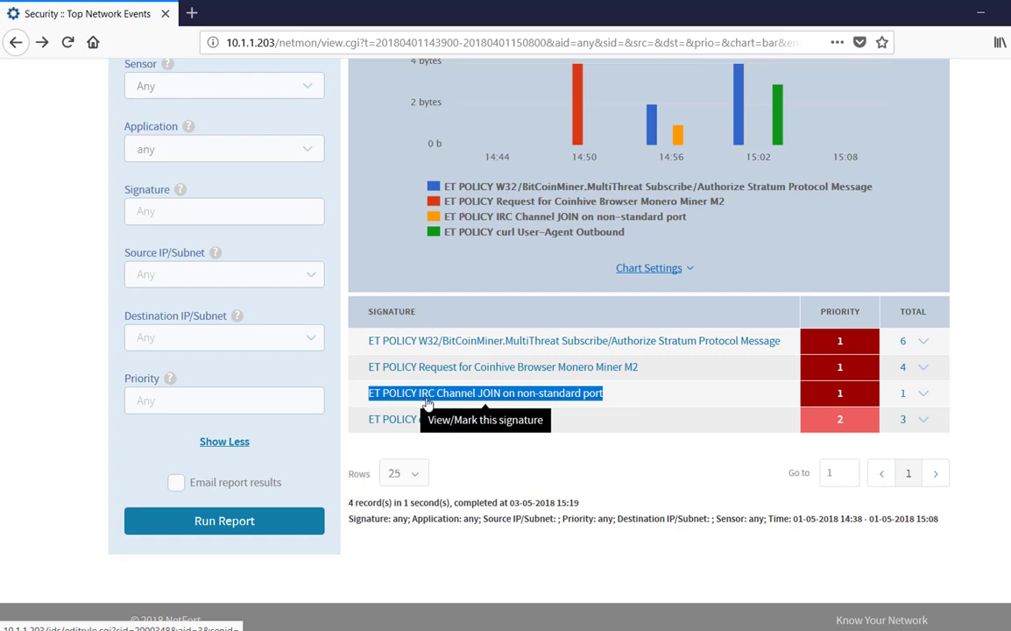
mouse_move(694, 394)
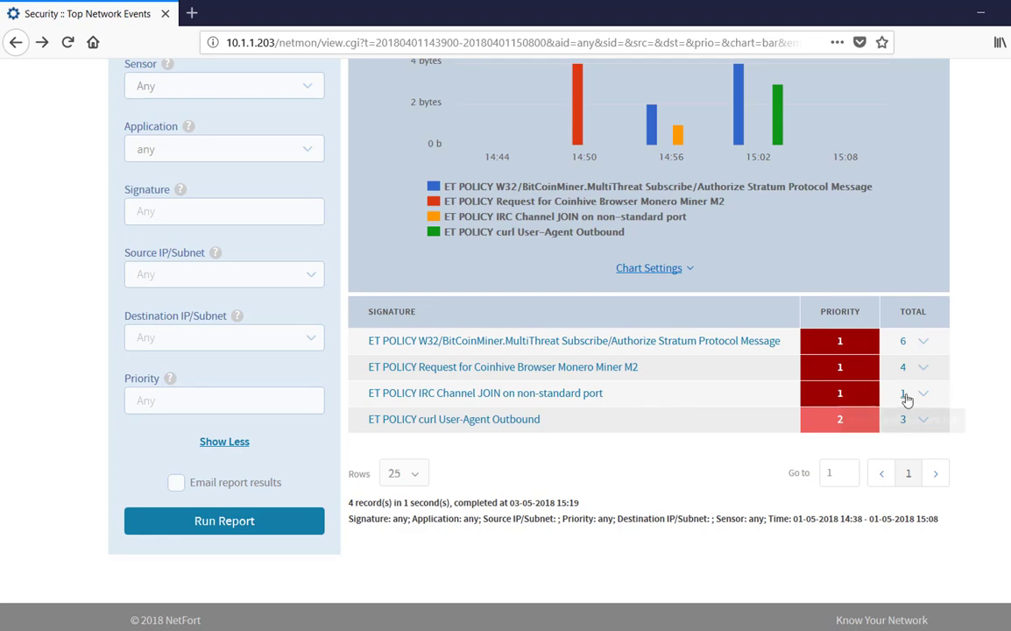
- Drill into the single ET POLICY IRC Channel JOIN on non-standard port event
click(905, 392)
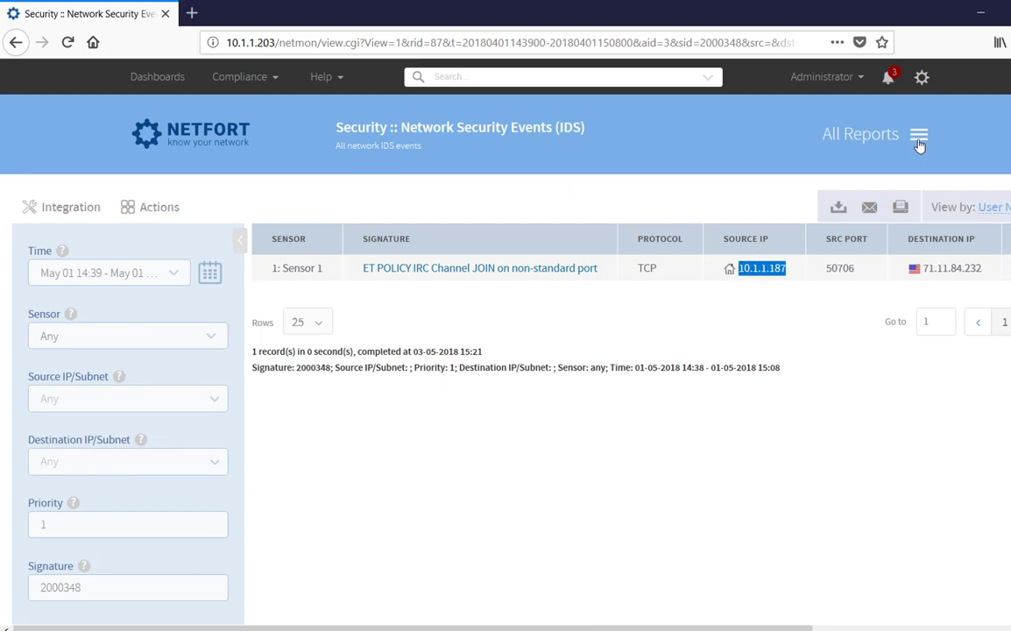
- Bring up the All Reports catalogue over the IRC event page
click(918, 133)
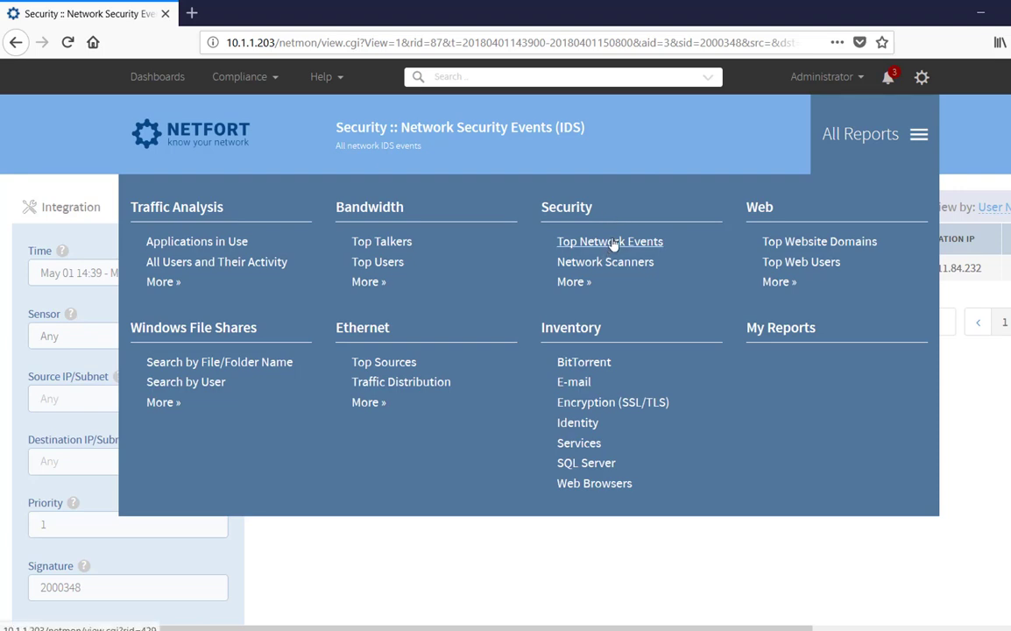
mouse_move(578, 442)
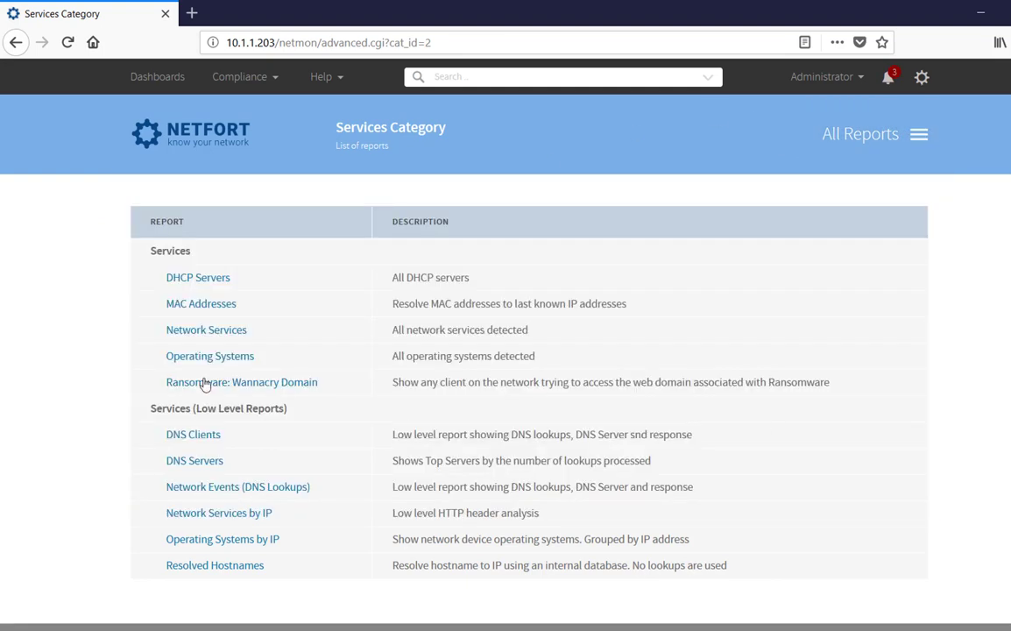
mouse_move(175, 442)
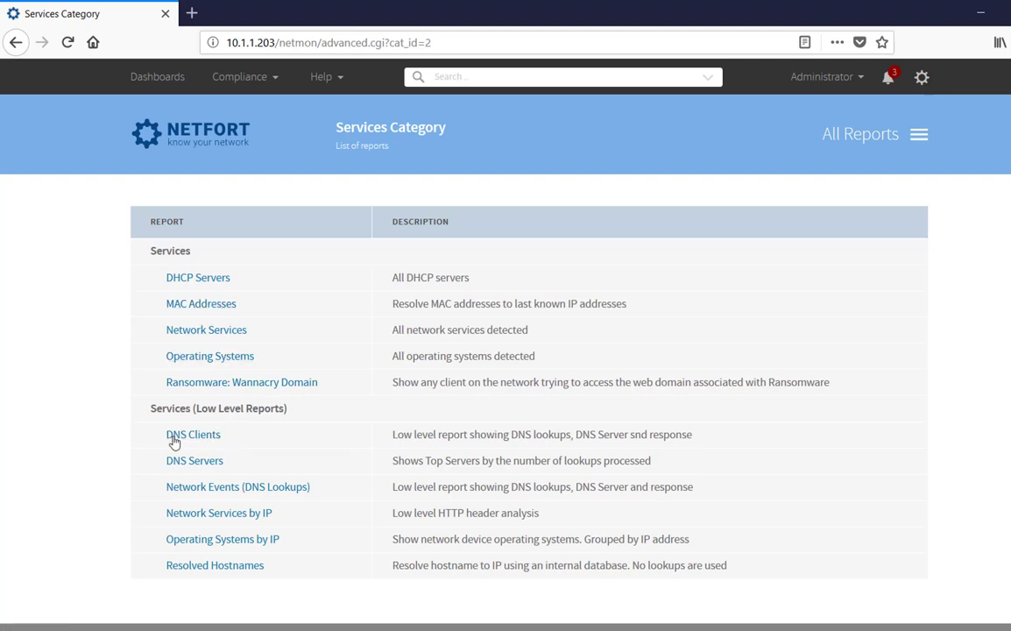
- Run the DNS Clients report, listing seven client-to-DNS-server pairs with lookup counts
click(193, 435)
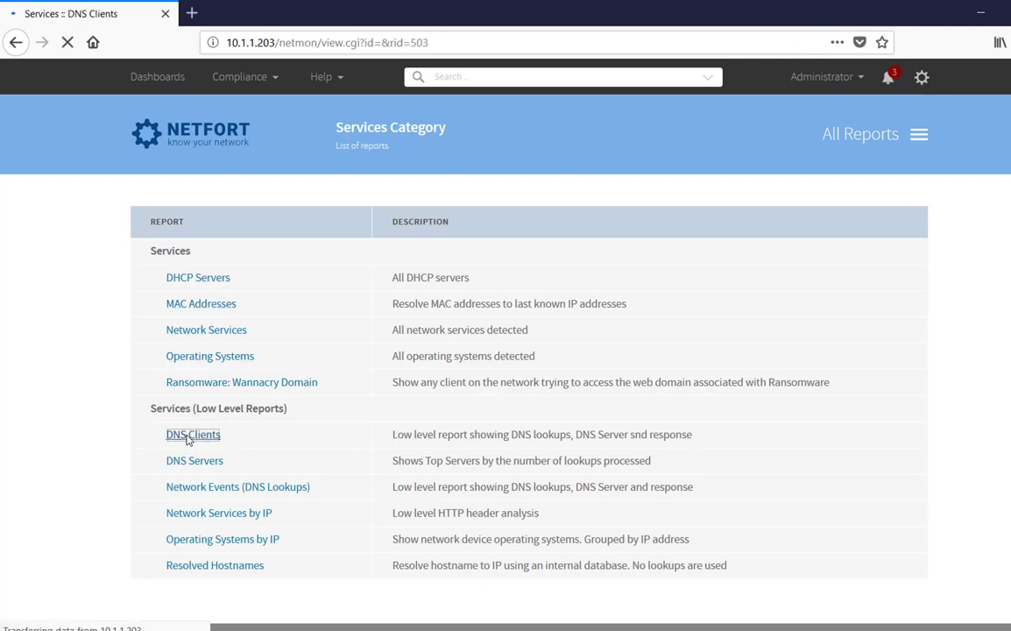
click(193, 435)
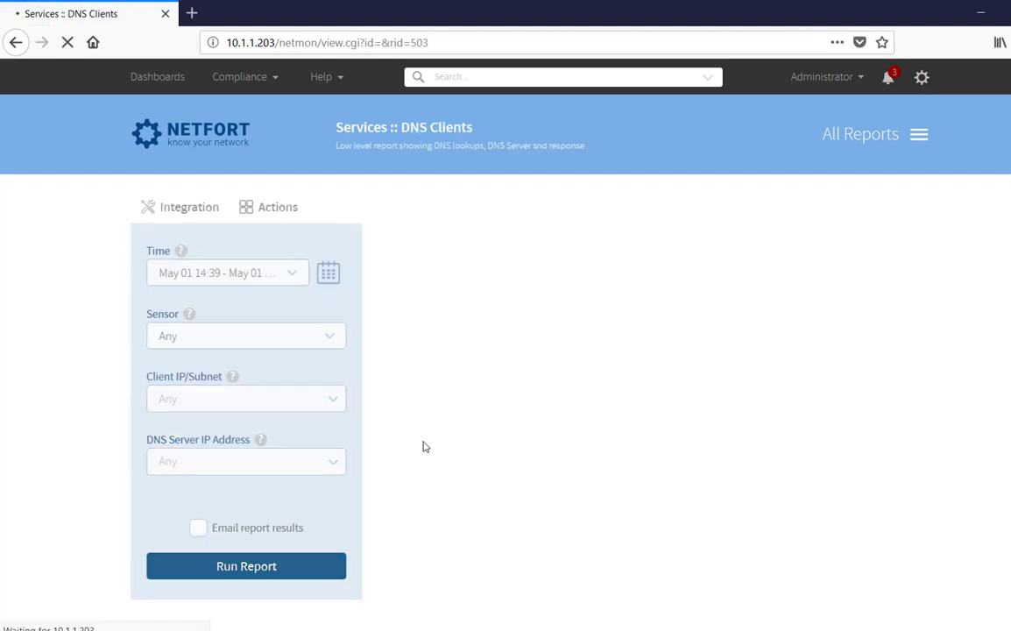
click(245, 564)
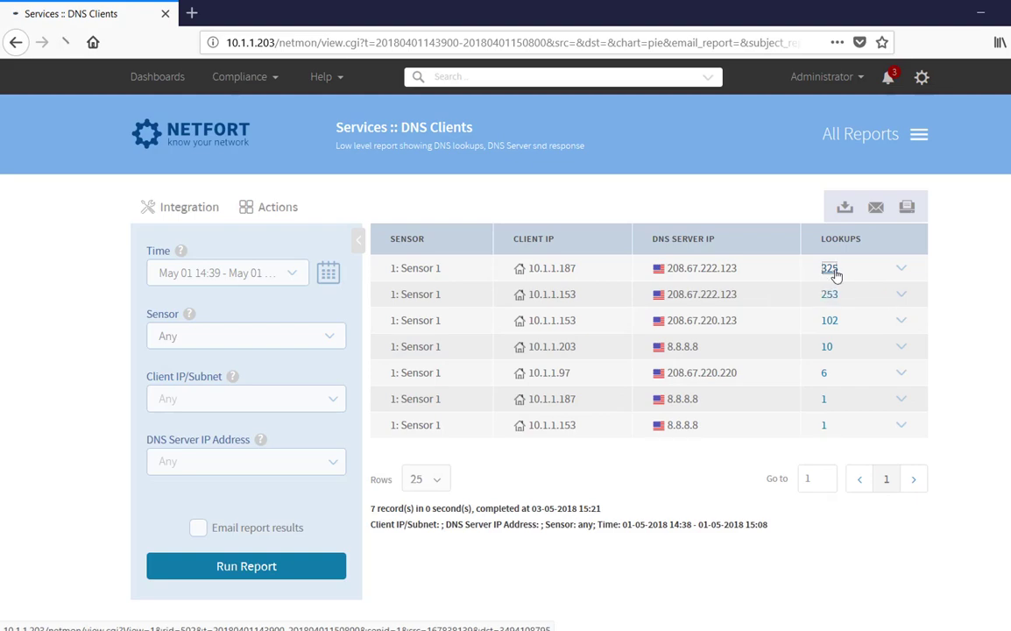
- Drill into the 325 lookups from 10.1.1.187 via 208.67.222.123 and scan the resolved domains
click(829, 268)
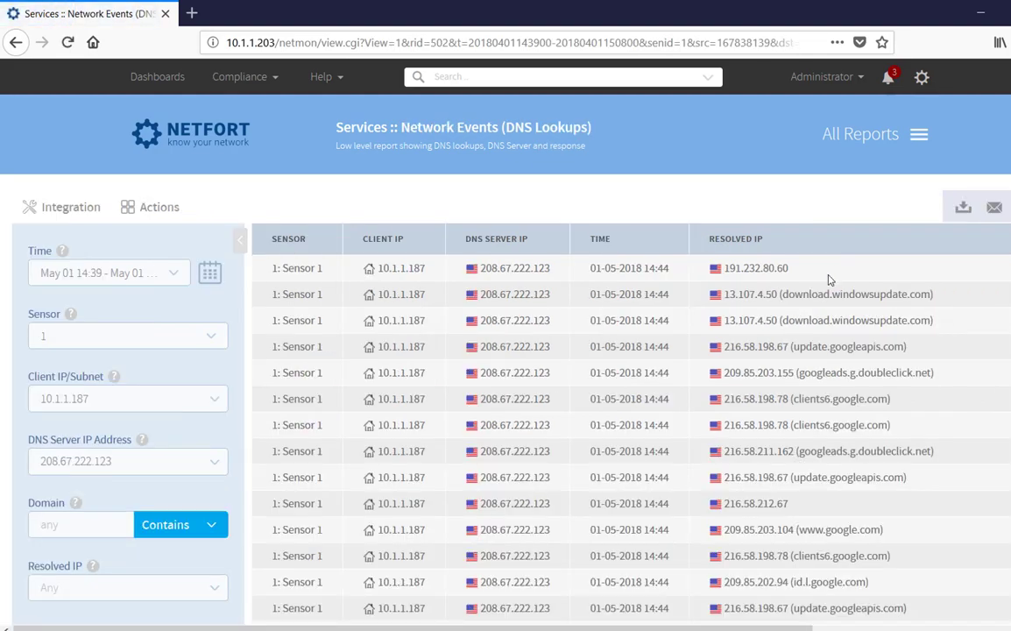
scroll(down, 3)
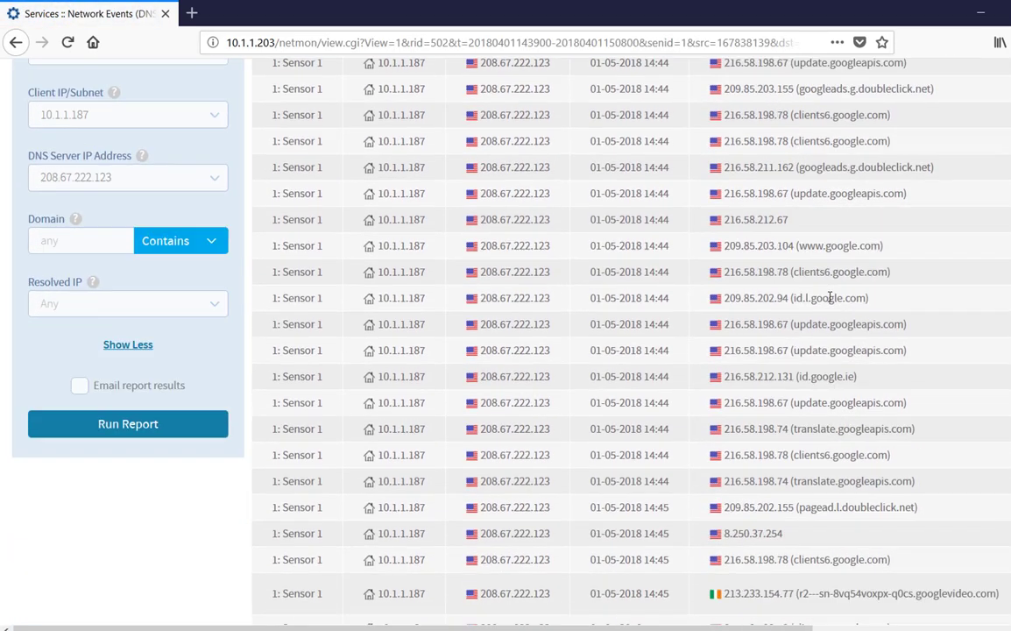
scroll(down, 3)
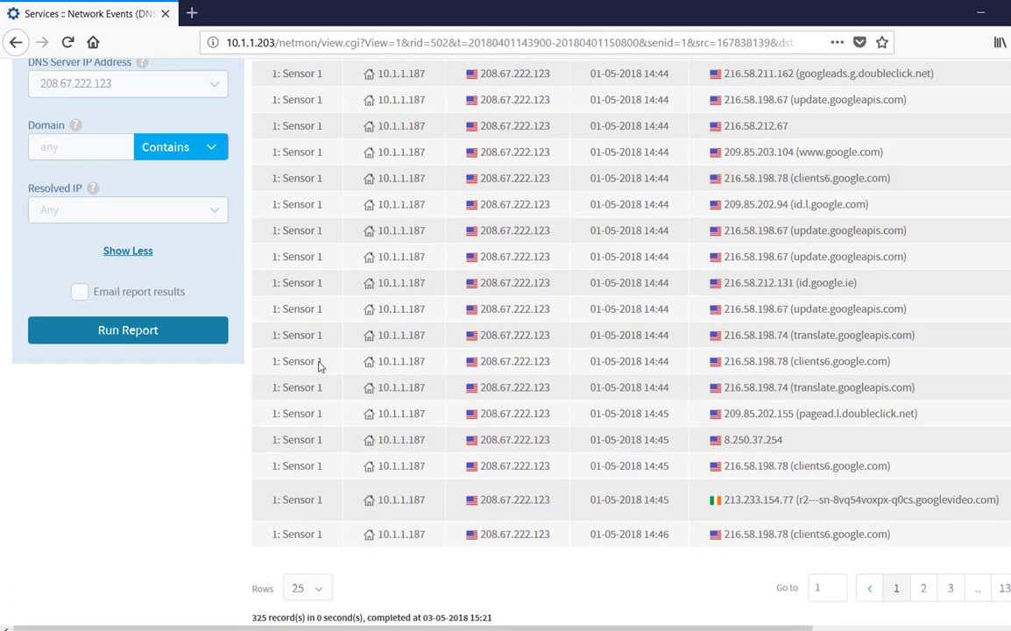
scroll(up, 3)
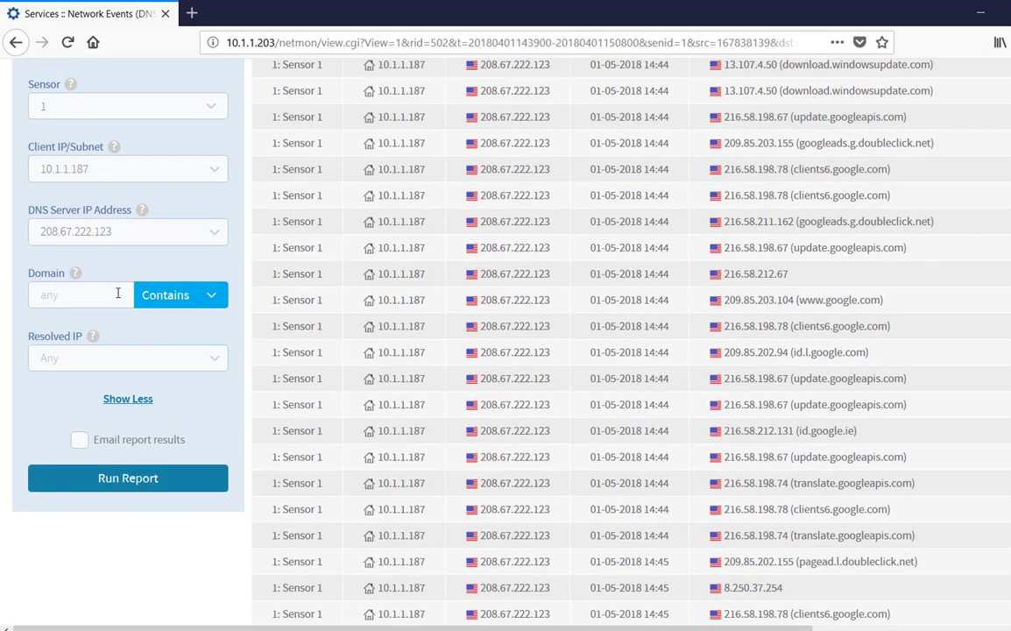
scroll(up, 3)
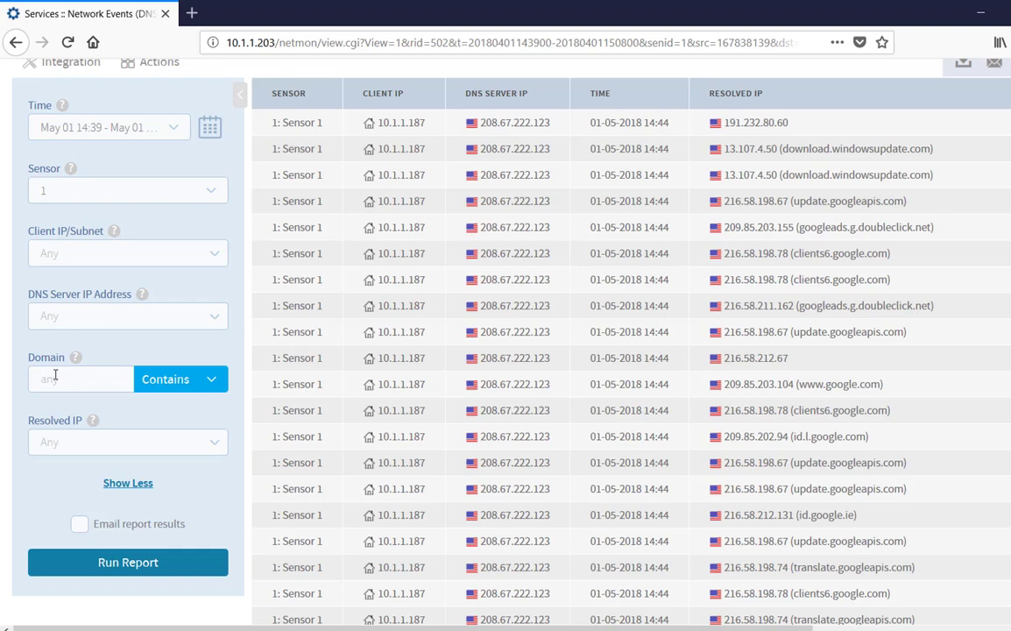
- Filter DNS lookups to domains containing 'coin', then select the ws007 and ws012 coinhive.com entries
text(coin)
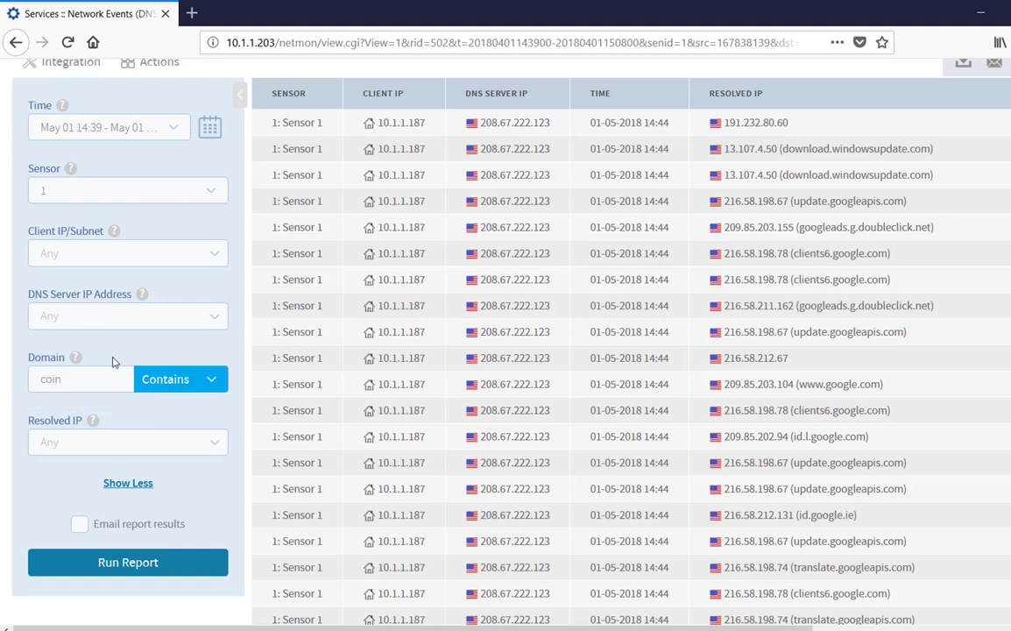
mouse_move(154, 414)
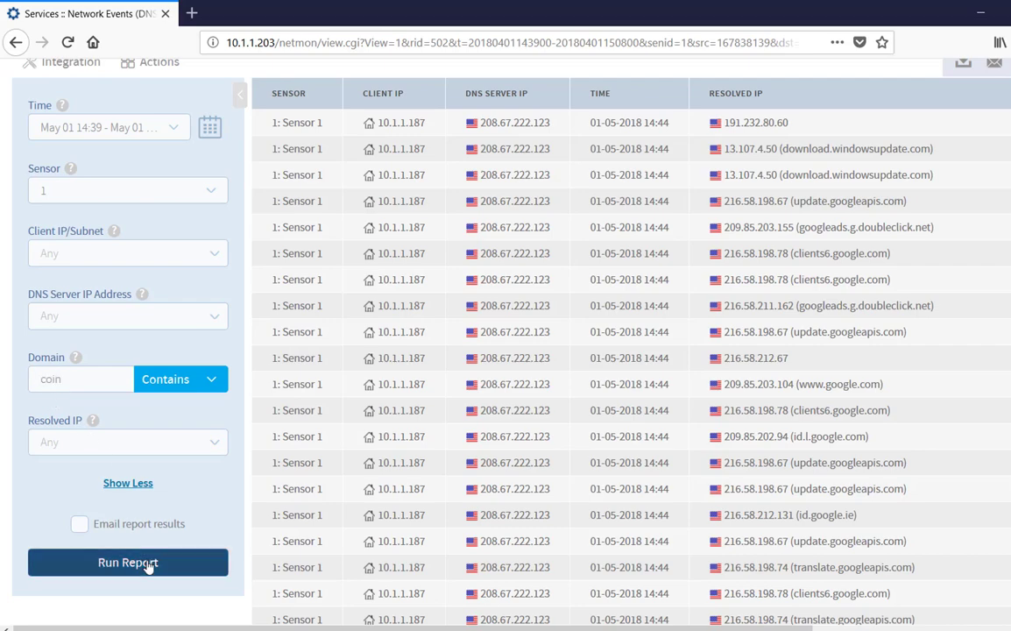
click(128, 560)
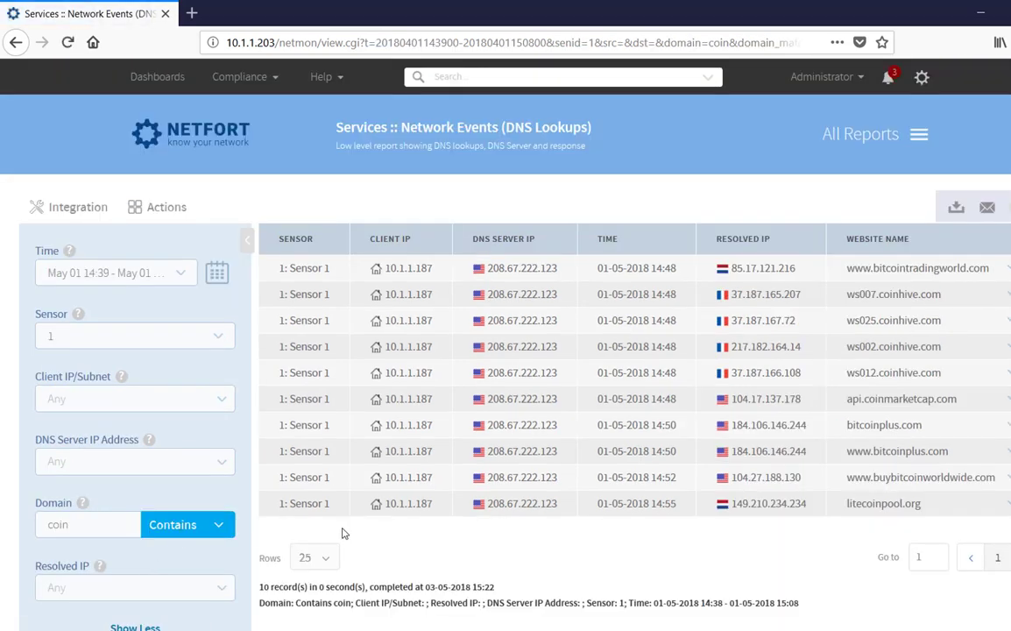
mouse_move(430, 270)
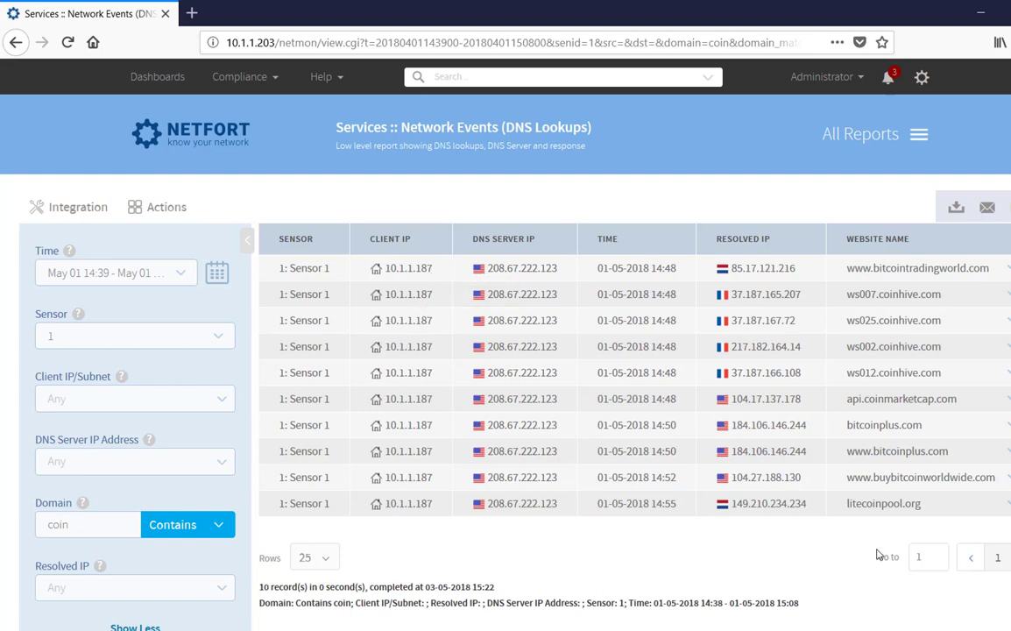
double_click(919, 294)
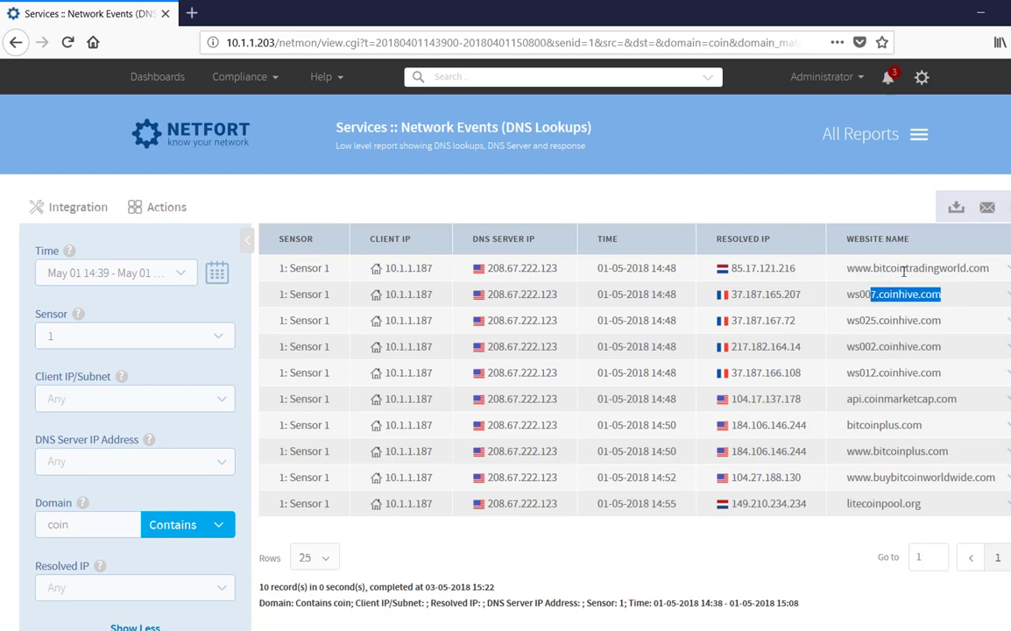
mouse_move(866, 445)
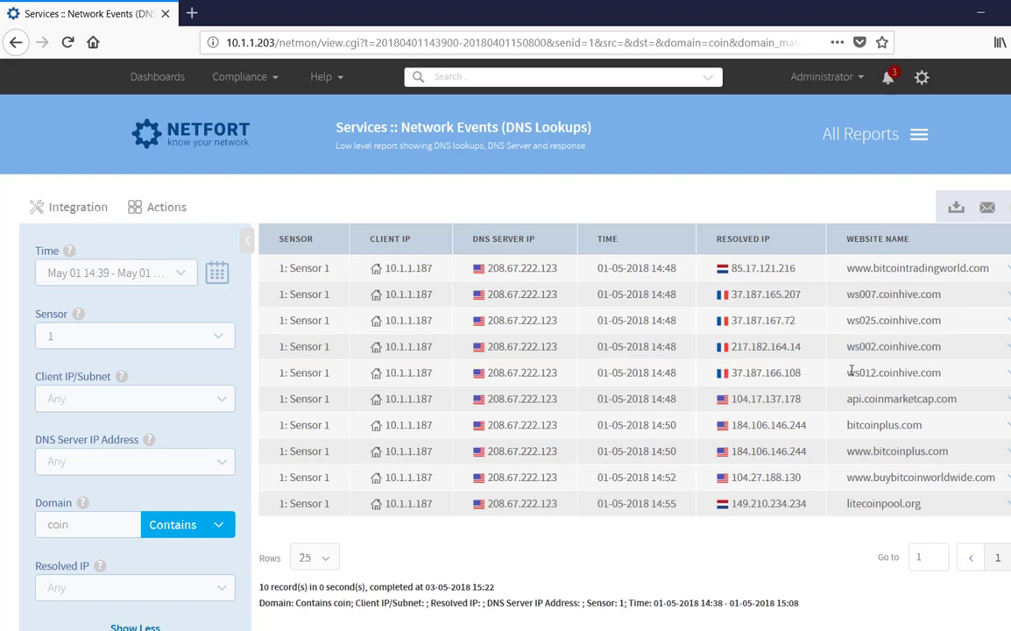
double_click(859, 372)
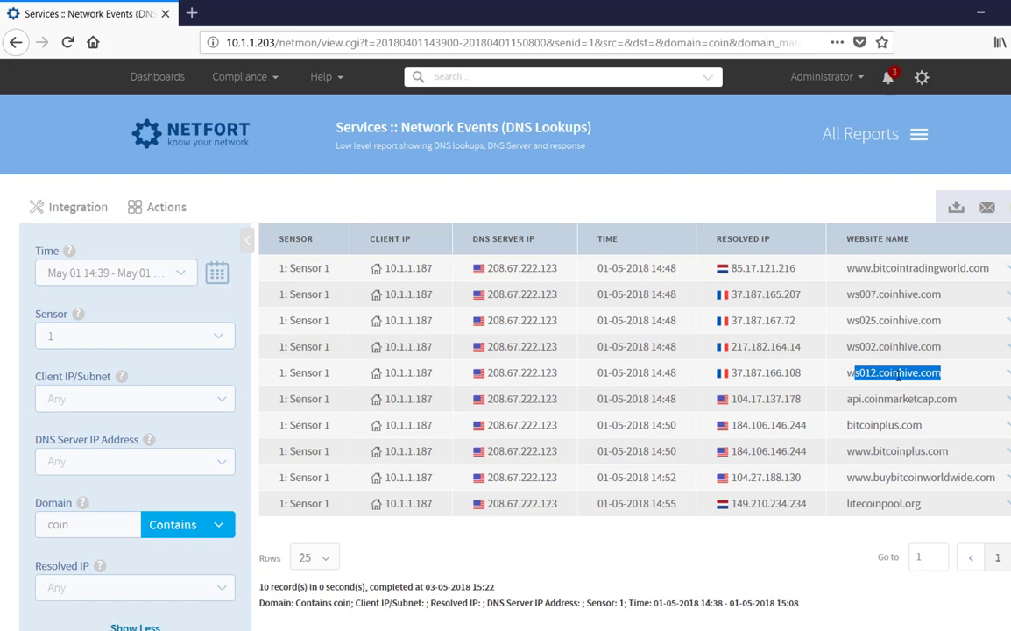
mouse_move(871, 507)
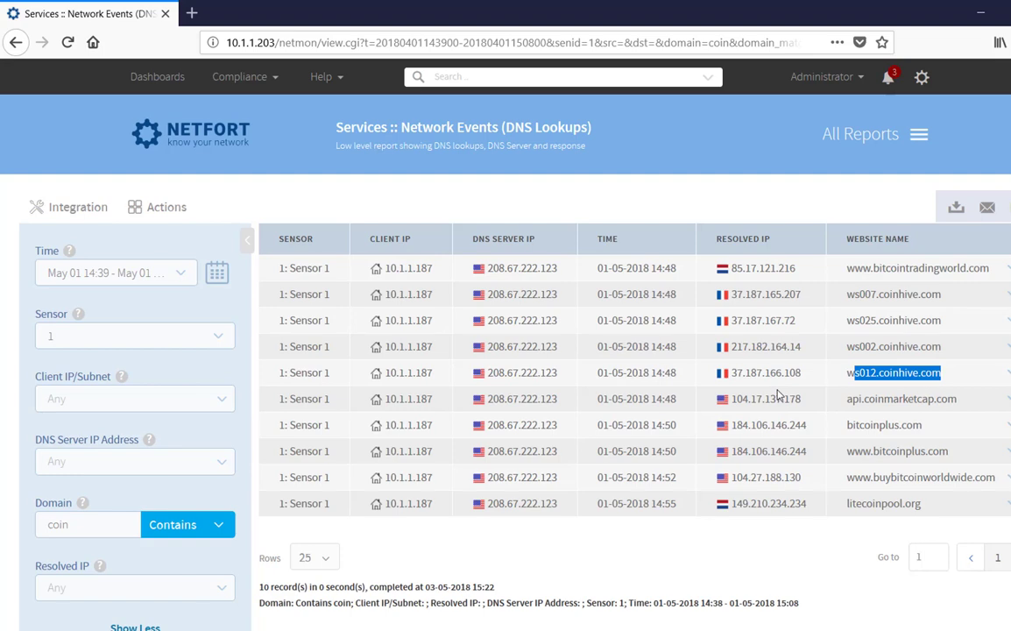
mouse_move(782, 393)
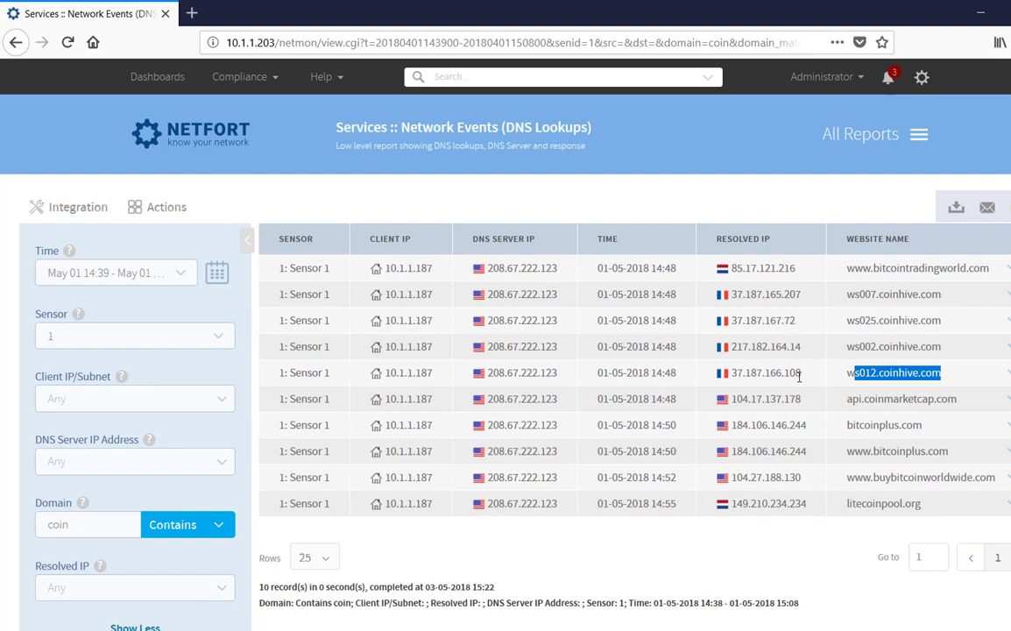
mouse_move(810, 379)
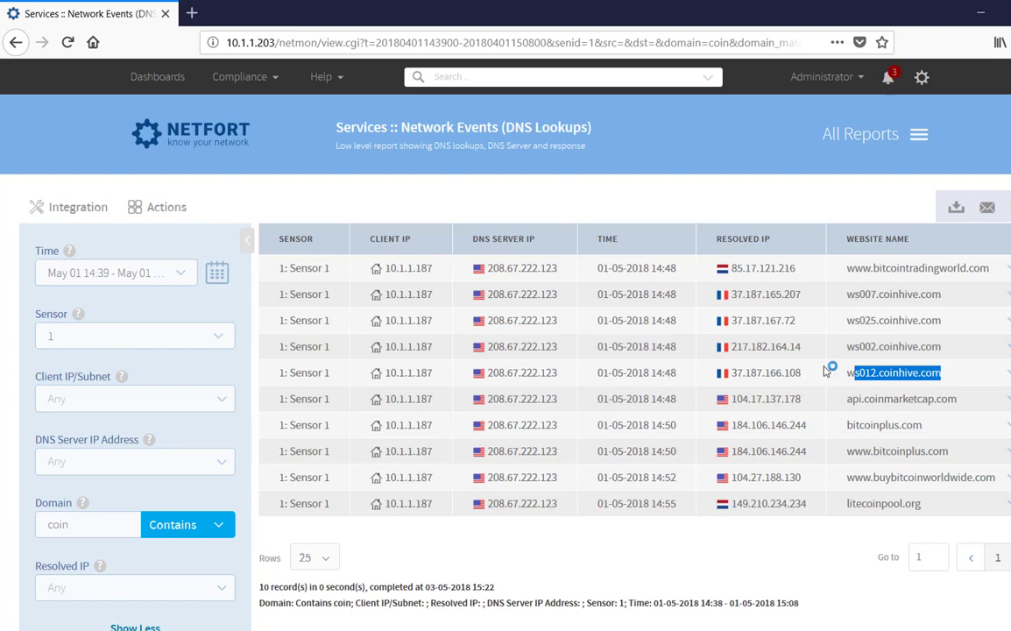
mouse_move(824, 375)
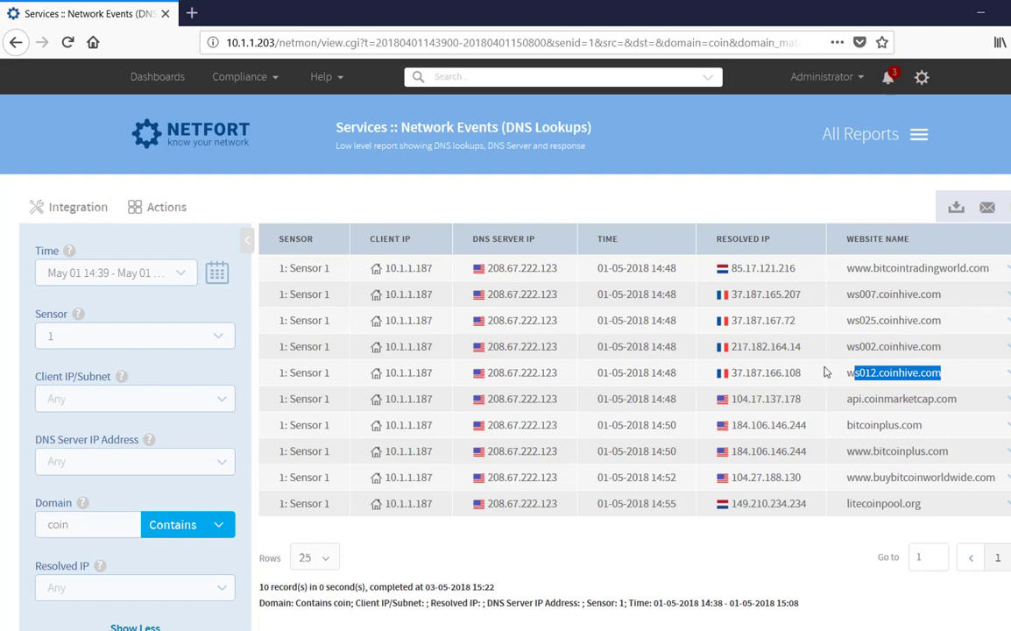
mouse_move(177, 317)
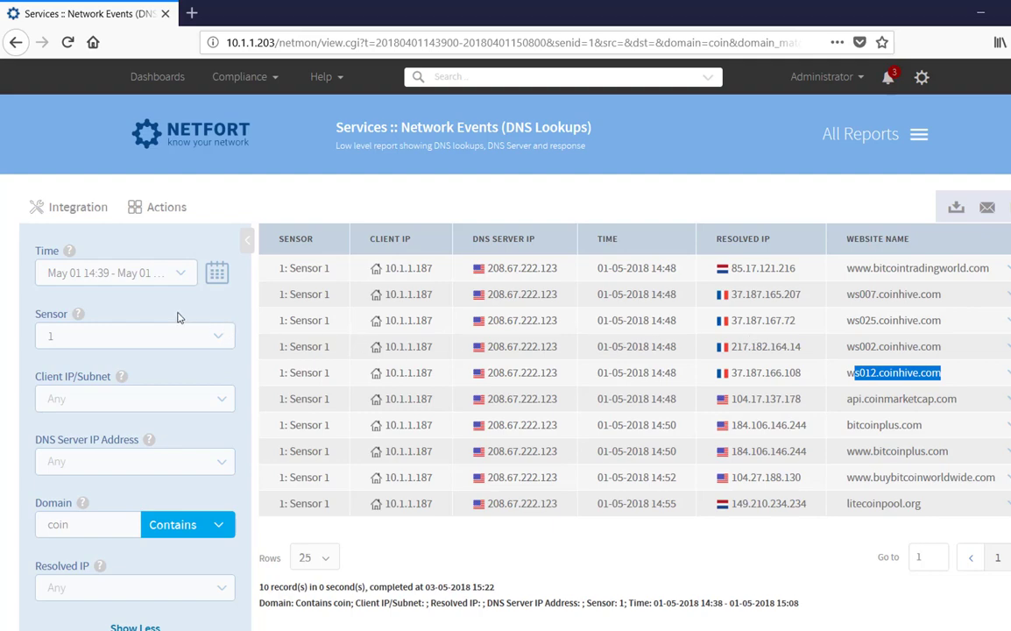
scroll(down, 3)
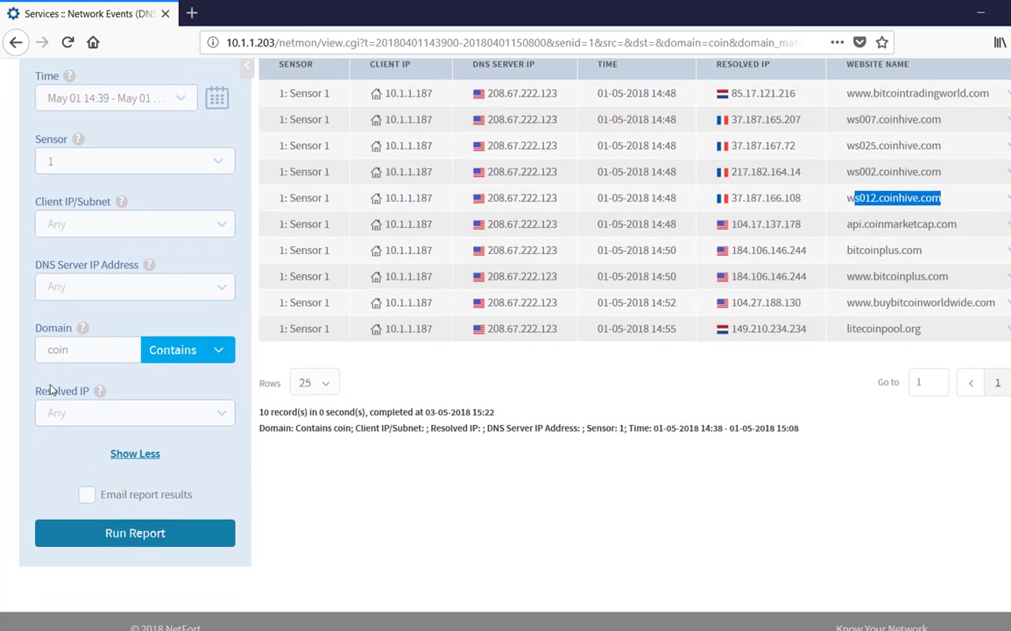
scroll(up, 3)
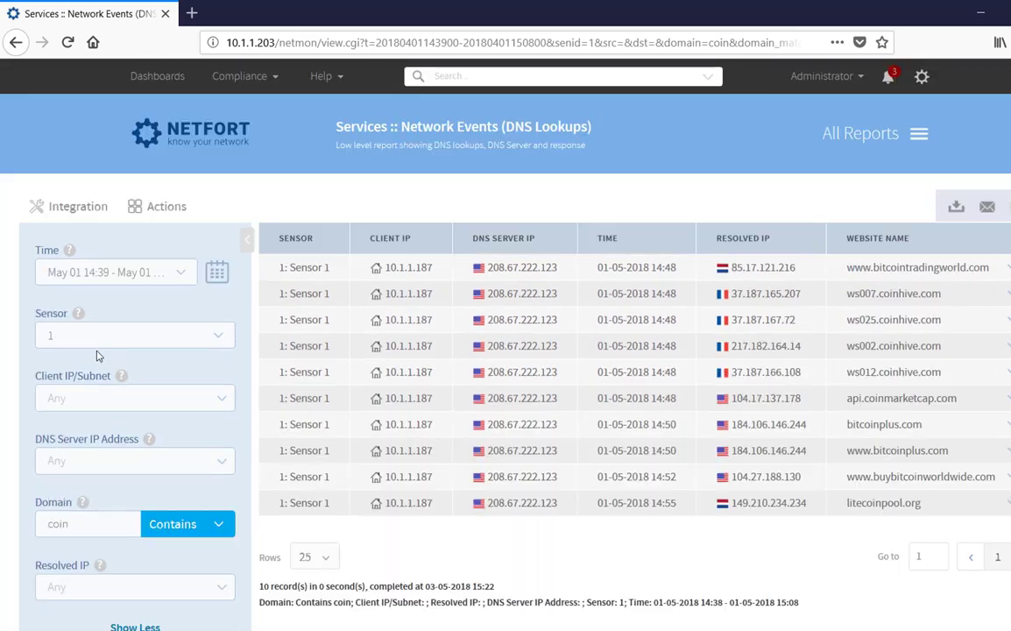
- Duplicate the coin-filtered DNS Lookups report and save it as custom report 'Bitcoin DNS Lookups'
click(165, 207)
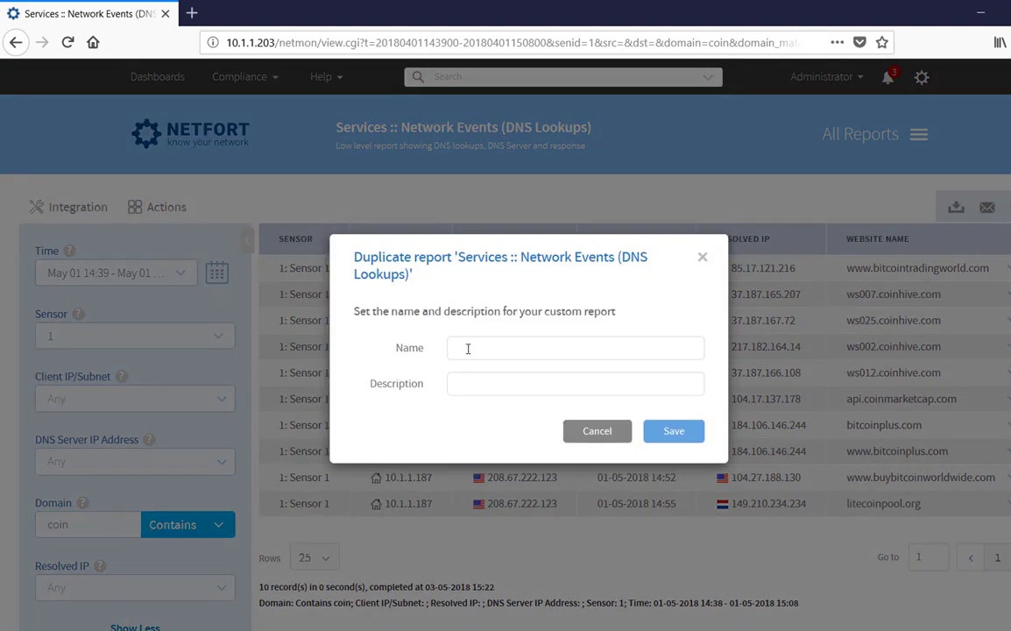
text(Bit)
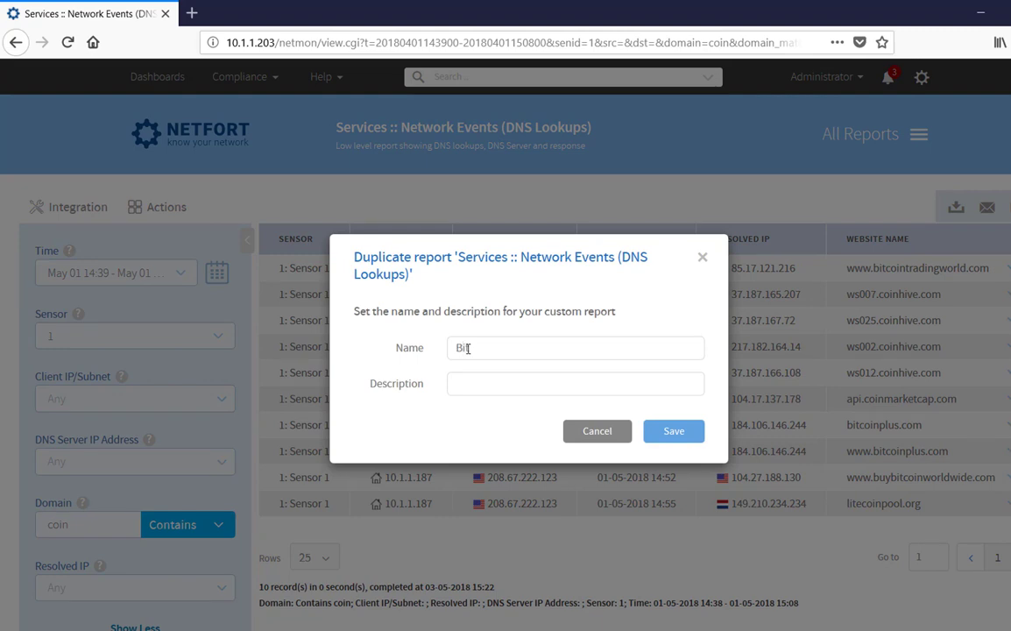
text(tcoin)
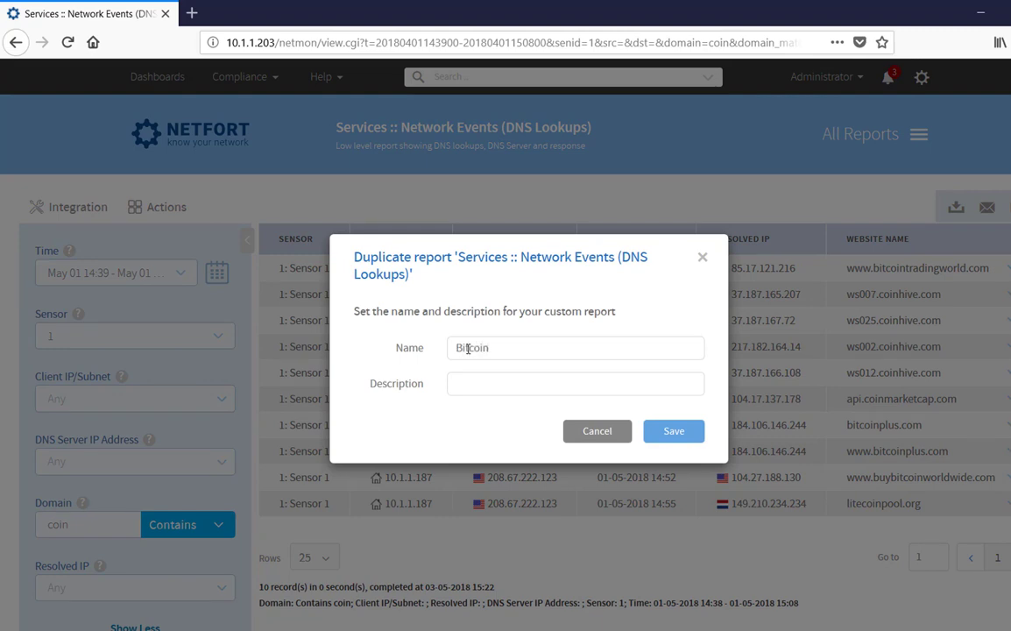
text(DNS Li)
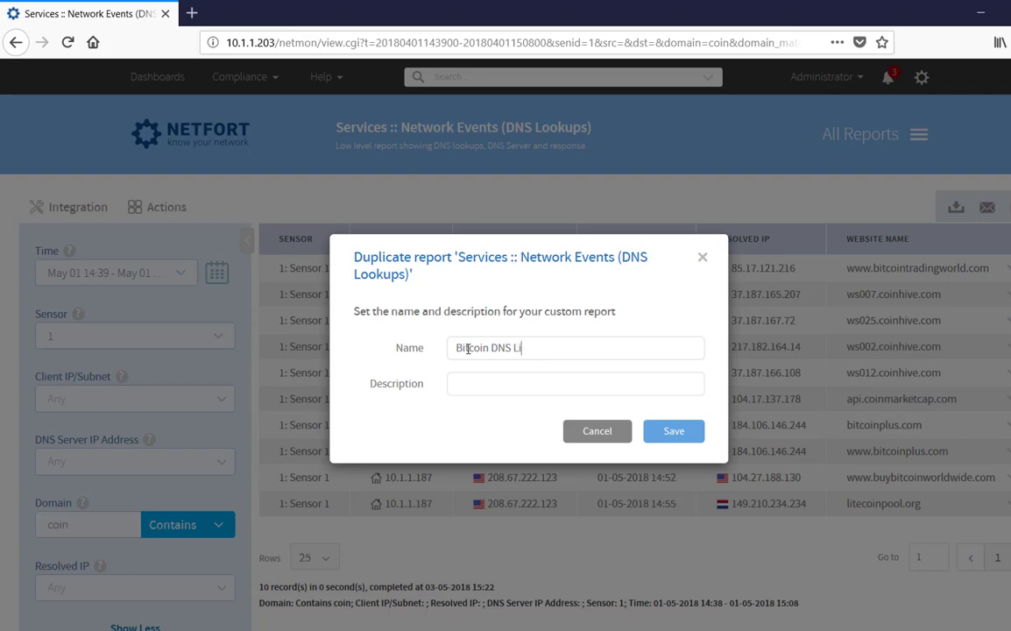
text(o)
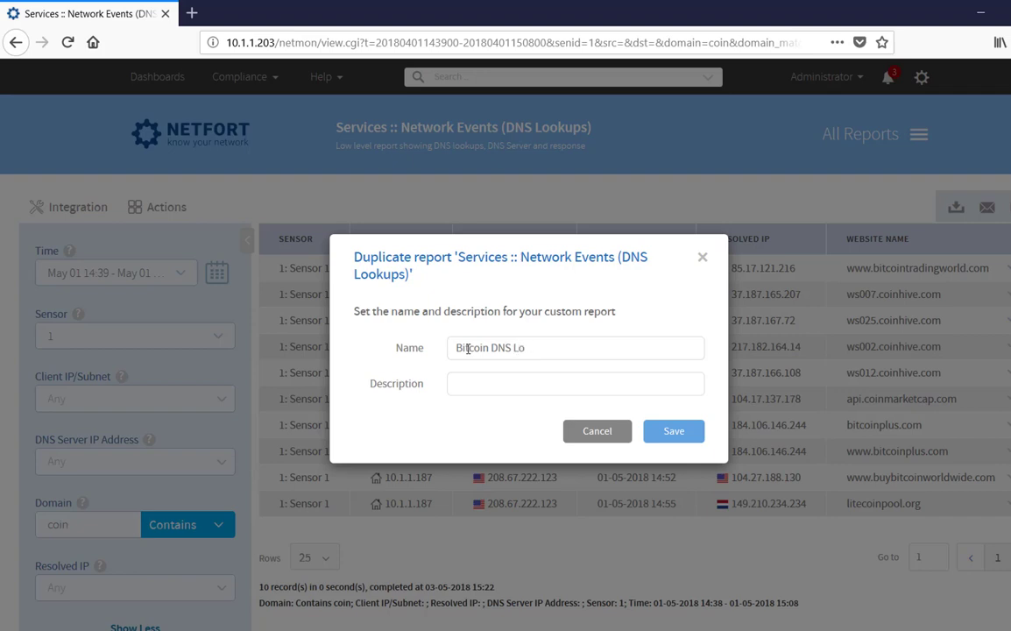
text(okups)
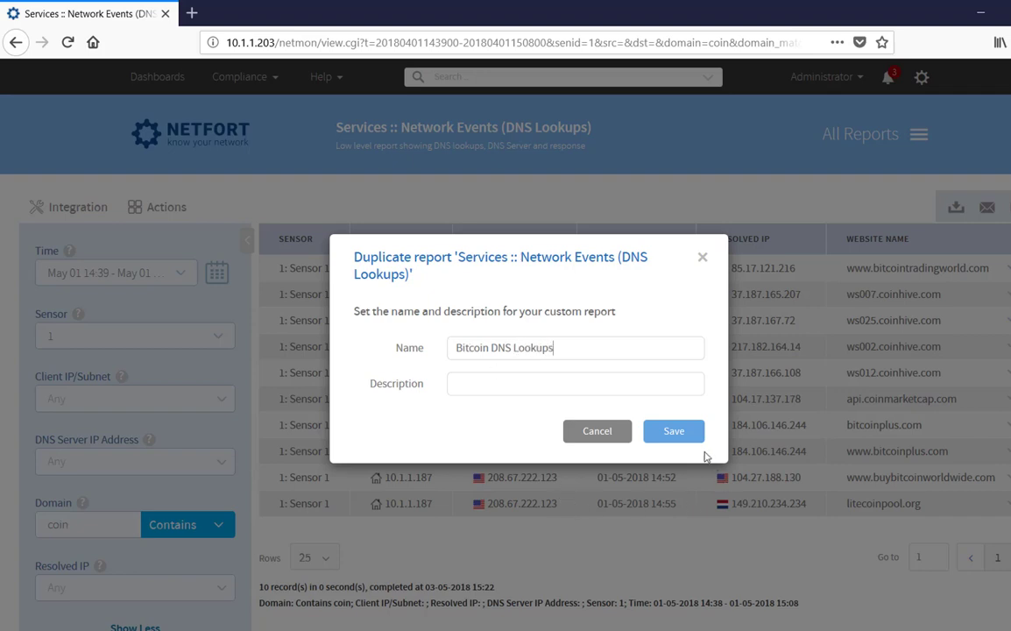
click(673, 431)
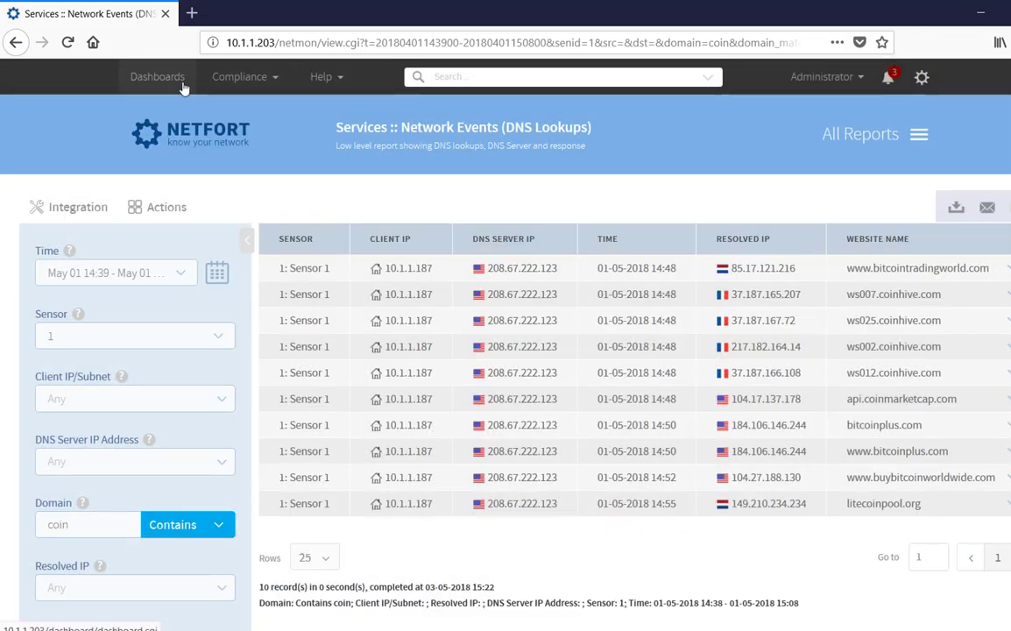
- Go to Dashboards, switch to Network Security and start editing it
click(158, 77)
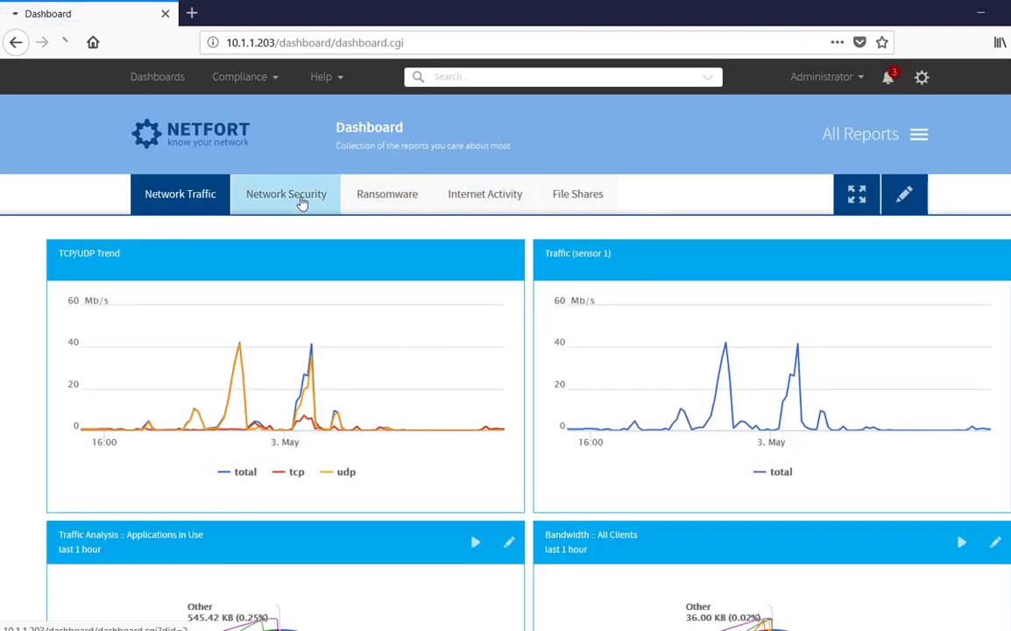
click(285, 193)
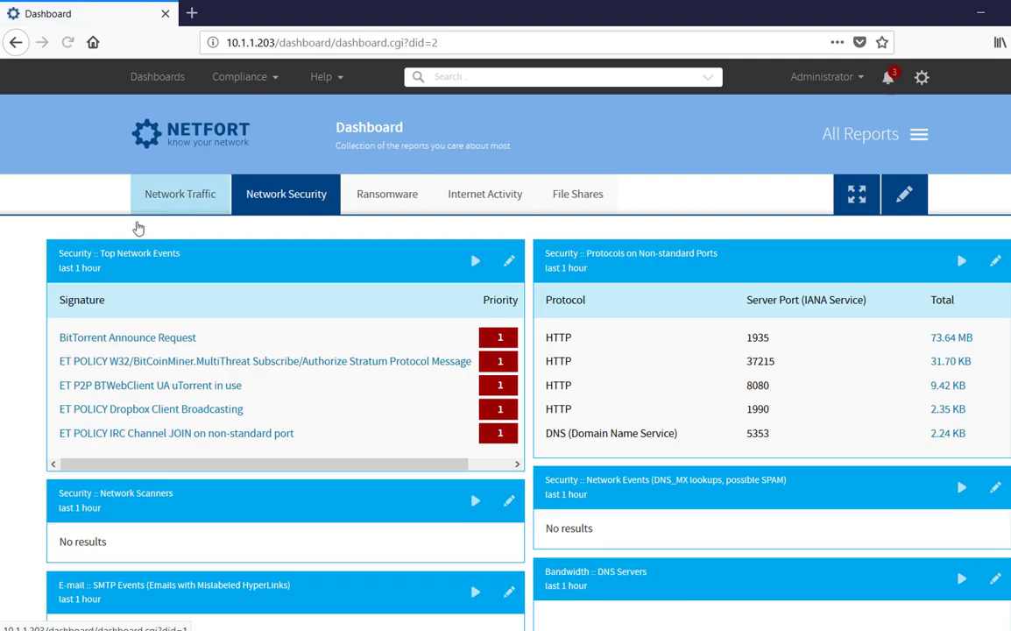
mouse_move(266, 406)
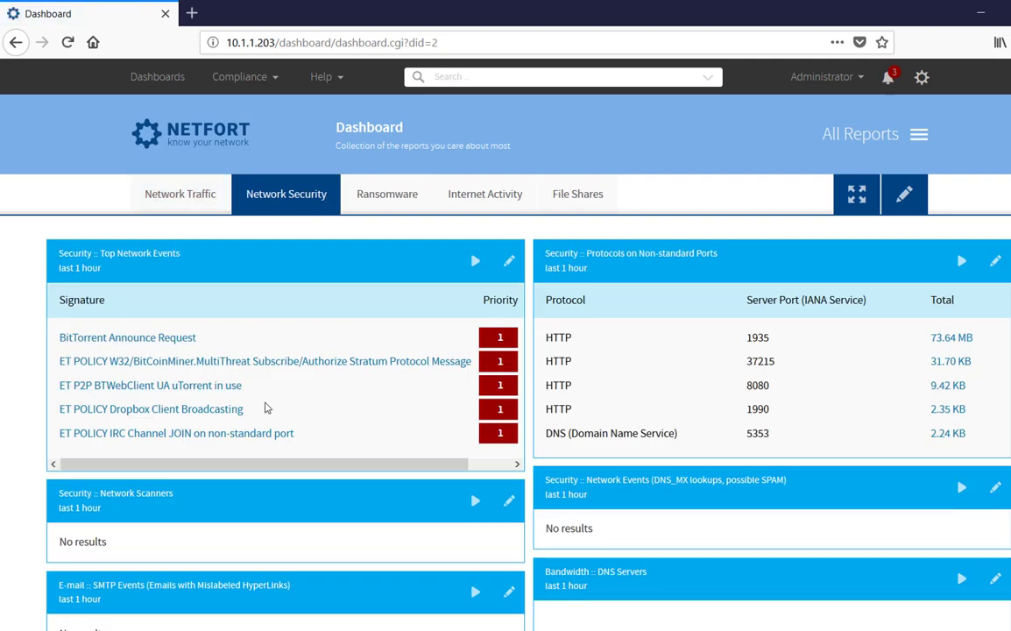
mouse_move(132, 361)
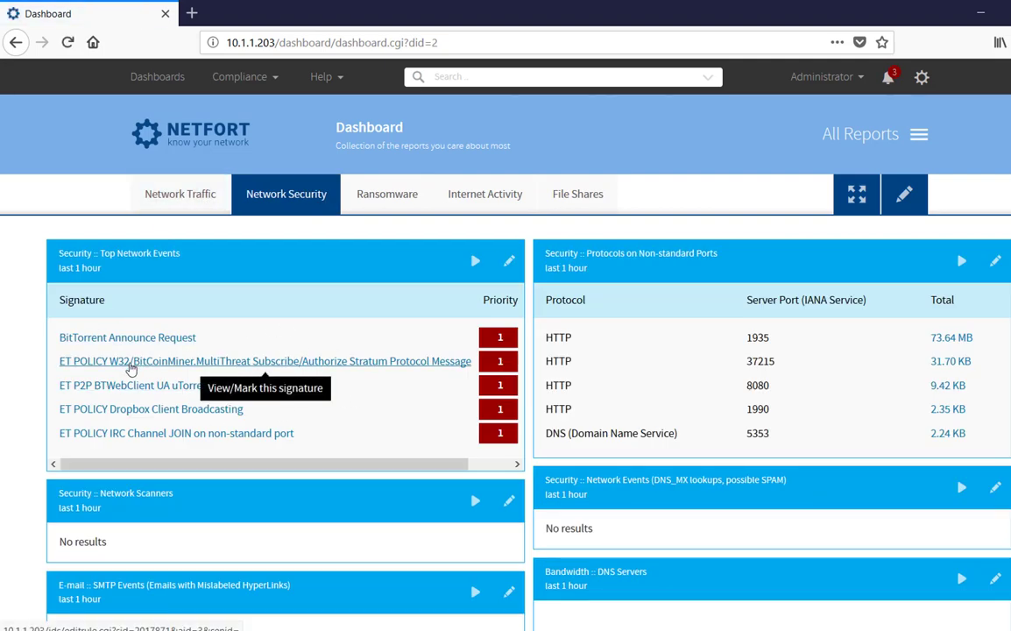
mouse_move(323, 361)
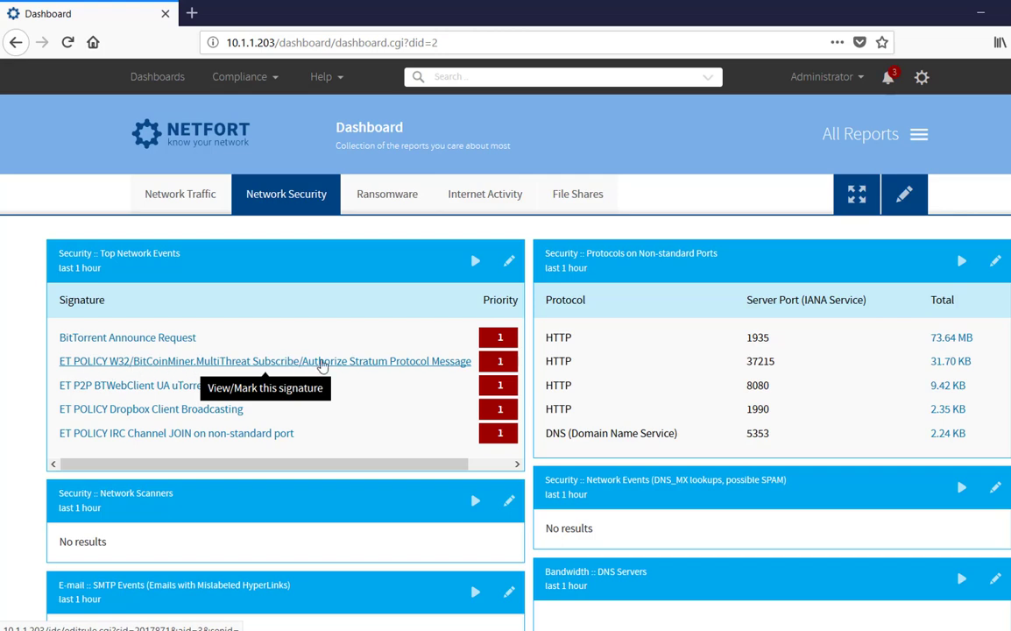
mouse_move(558, 351)
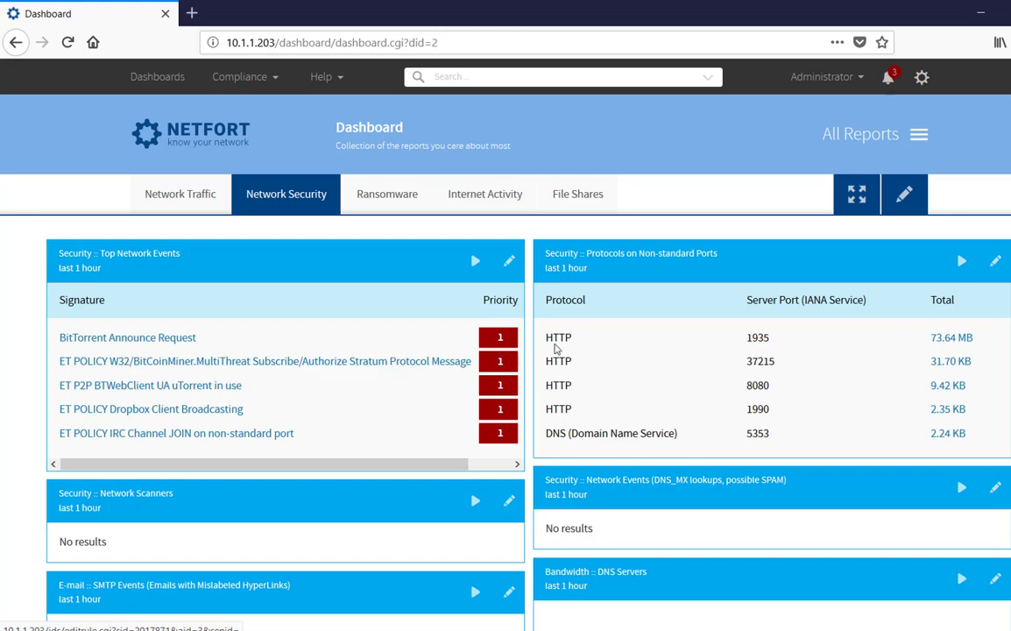
click(904, 193)
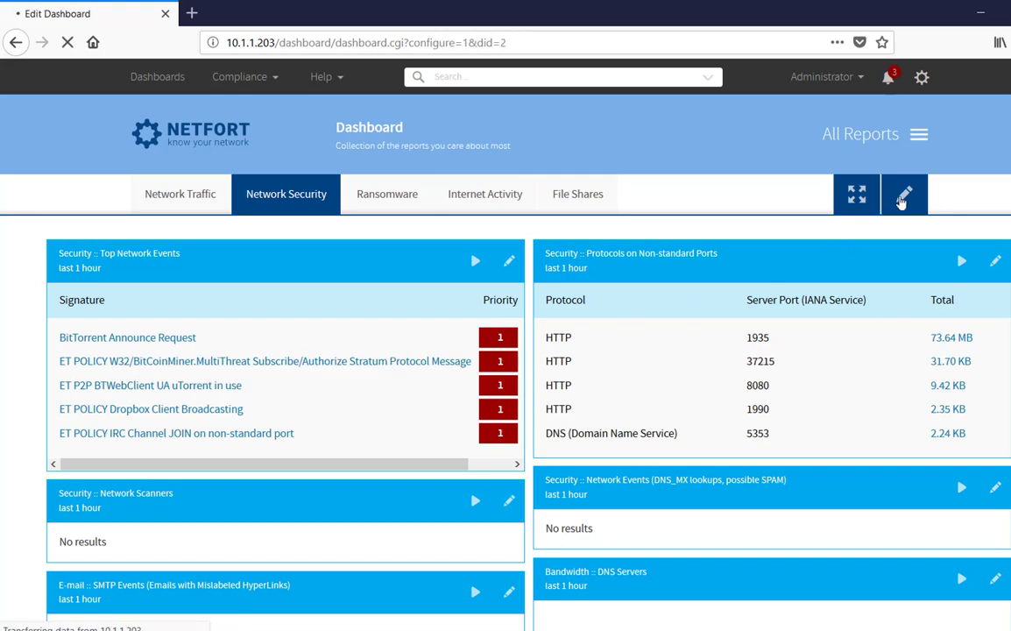
- Add Custom :: Bitcoin DNS Lookups to the dashboard's second column and save the layout
click(905, 193)
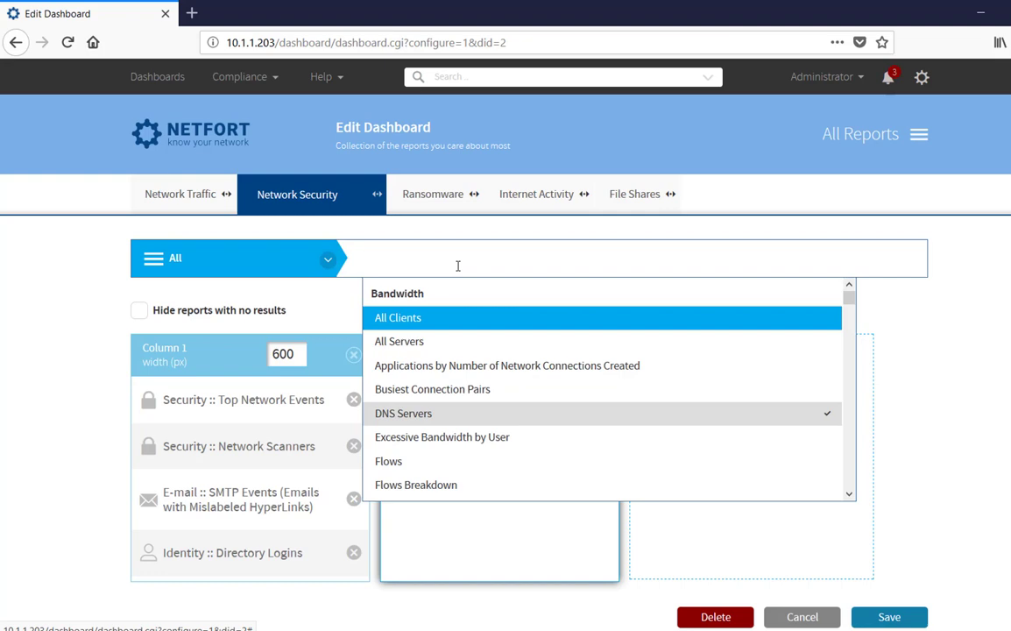
text(coin)
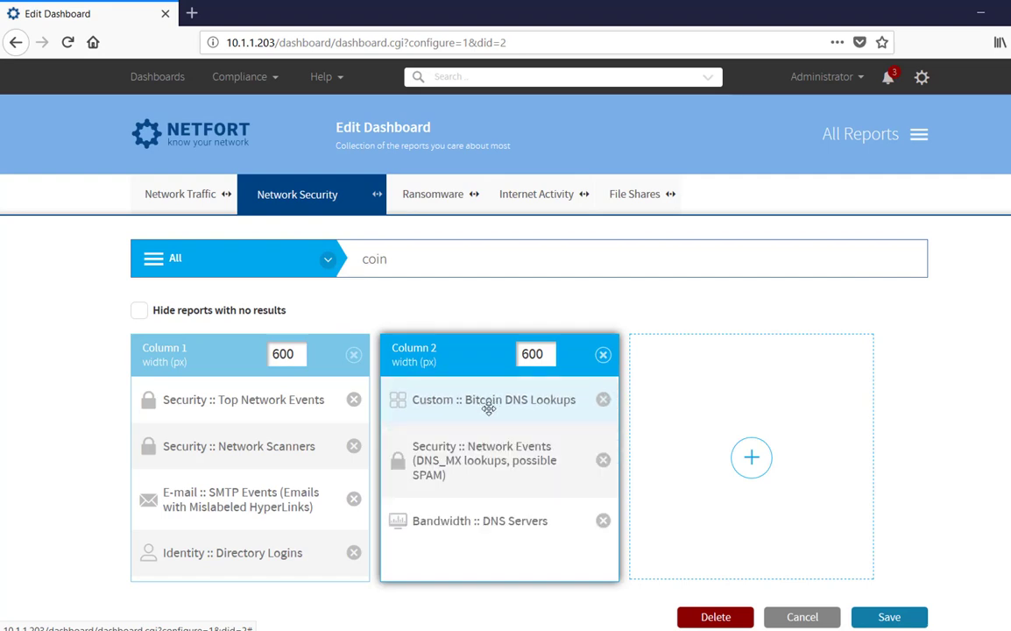
click(889, 617)
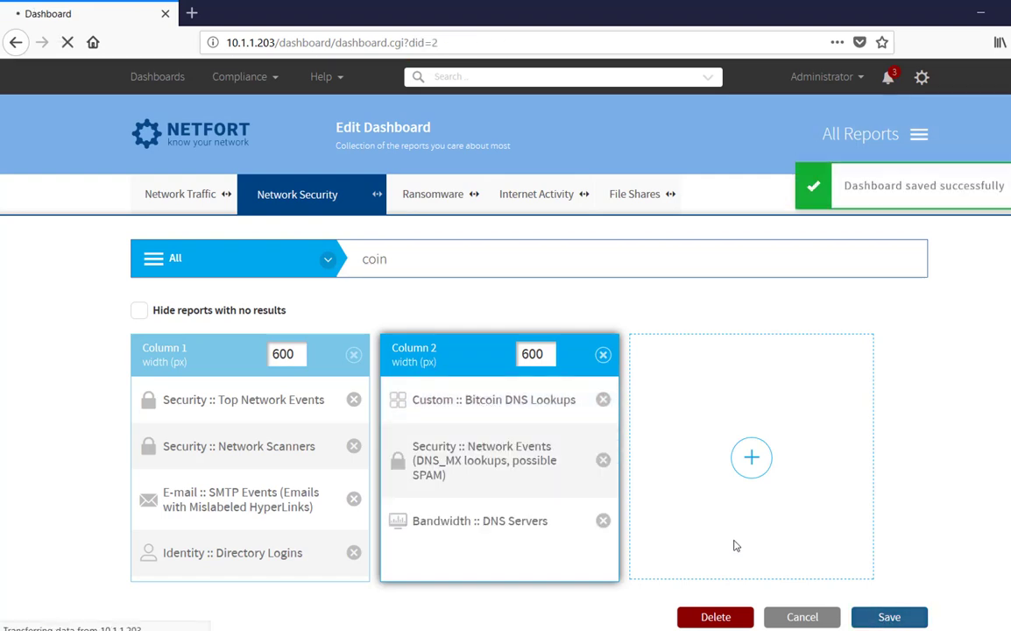
- View the Network Security dashboard with the Bitcoin DNS Lookups panel beside Top Network Events
click(889, 617)
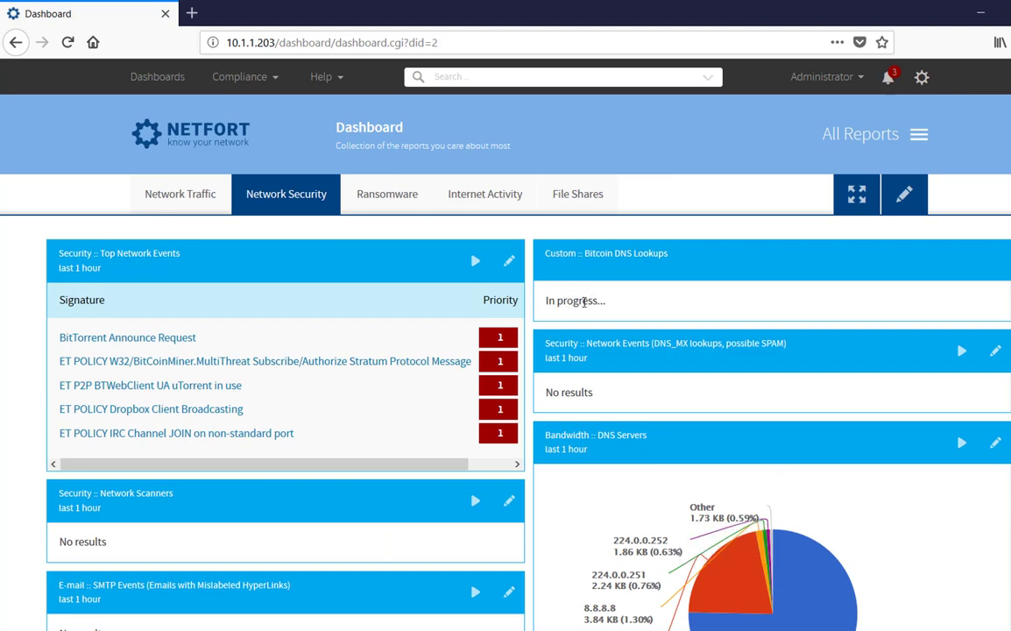
mouse_move(389, 307)
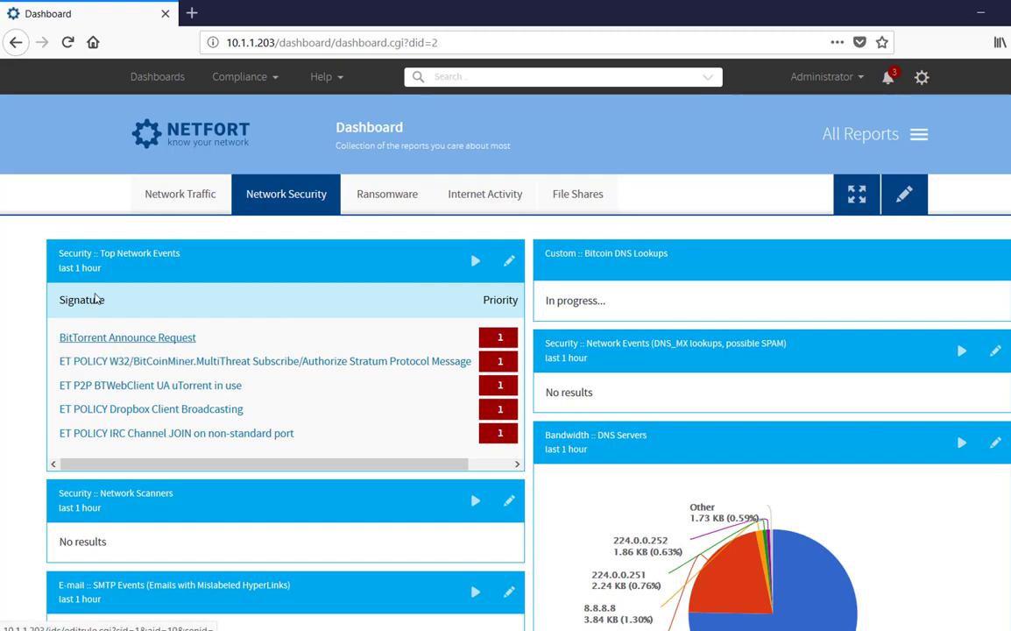
mouse_move(677, 312)
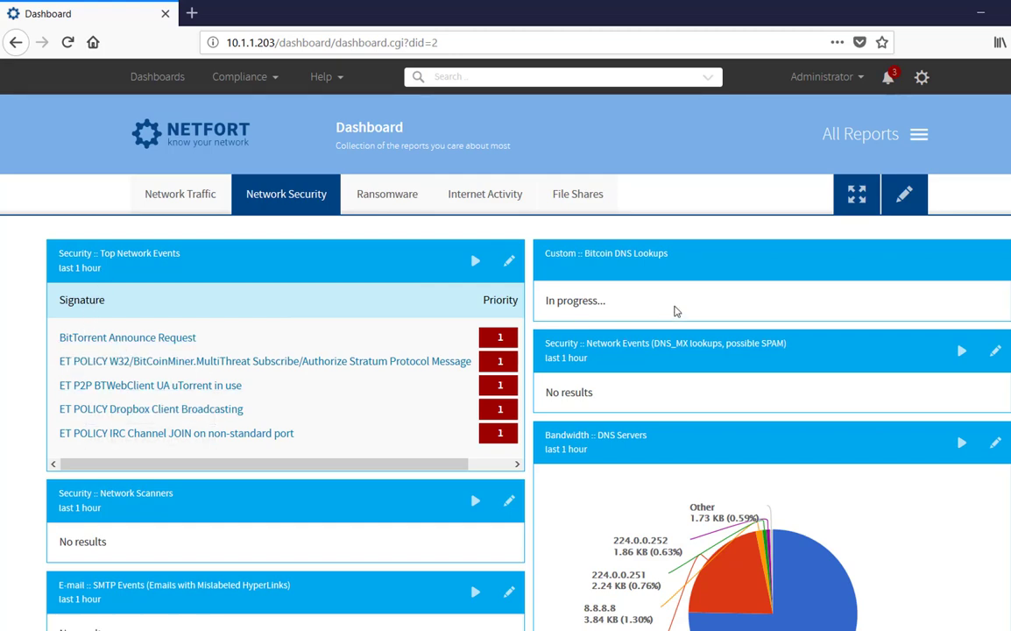
mouse_move(432, 329)
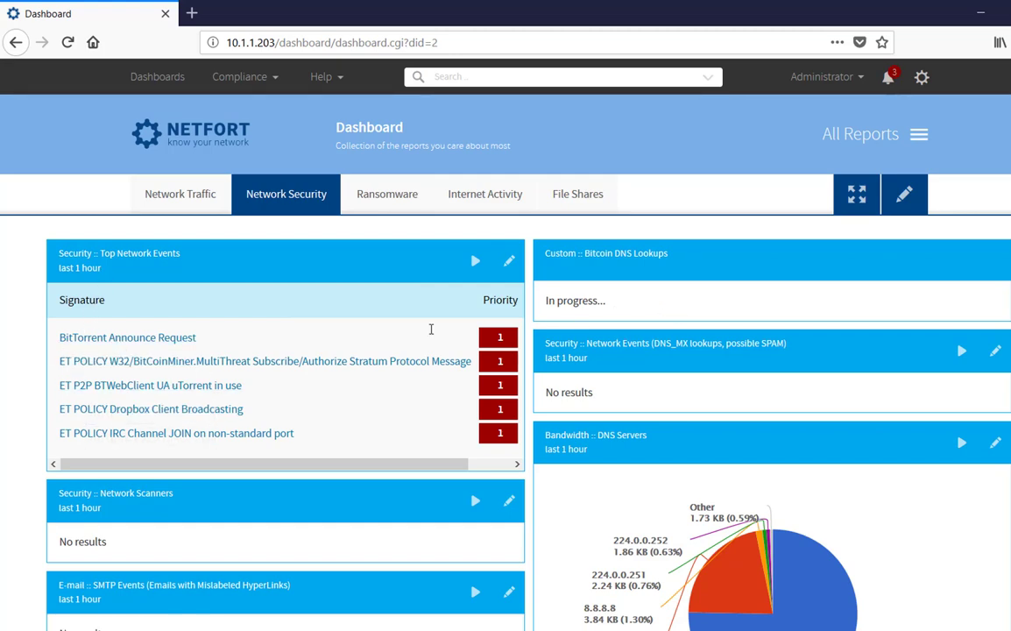
mouse_move(894, 147)
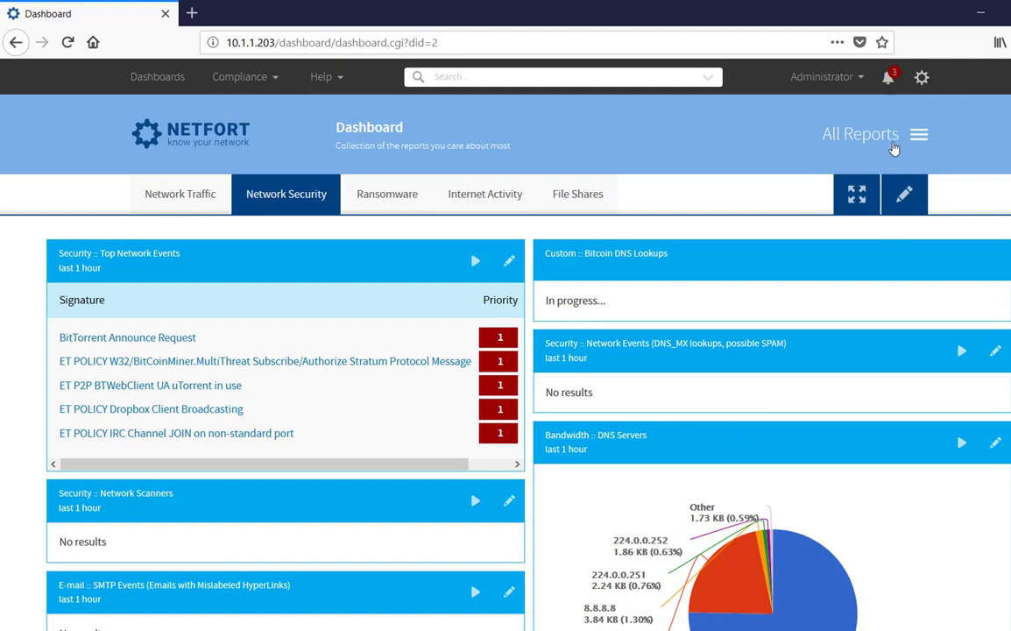
mouse_move(600, 252)
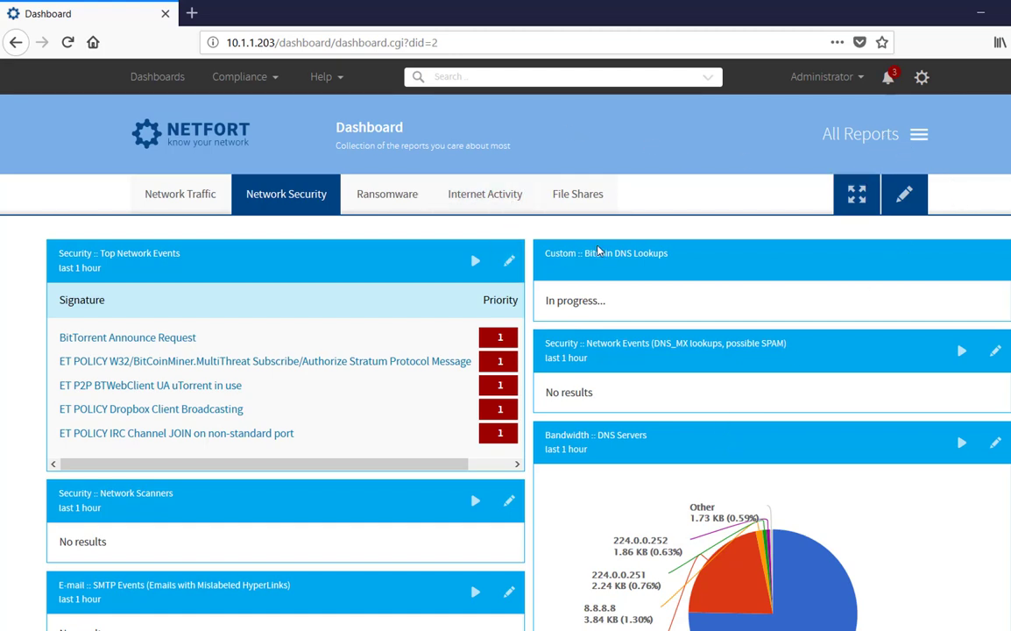
mouse_move(526, 392)
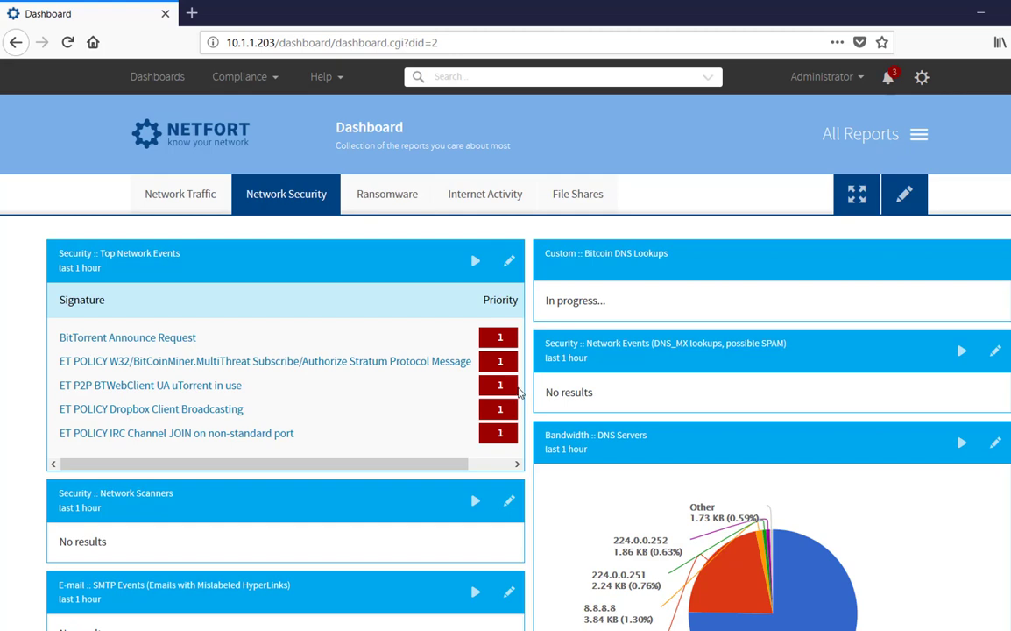
mouse_move(515, 405)
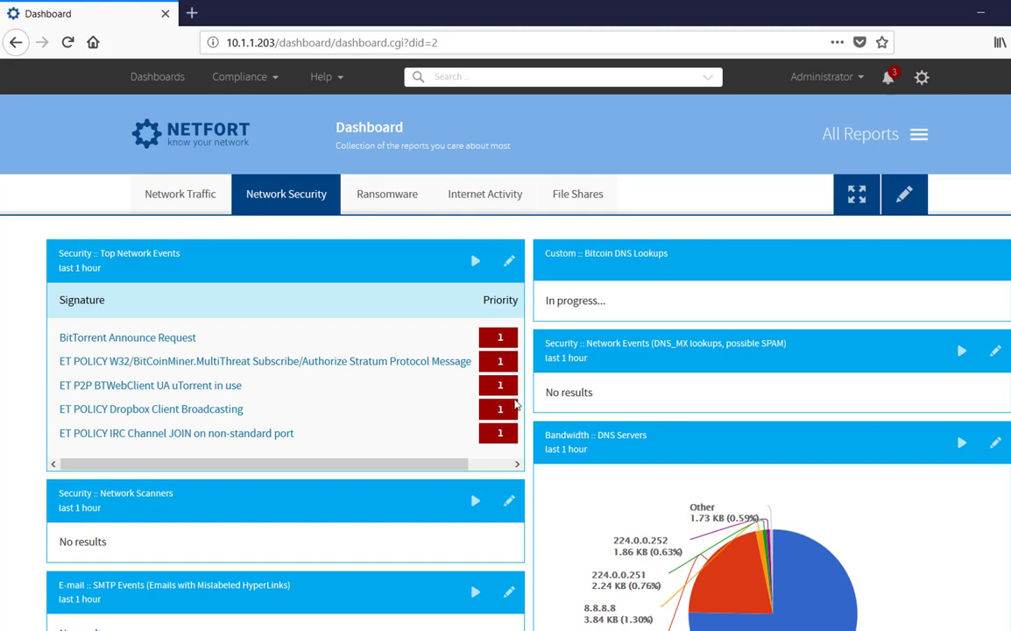
mouse_move(480, 400)
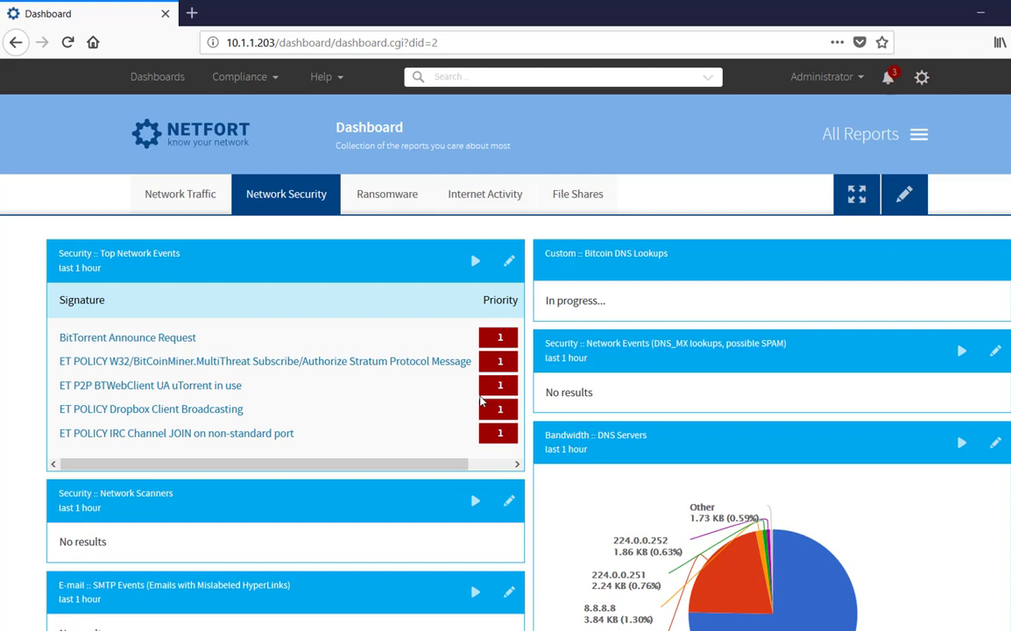
mouse_move(504, 466)
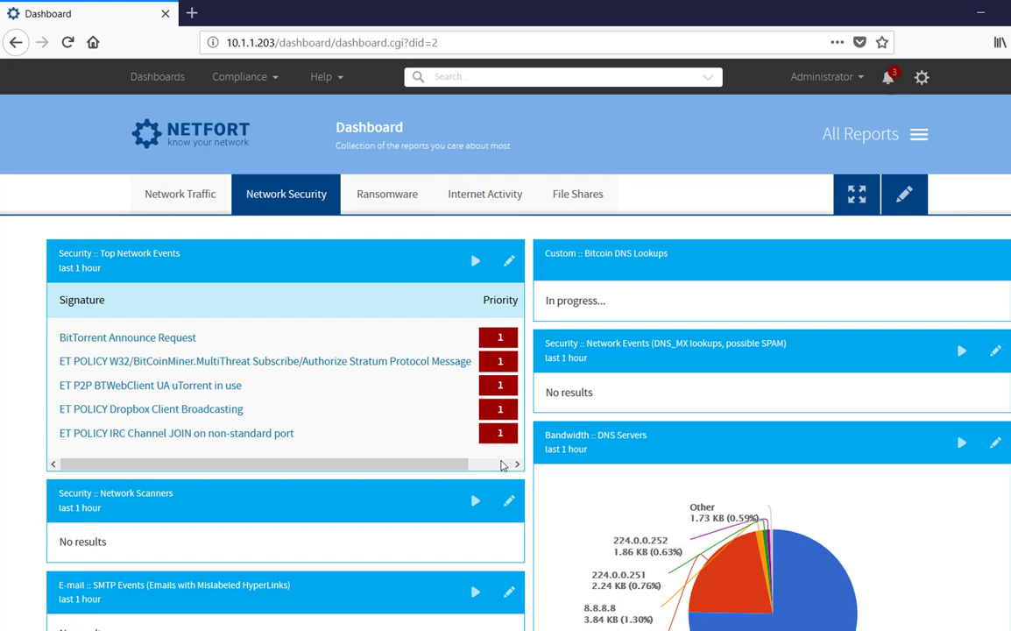